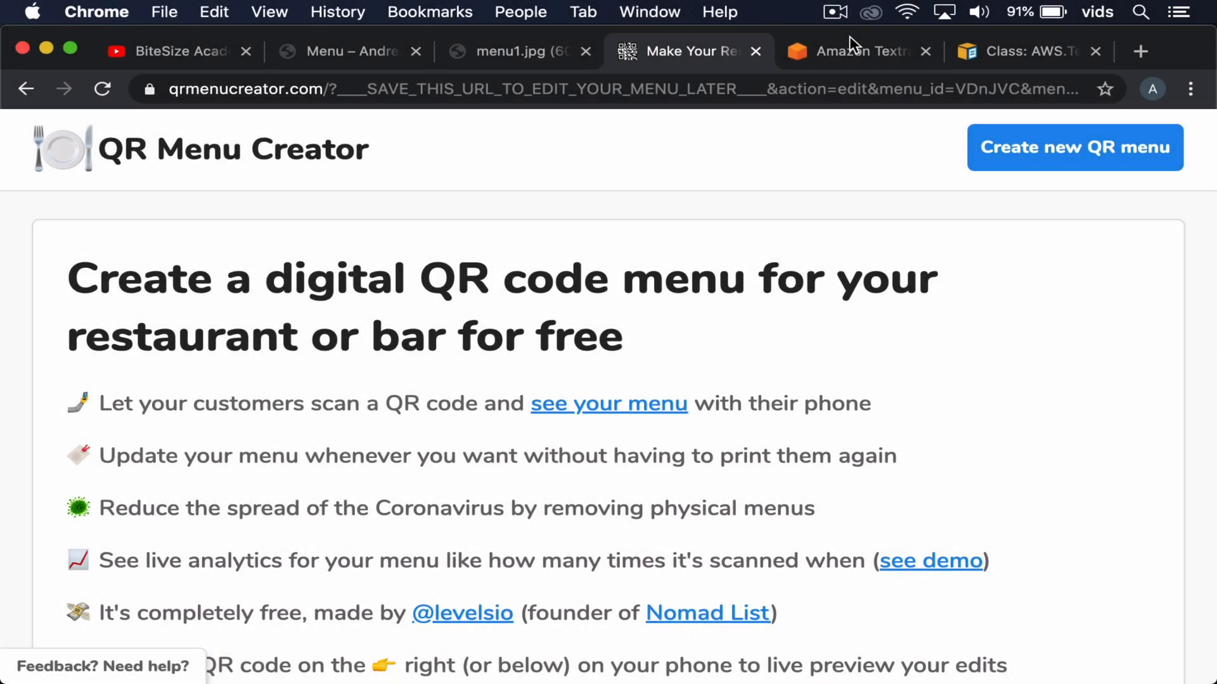
mouse_move(800, 15)
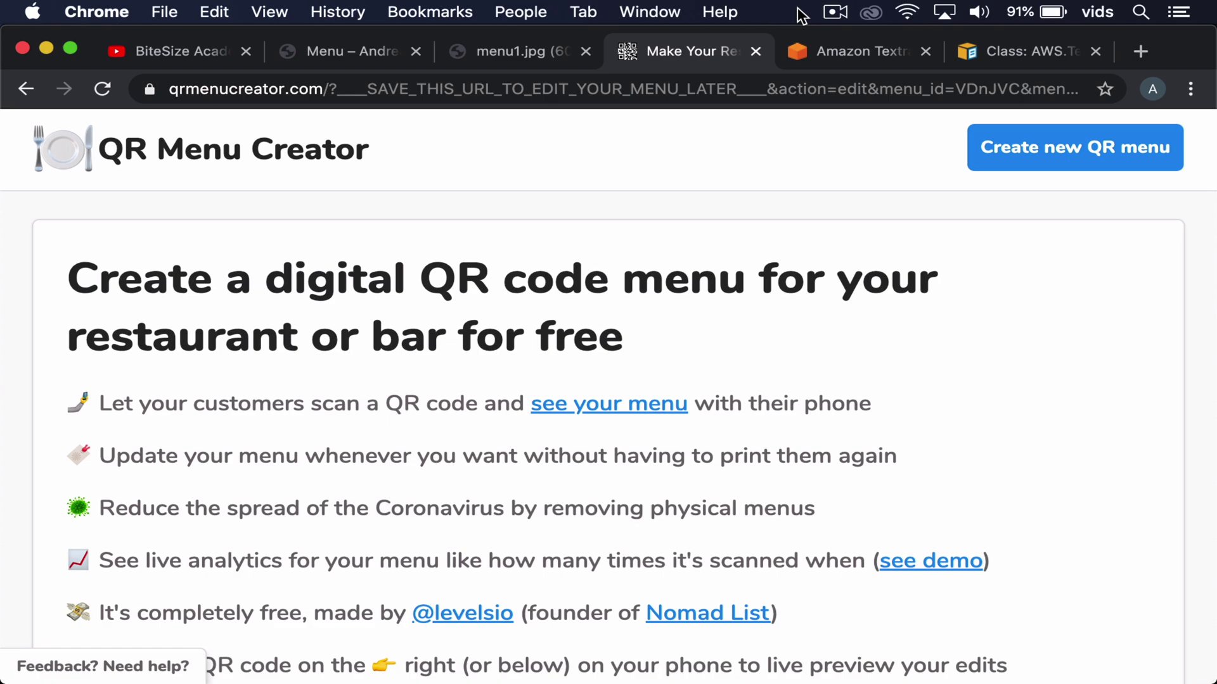
mouse_move(618, 163)
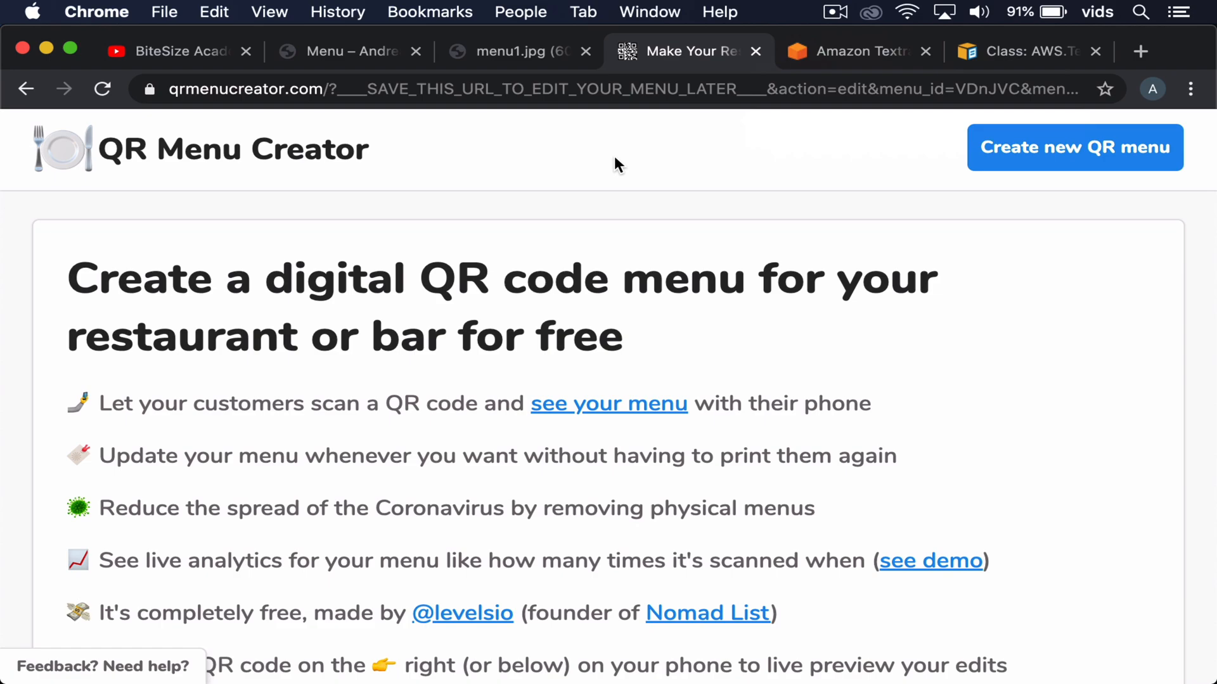
mouse_move(241, 171)
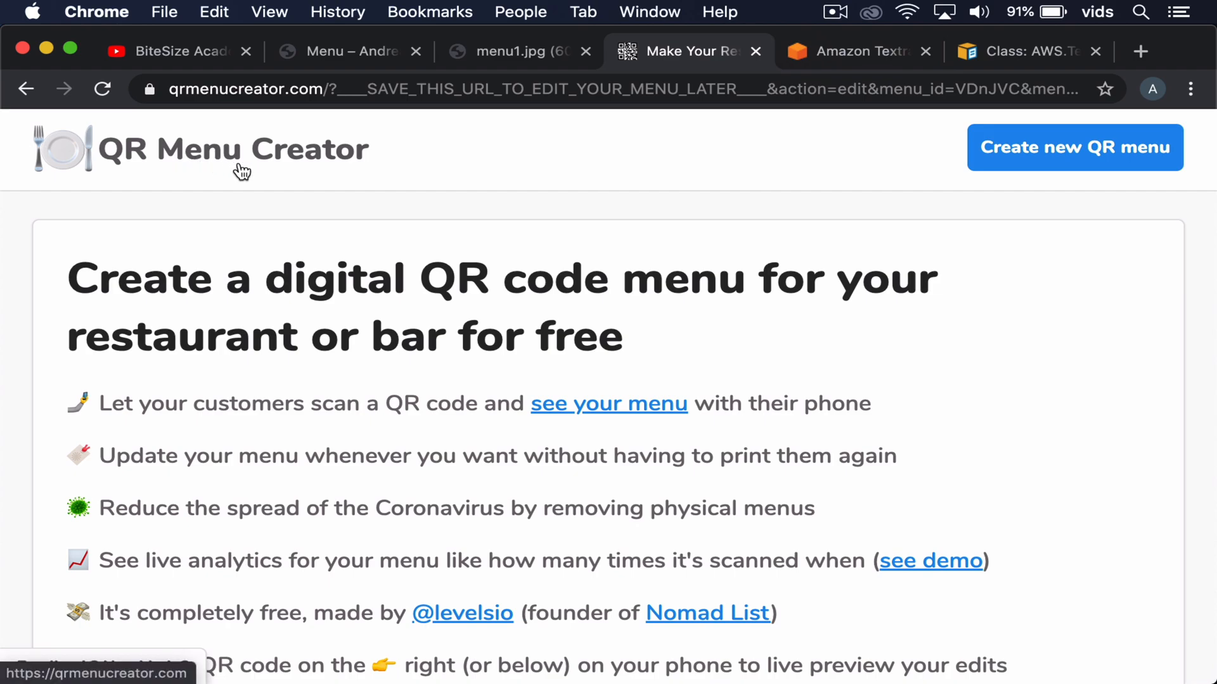
mouse_move(203, 206)
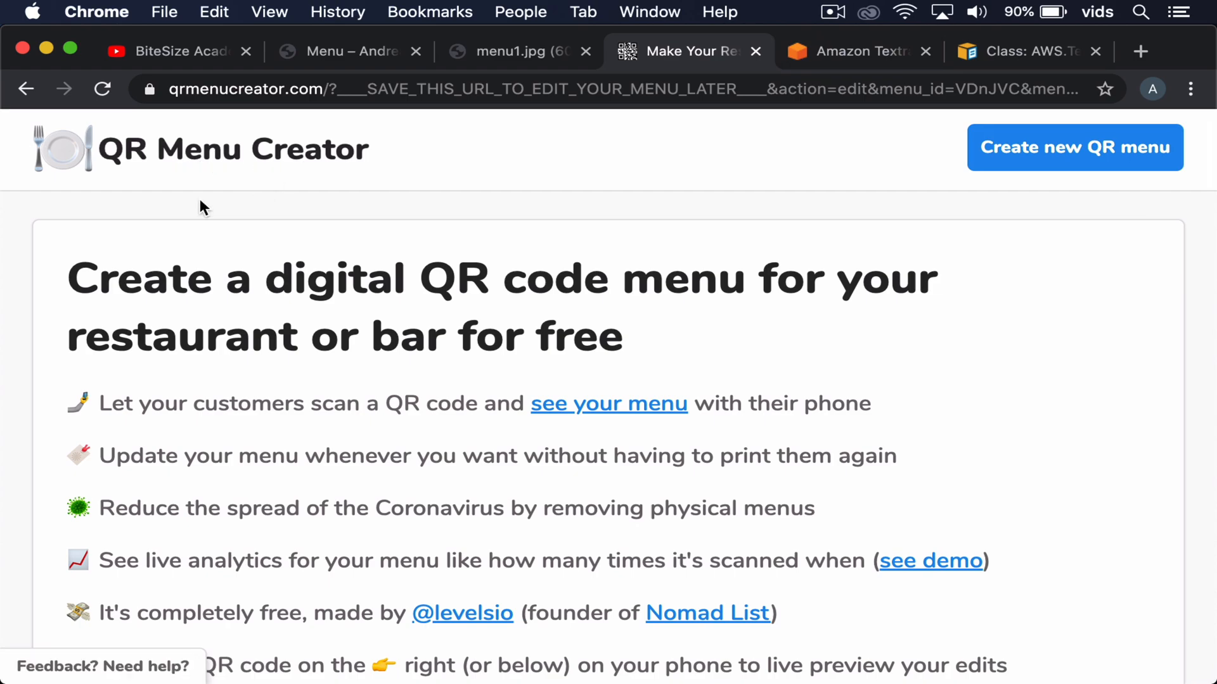
Review the example Breakfast menu's Markdown text, checking the Eggs Benedict item and heading
scroll("down", 3)
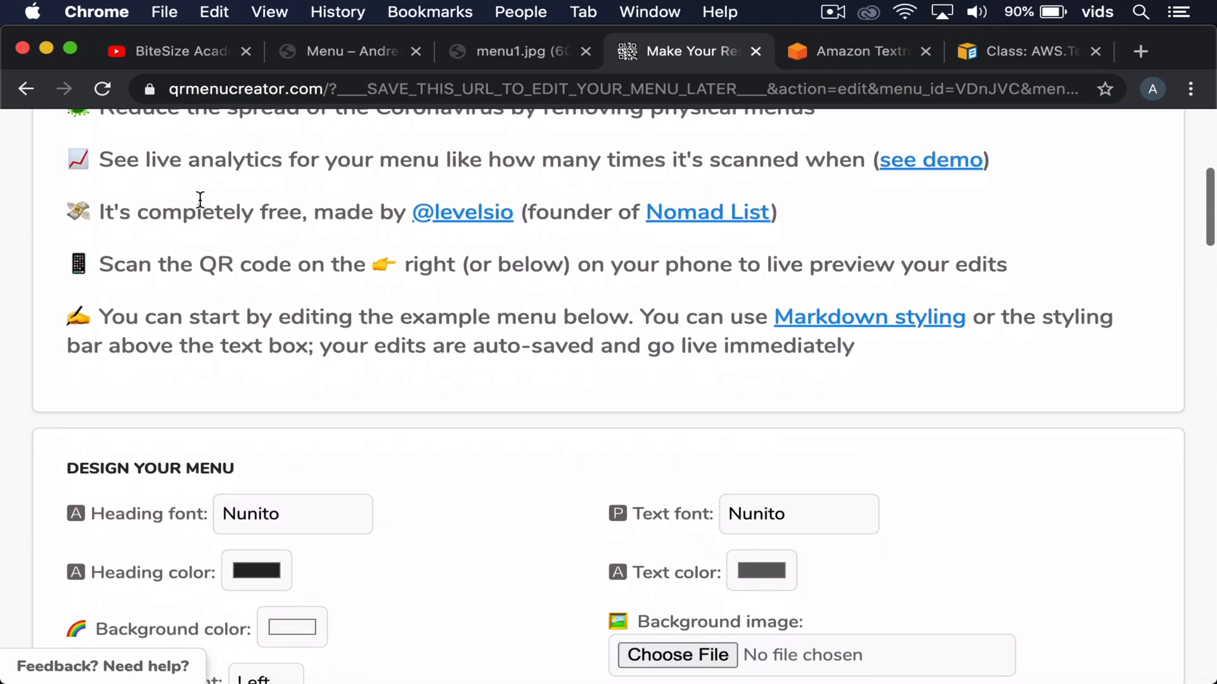
scroll("down", 3)
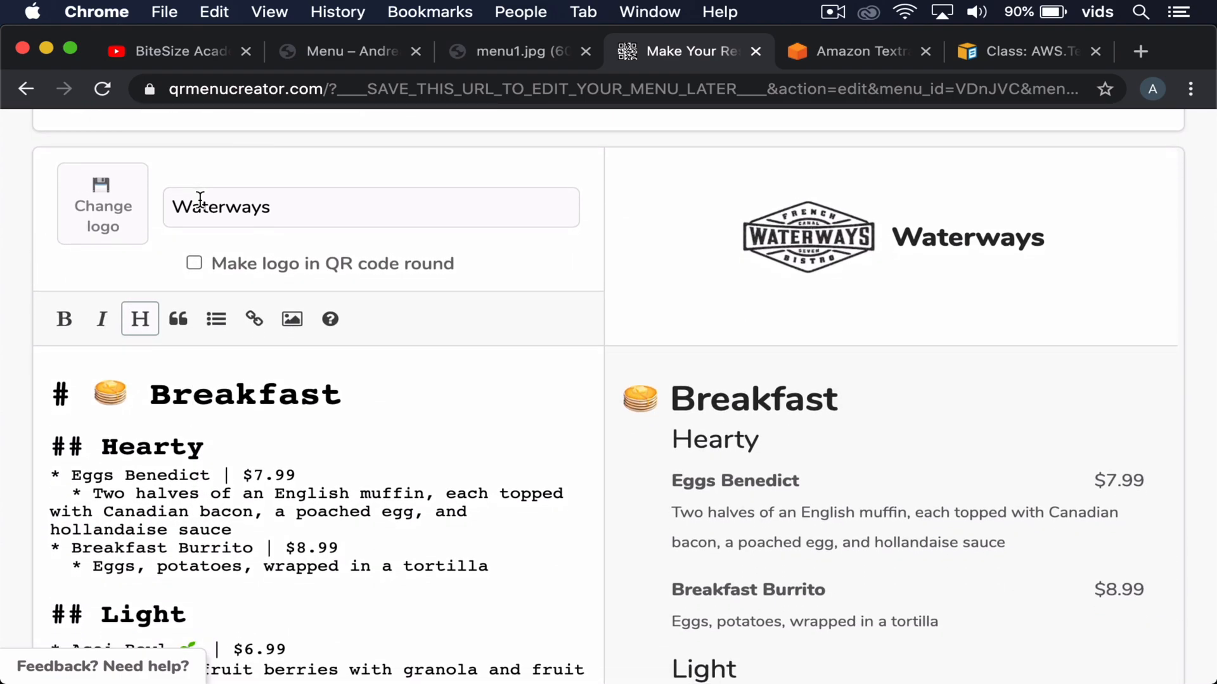
scroll("down", 3)
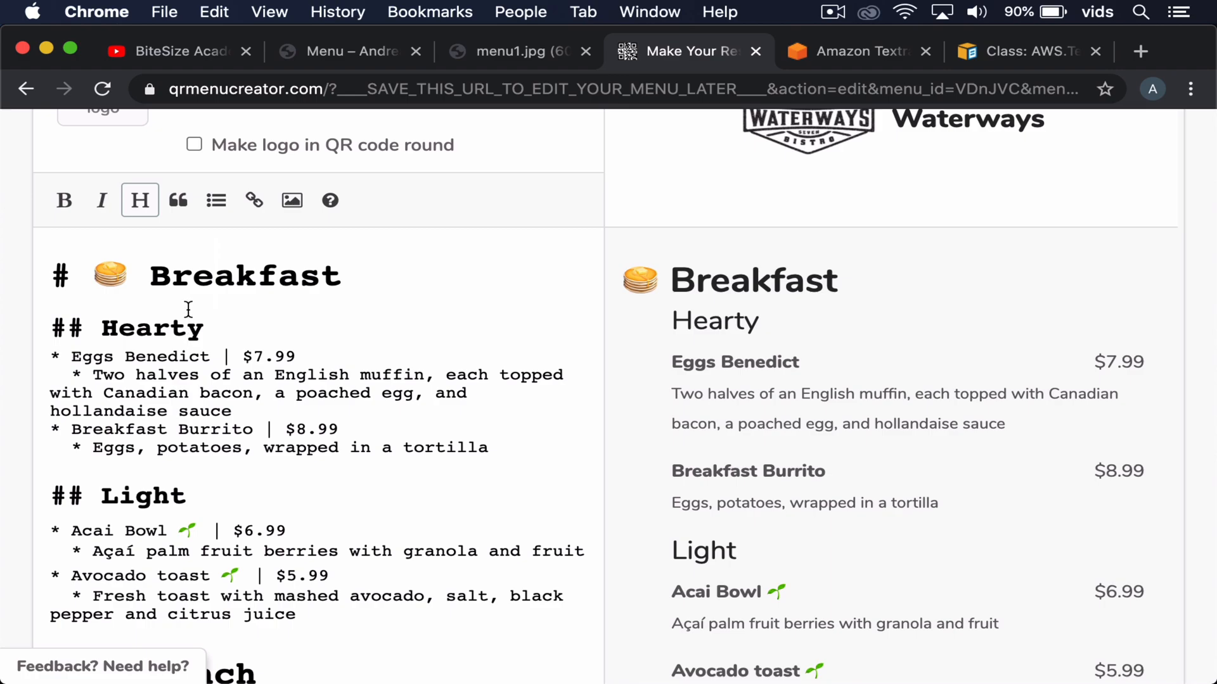
left_click(216, 201)
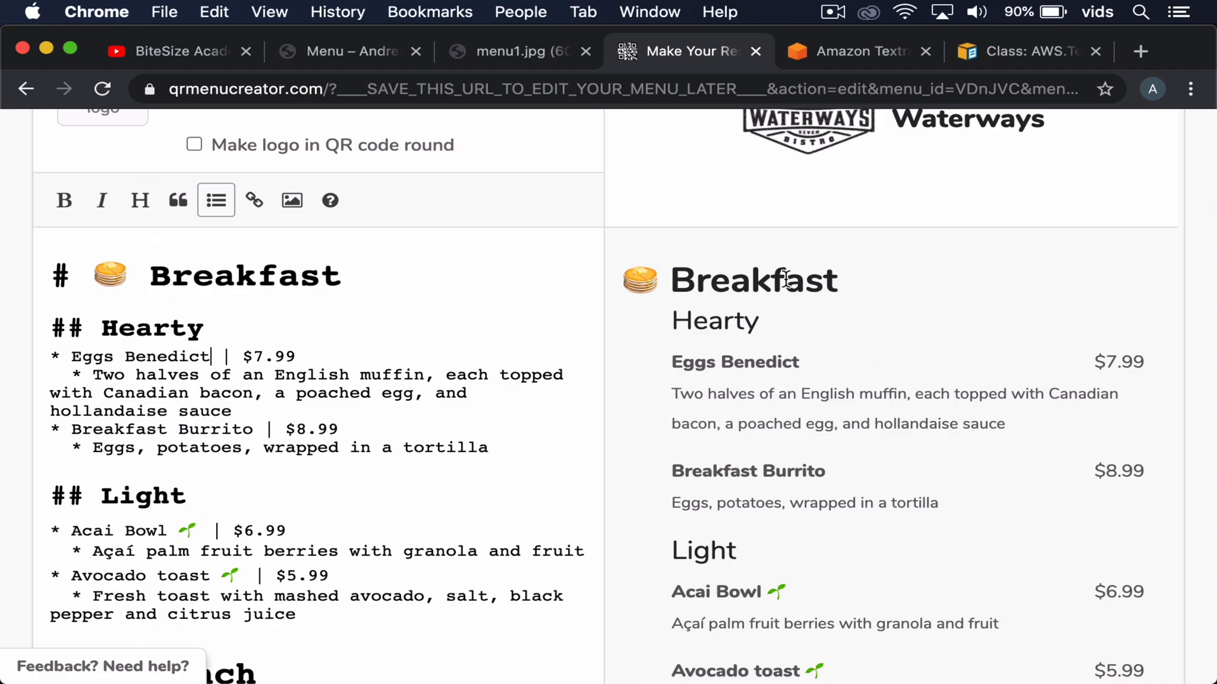
mouse_move(852, 503)
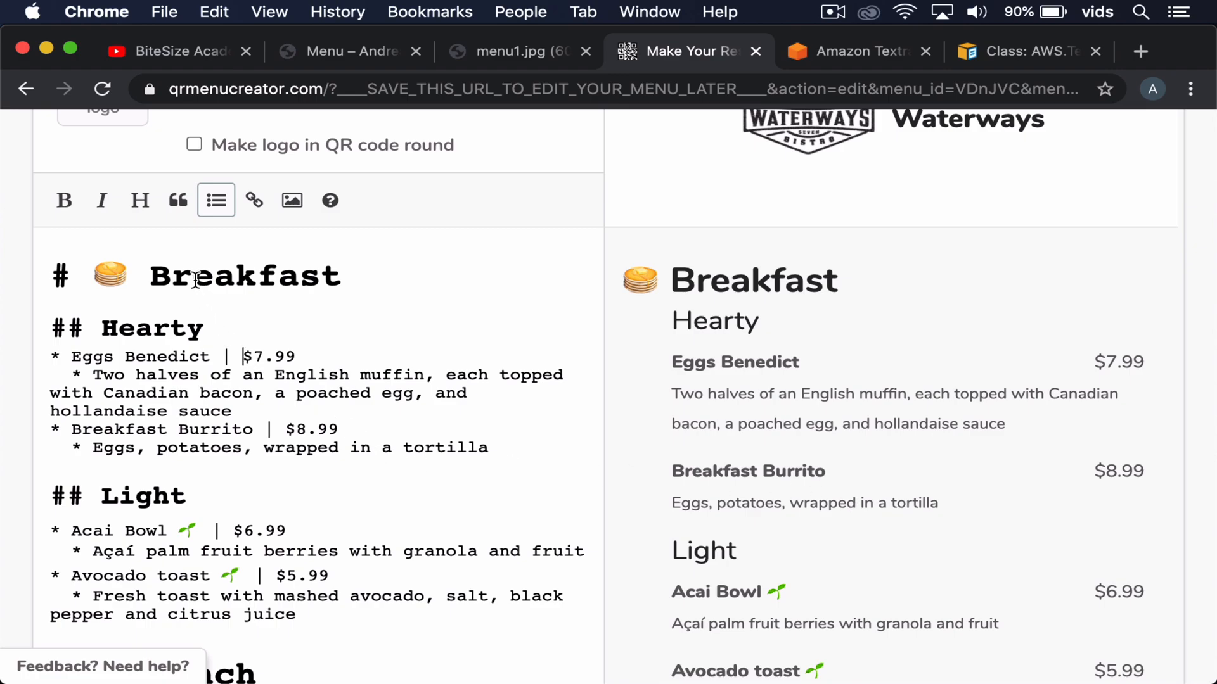
left_click(139, 200)
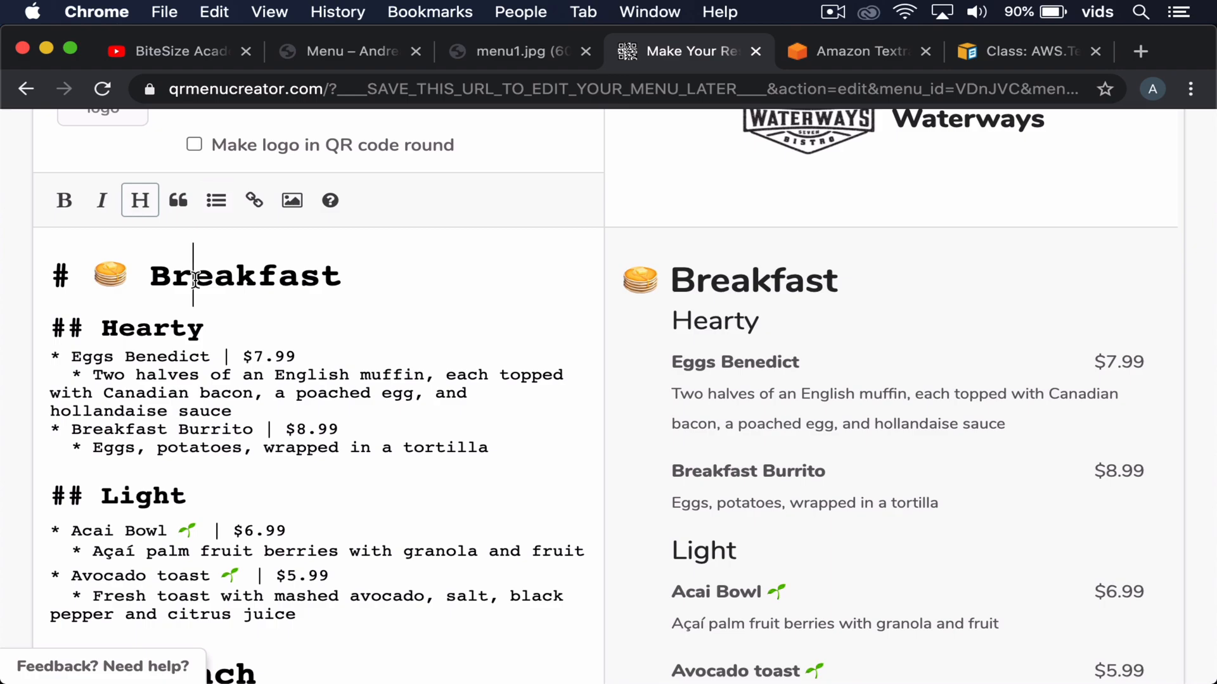
mouse_move(379, 334)
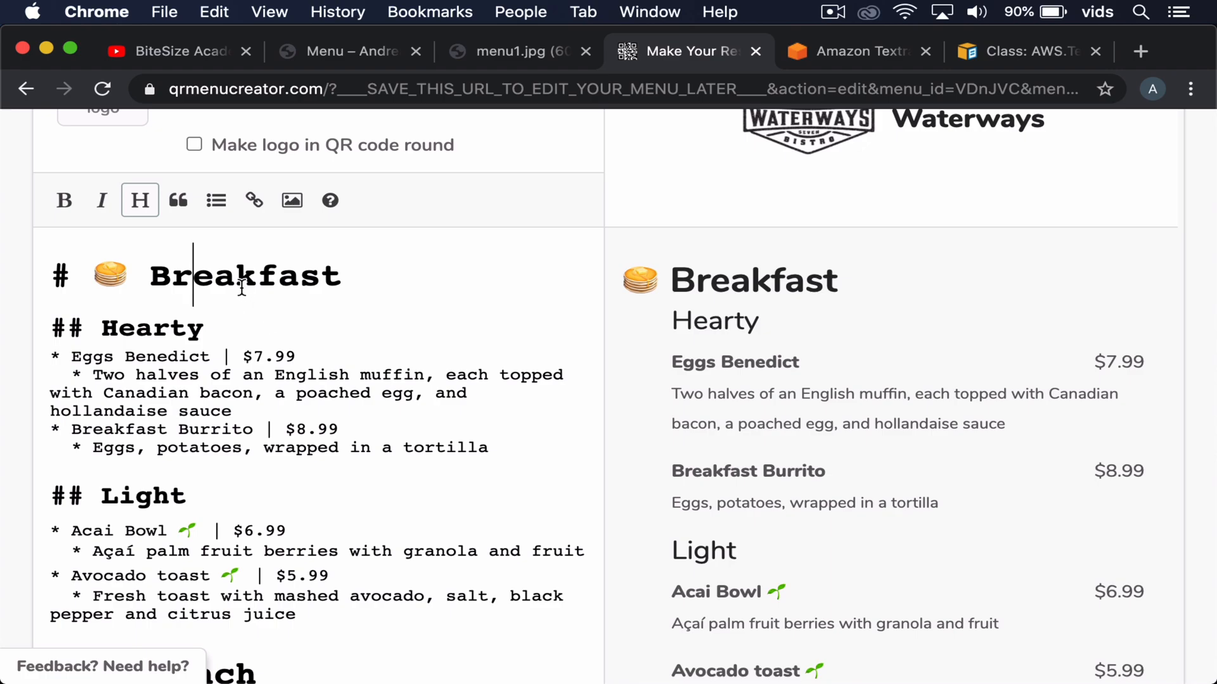
mouse_move(626, 122)
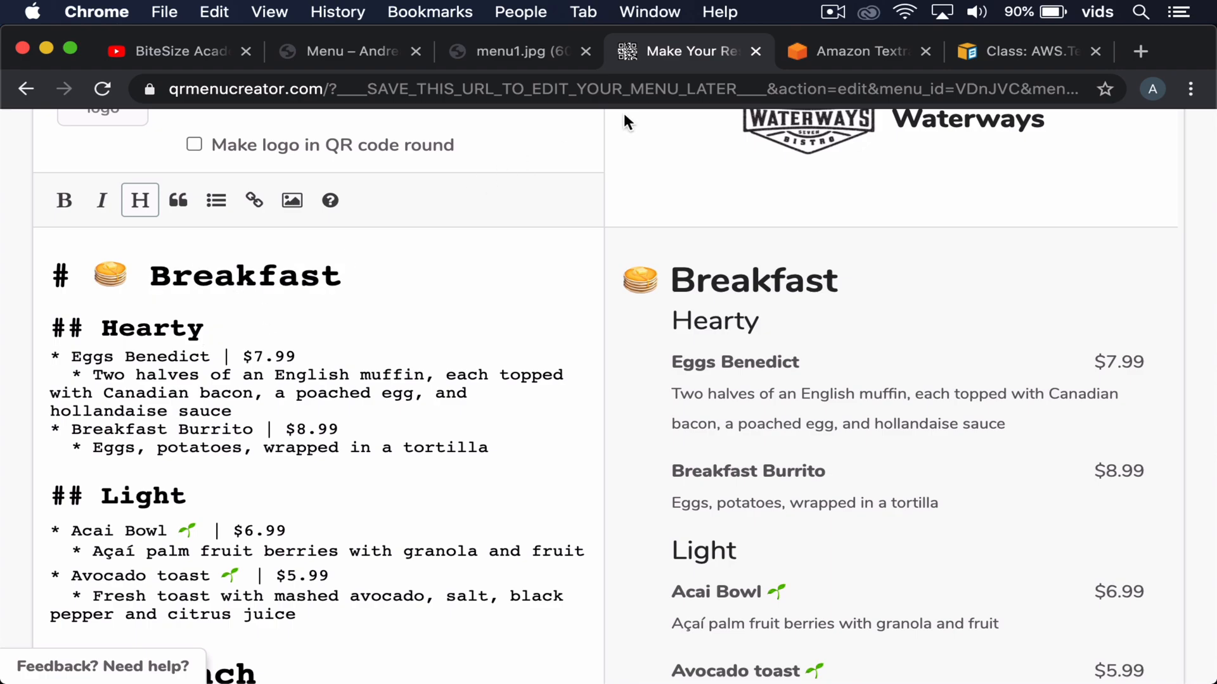
Leave the QR menu editor for the restaurant's website via another browser tab
left_click(857, 51)
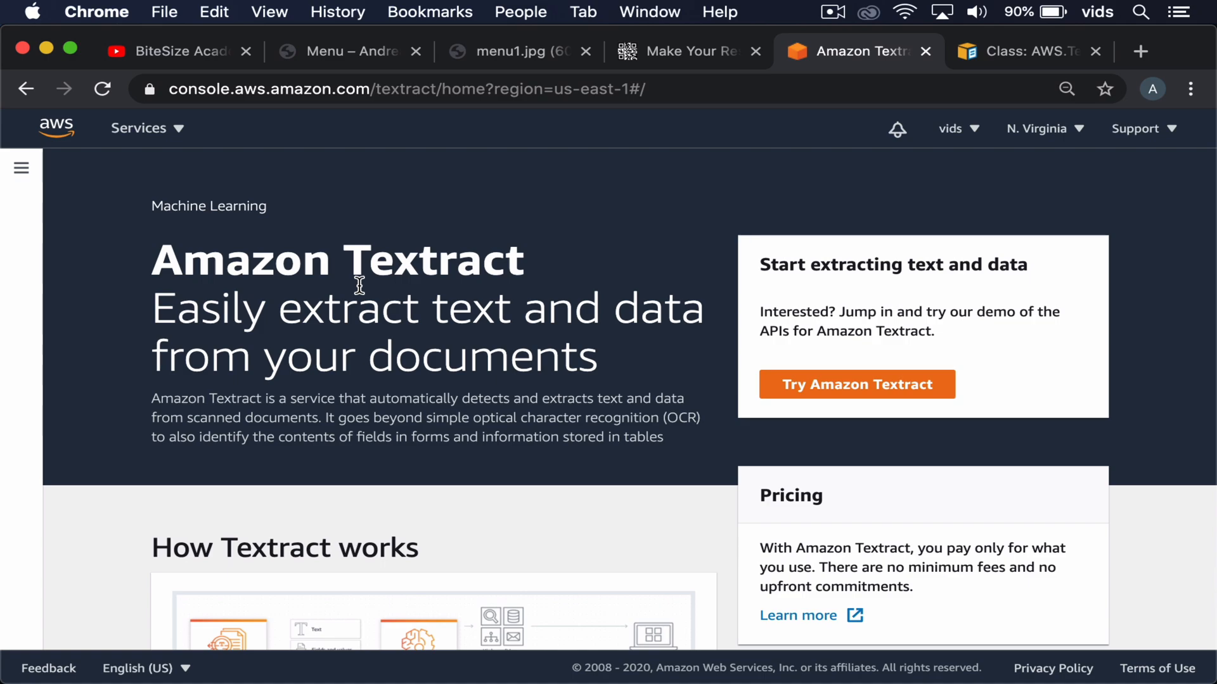
mouse_move(841, 398)
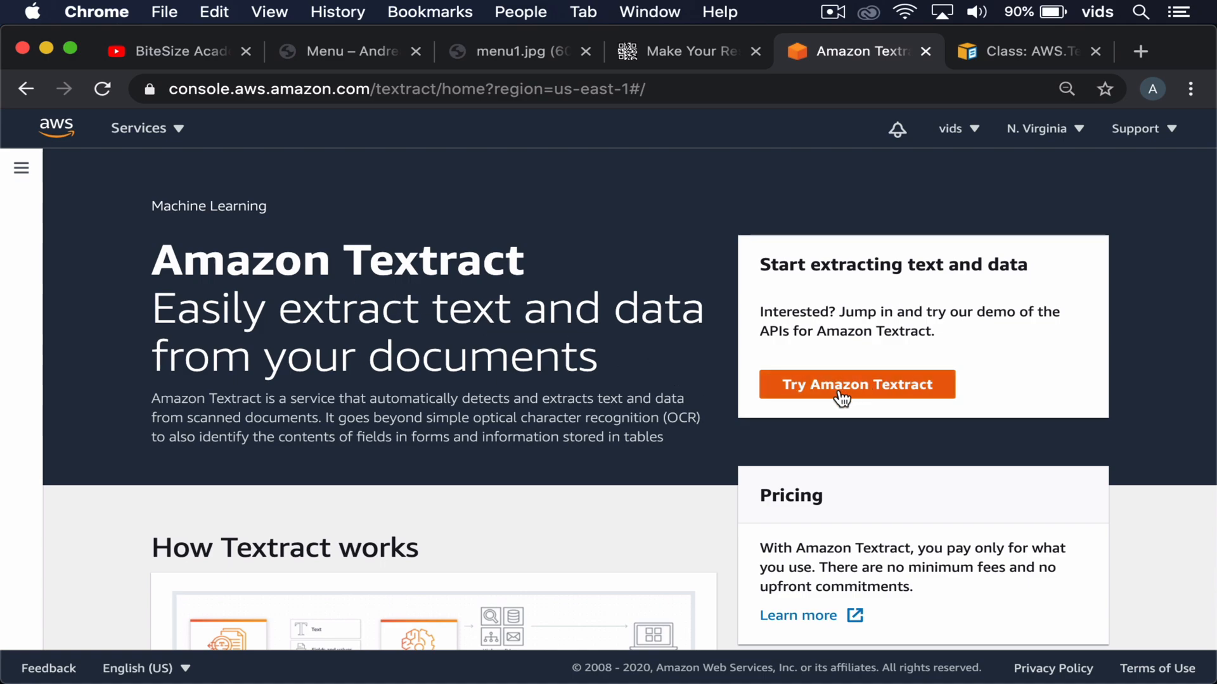
left_click(347, 51)
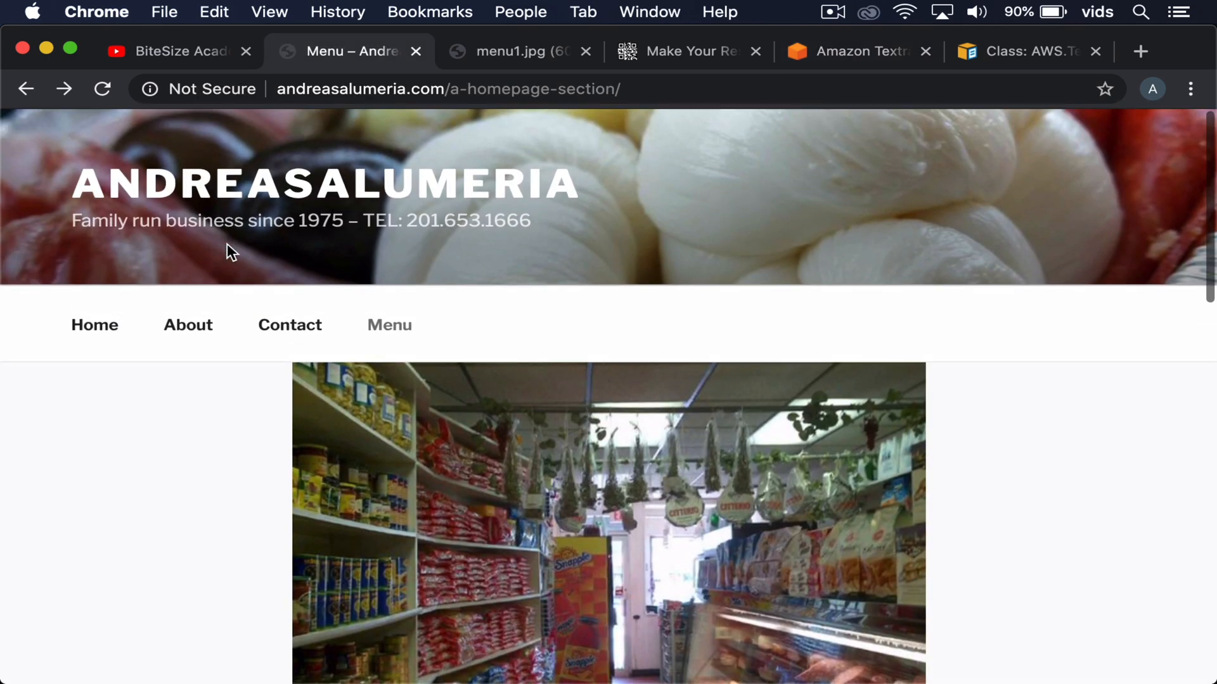
View the restaurant's first menu image and scroll through it
scroll("down", 3)
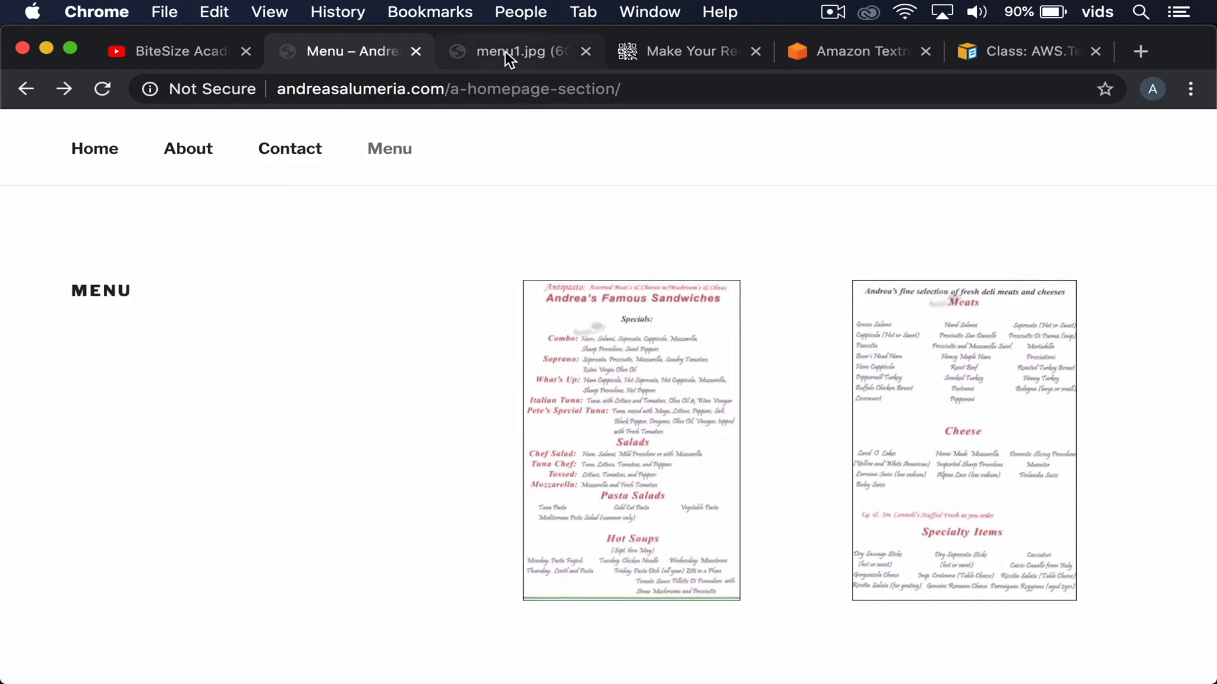
left_click(630, 438)
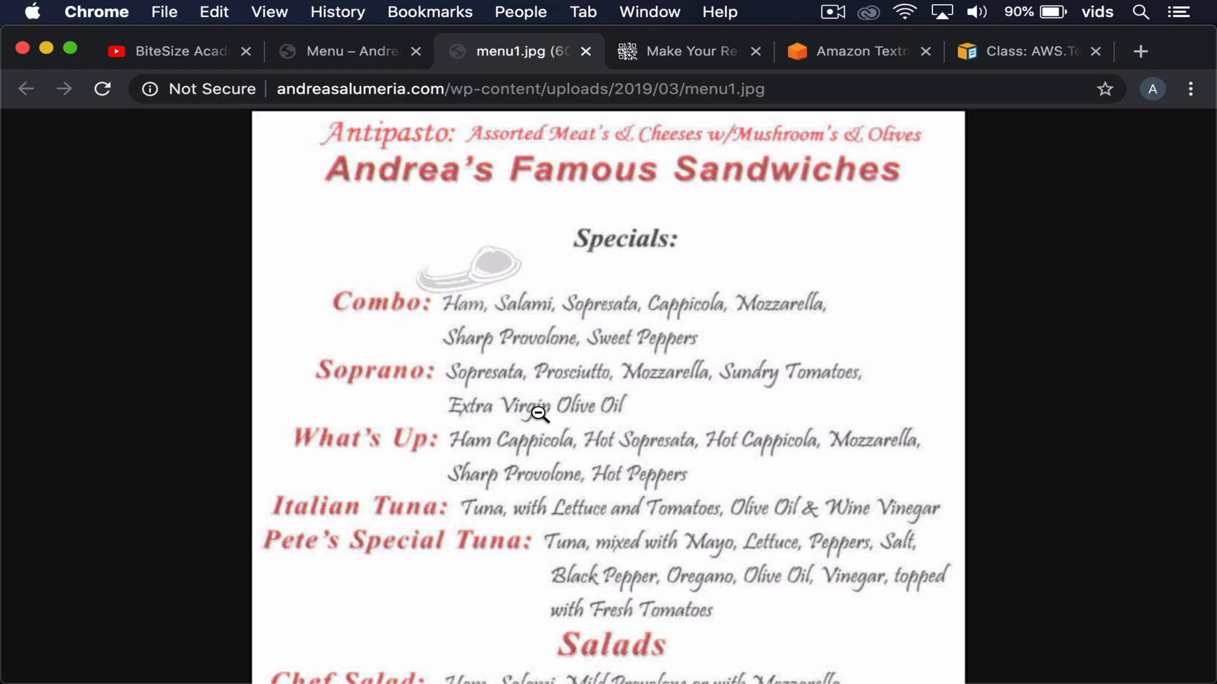
scroll("down", 3)
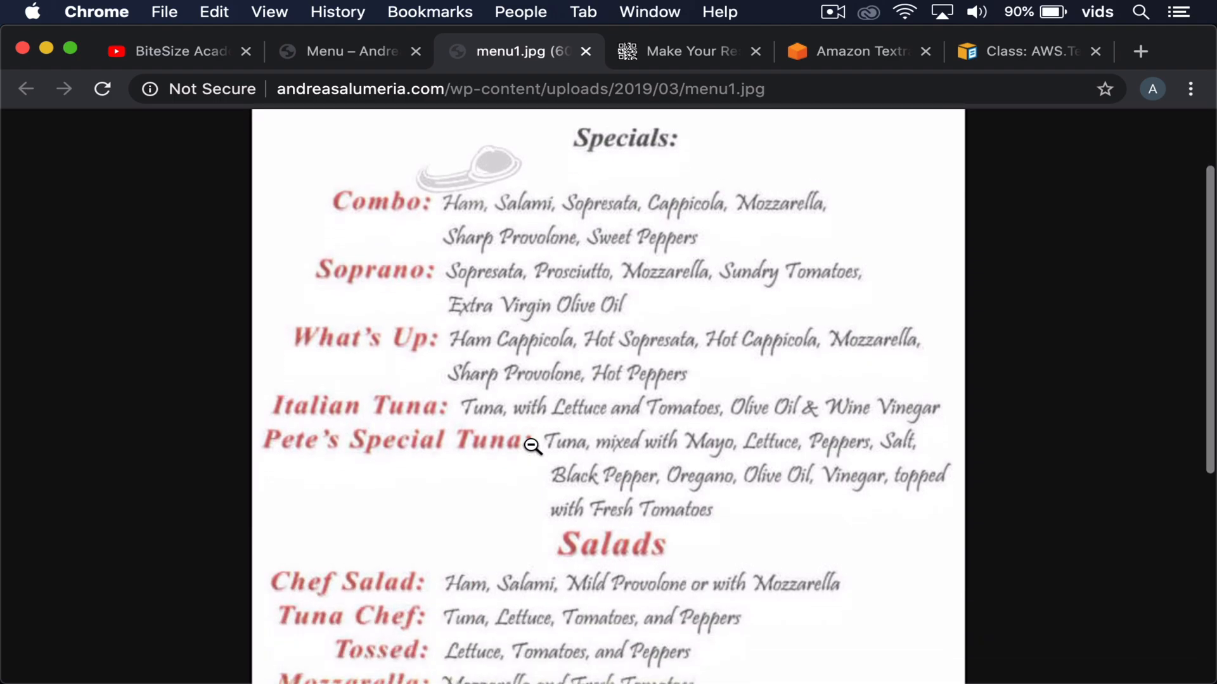
scroll("down", 3)
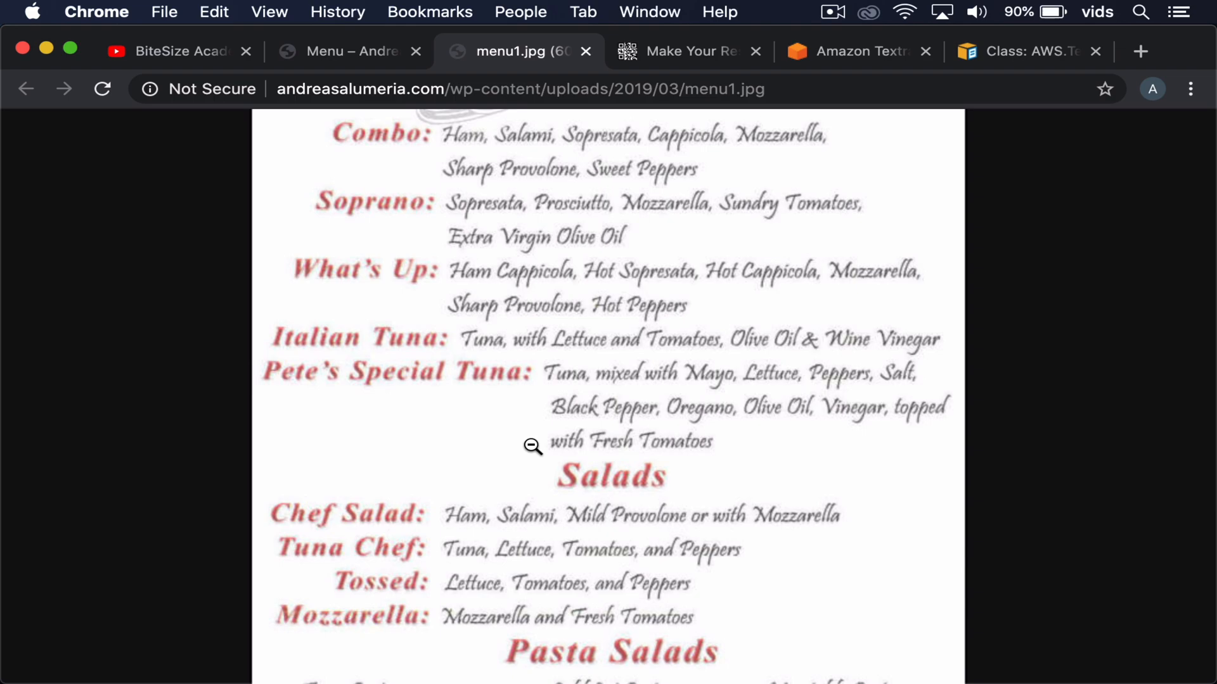
scroll("up", 3)
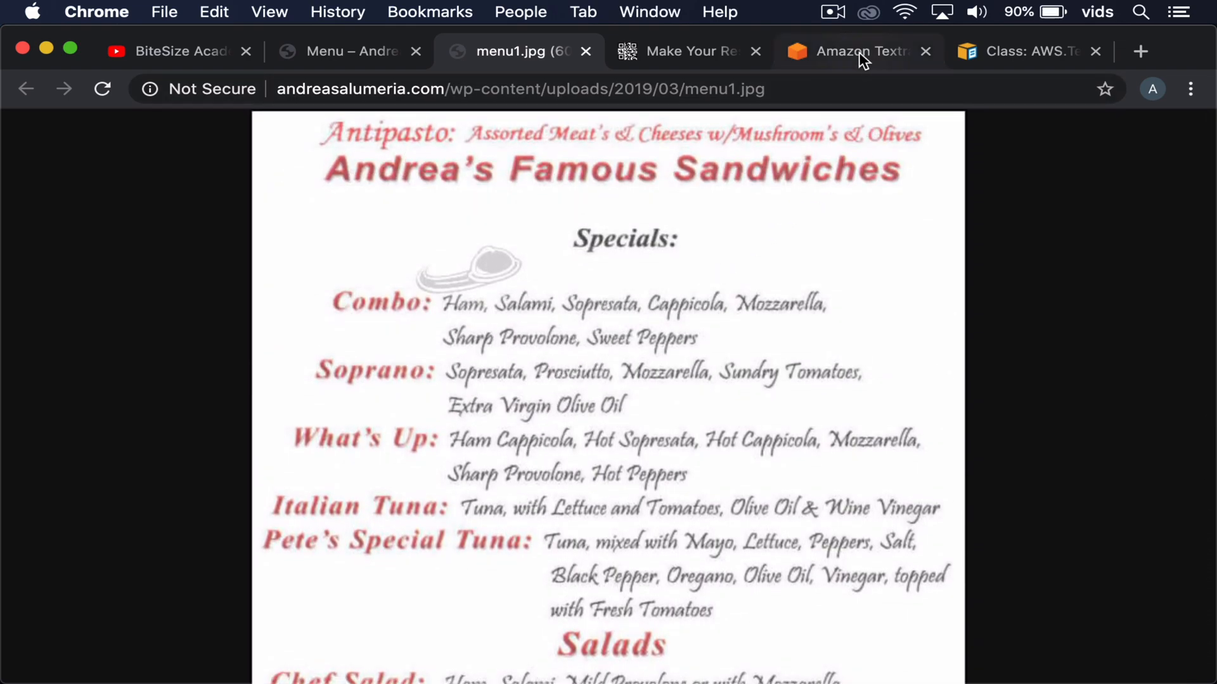
Load menu1.jpg into Textract's Analyze document demo
left_click(858, 50)
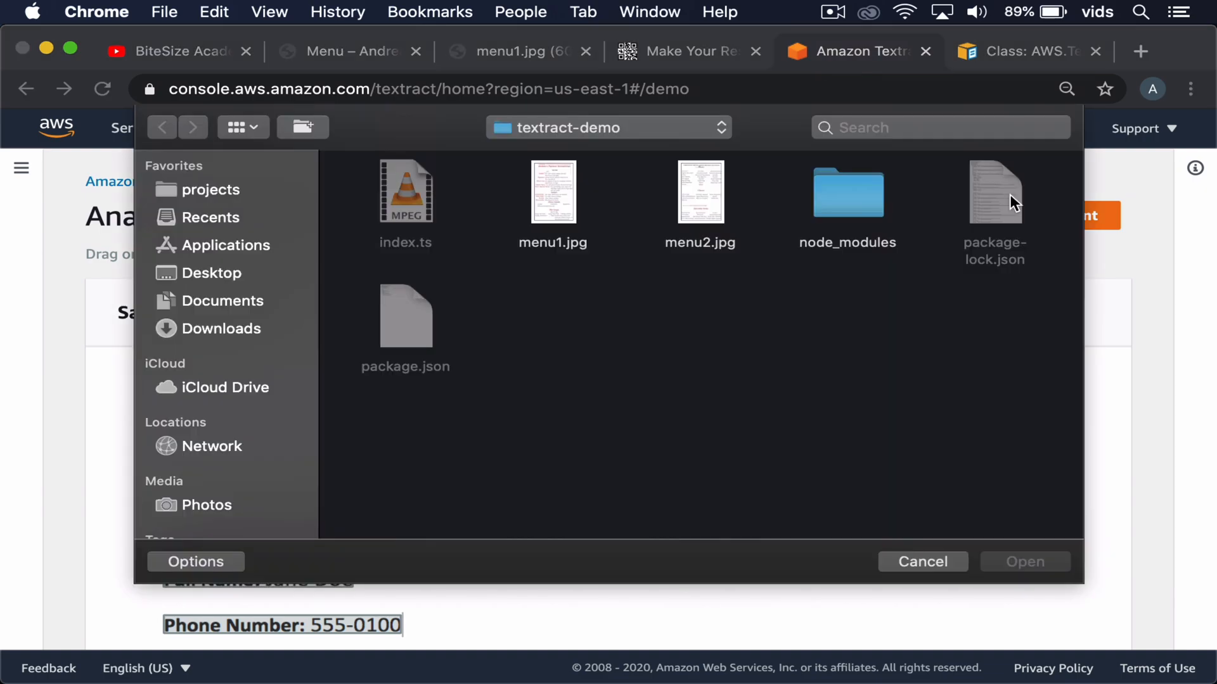
mouse_move(560, 194)
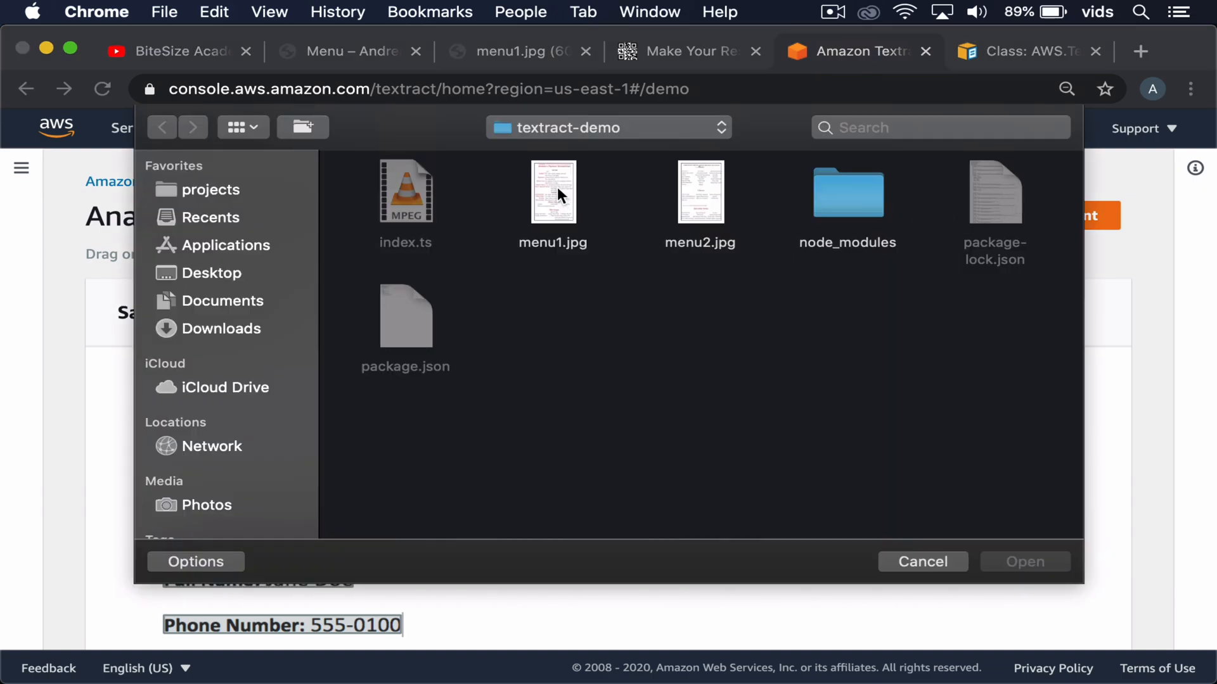
double_click(553, 191)
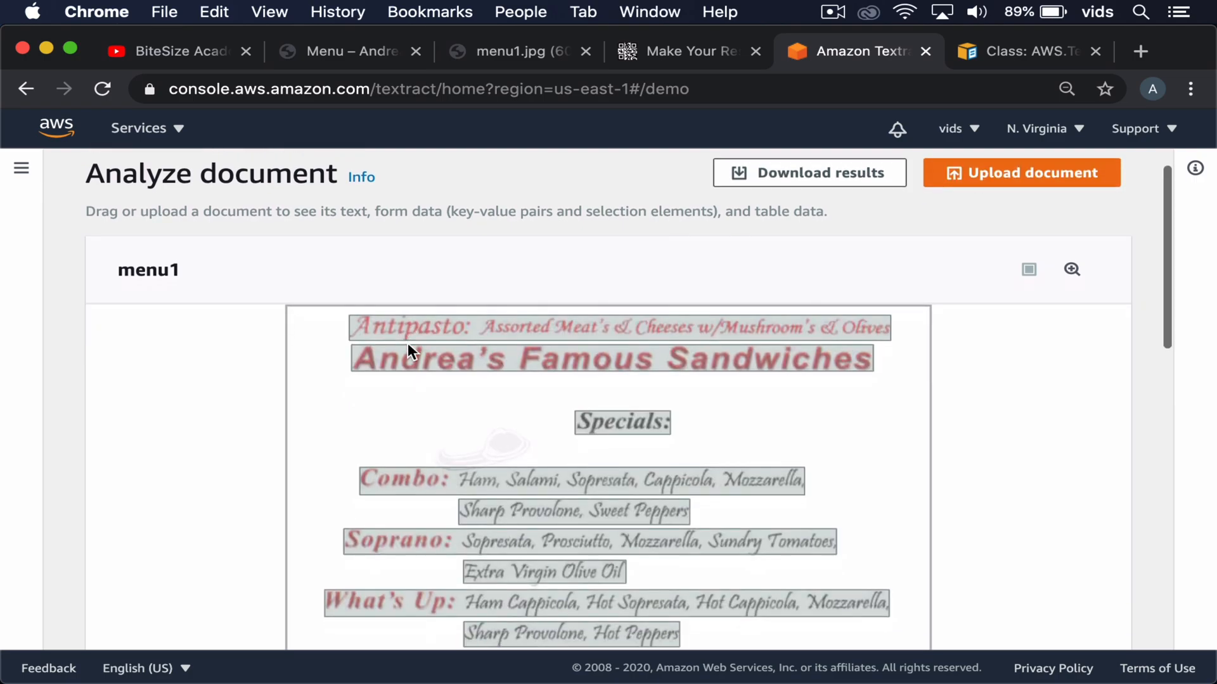
Look over the Raw text lines Textract extracted from the menu image
scroll("down", 3)
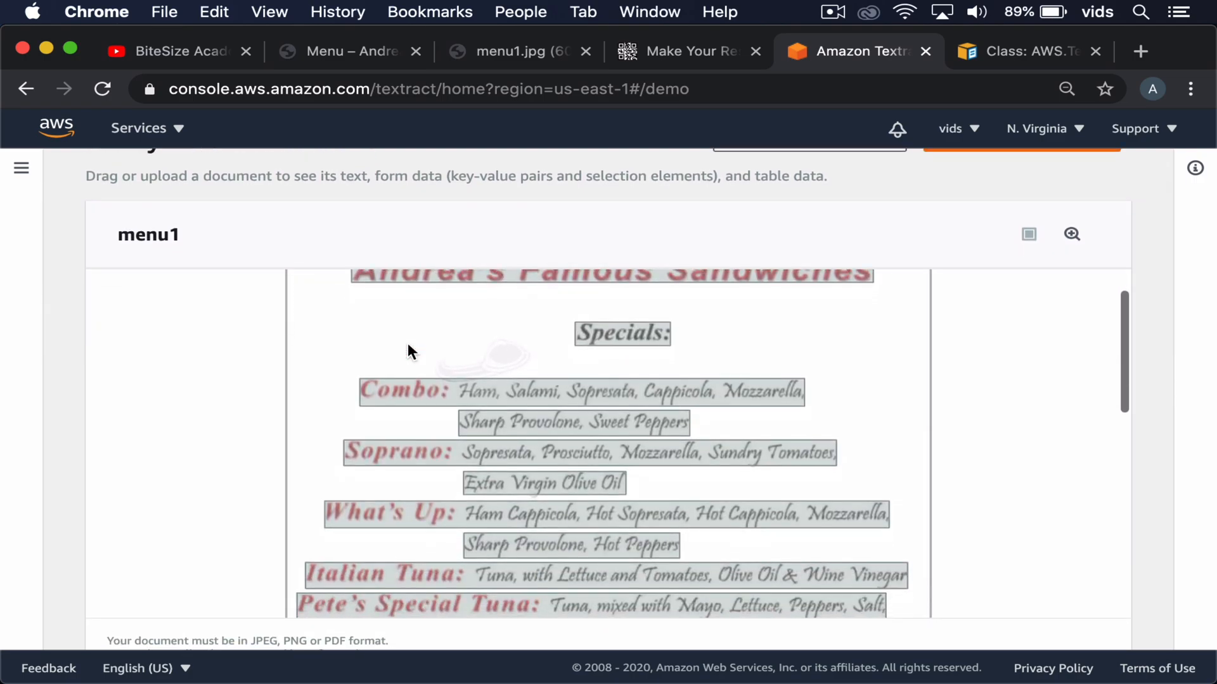
scroll("down", 3)
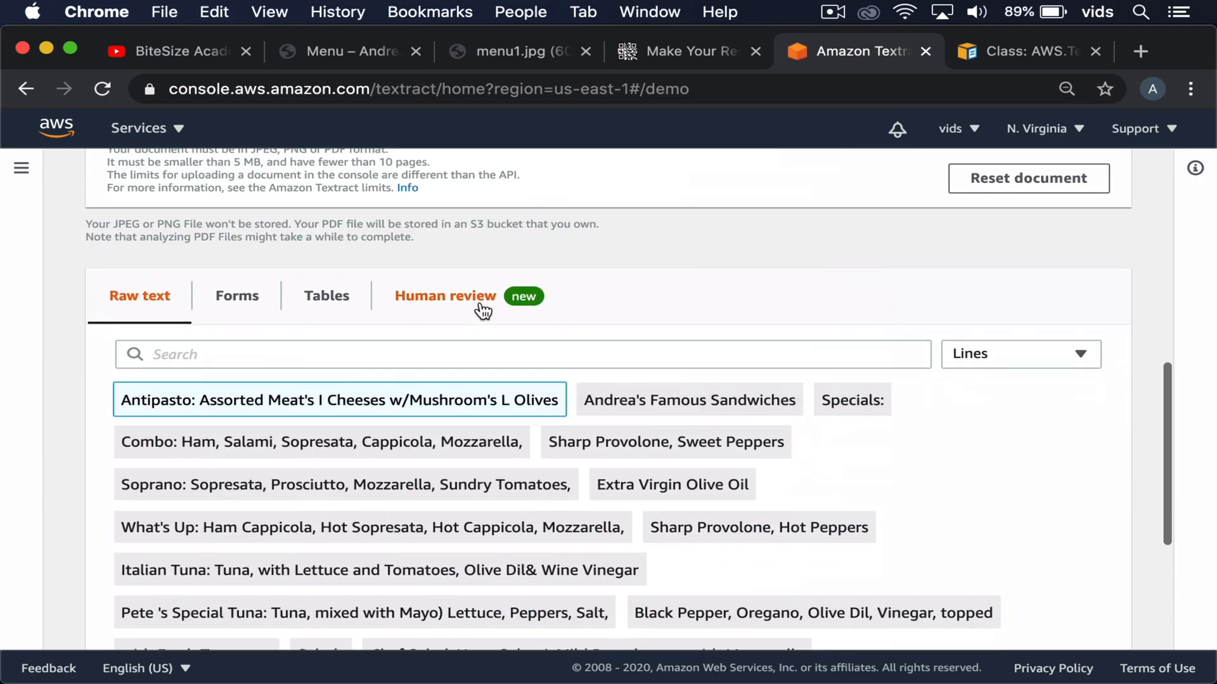
left_click(687, 399)
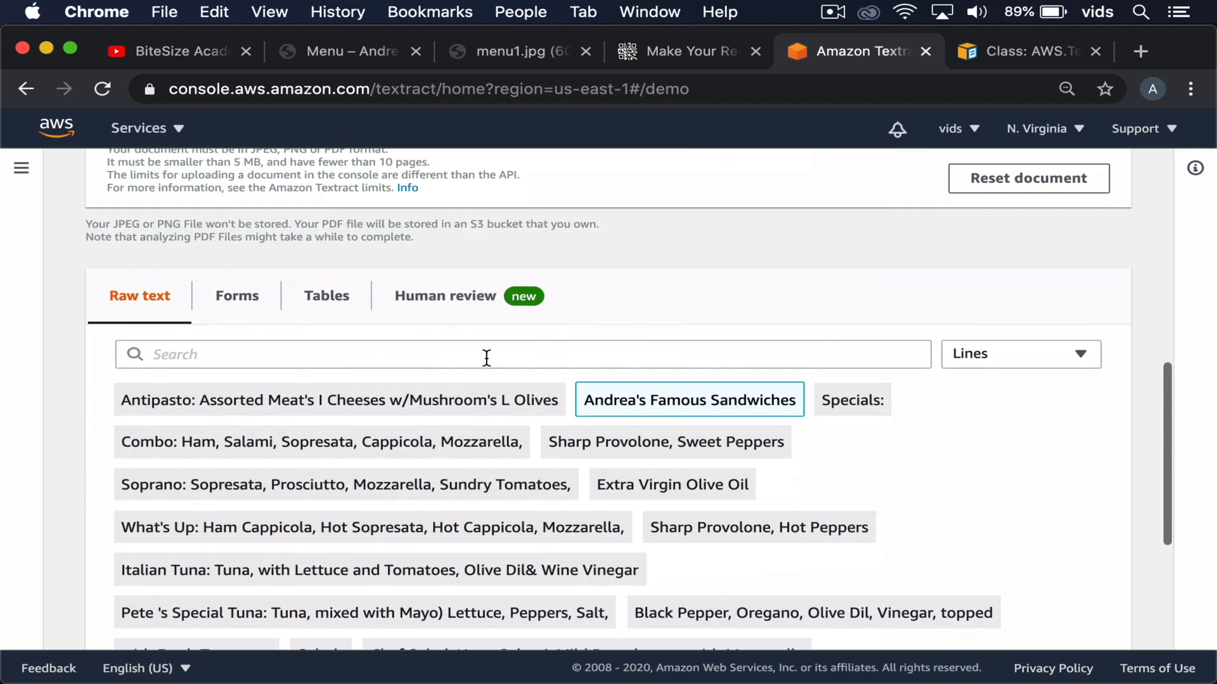
scroll("down", 3)
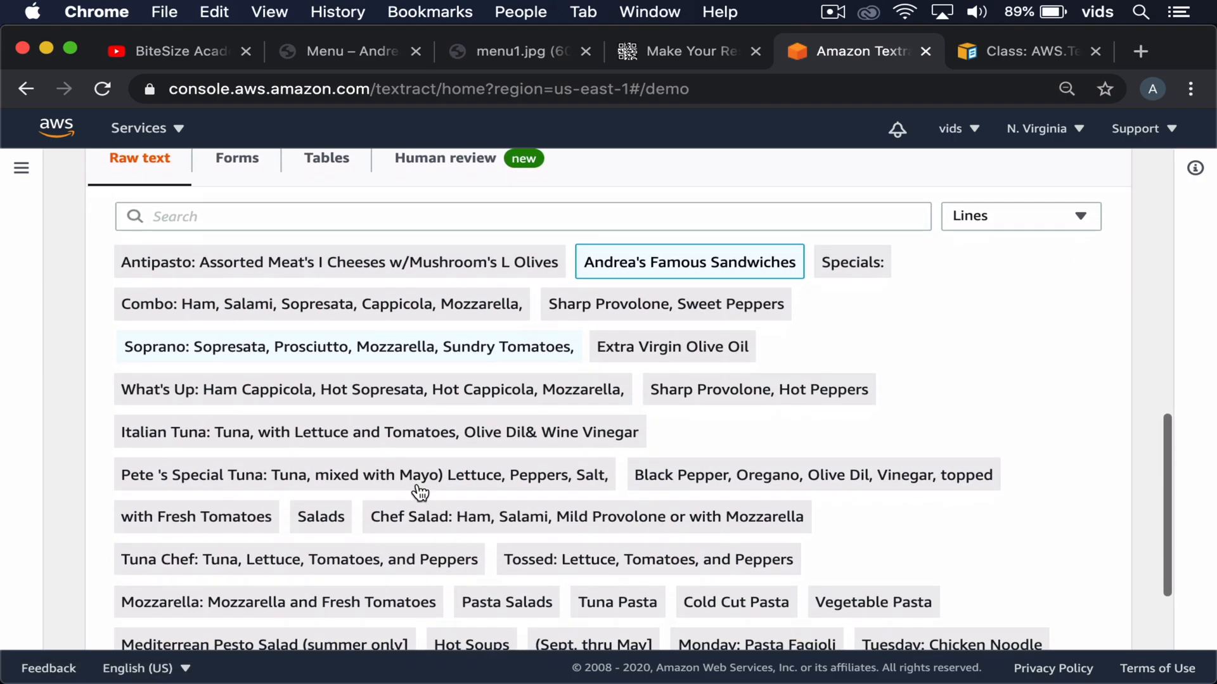
scroll("down", 3)
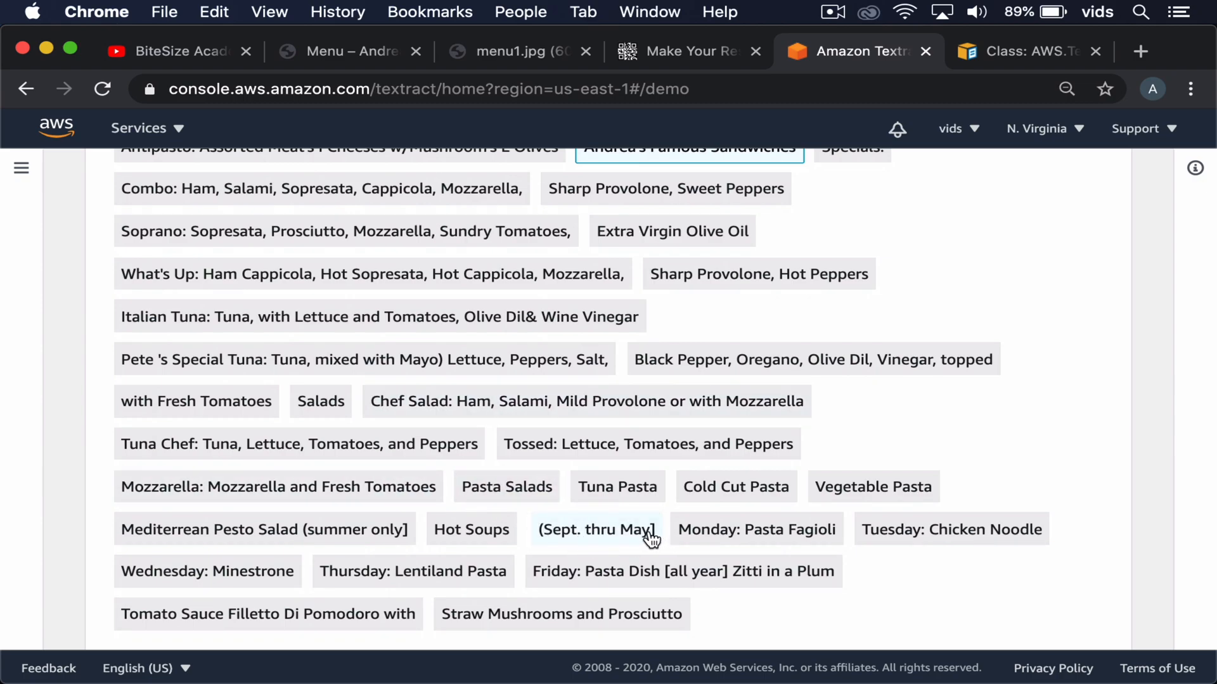
mouse_move(796, 421)
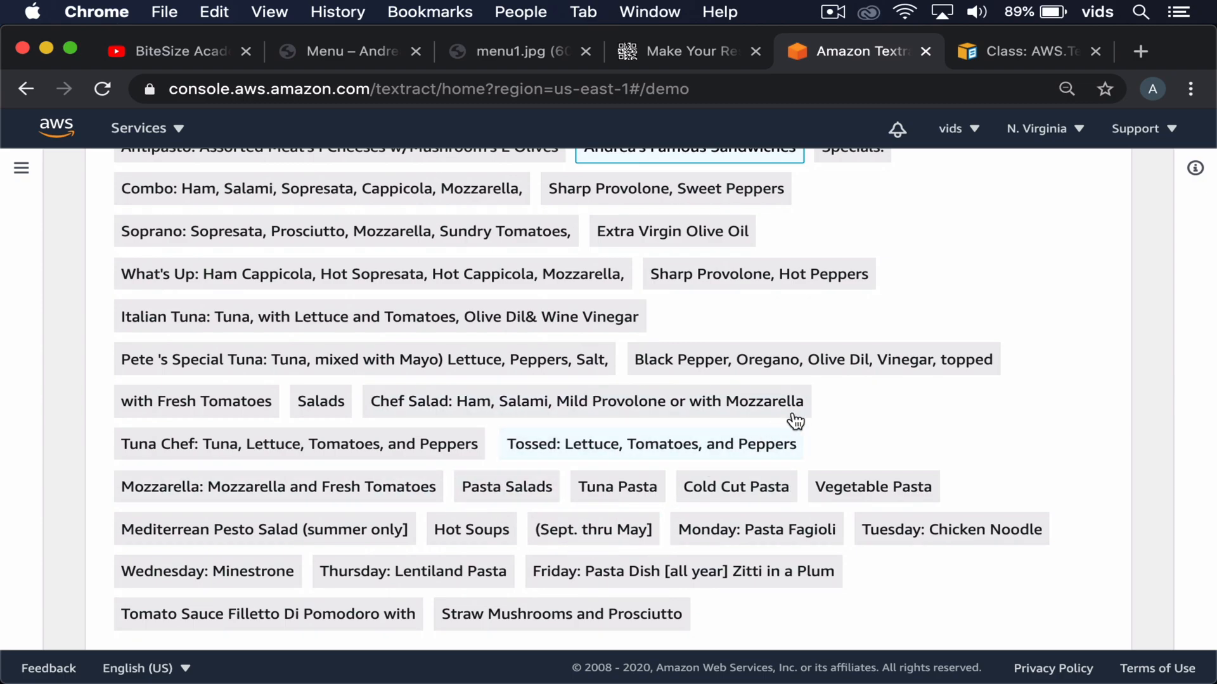
mouse_move(848, 369)
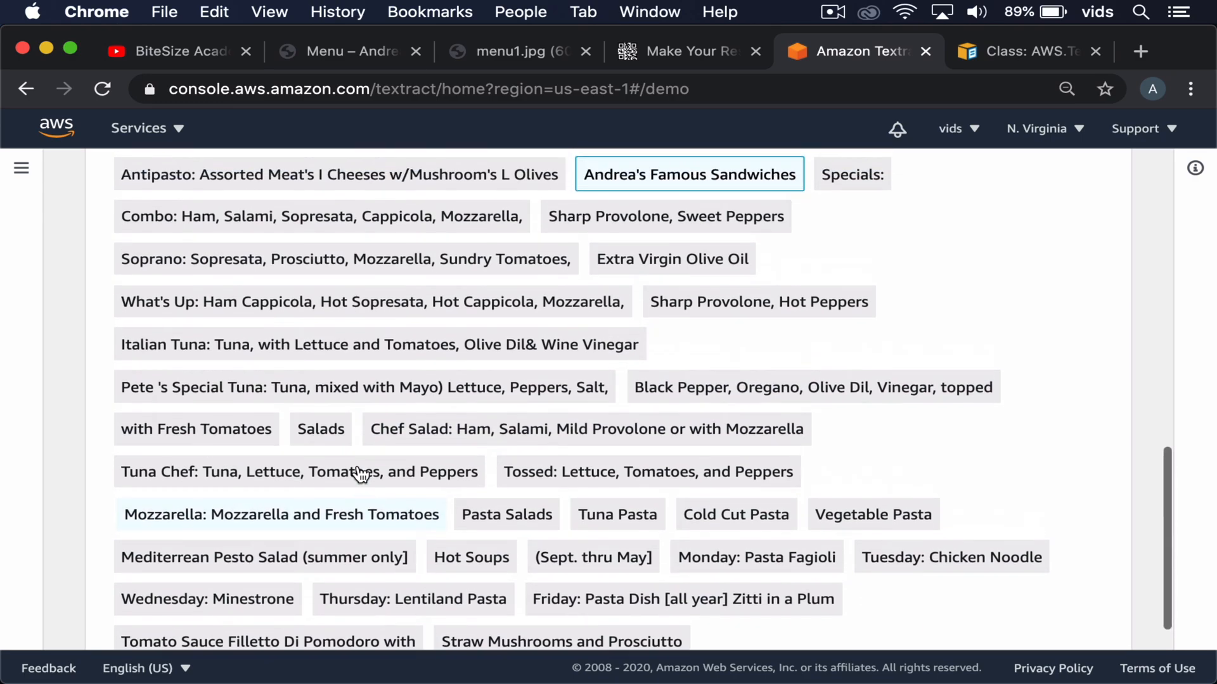
scroll("up", 3)
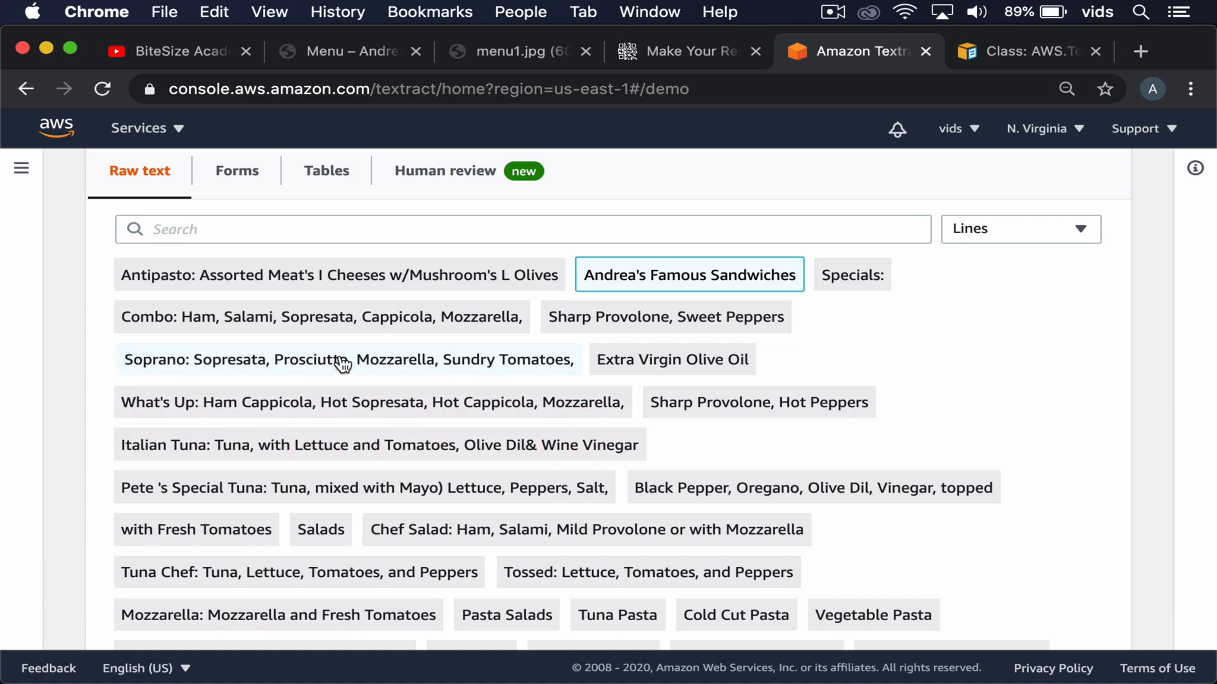
scroll("down", 3)
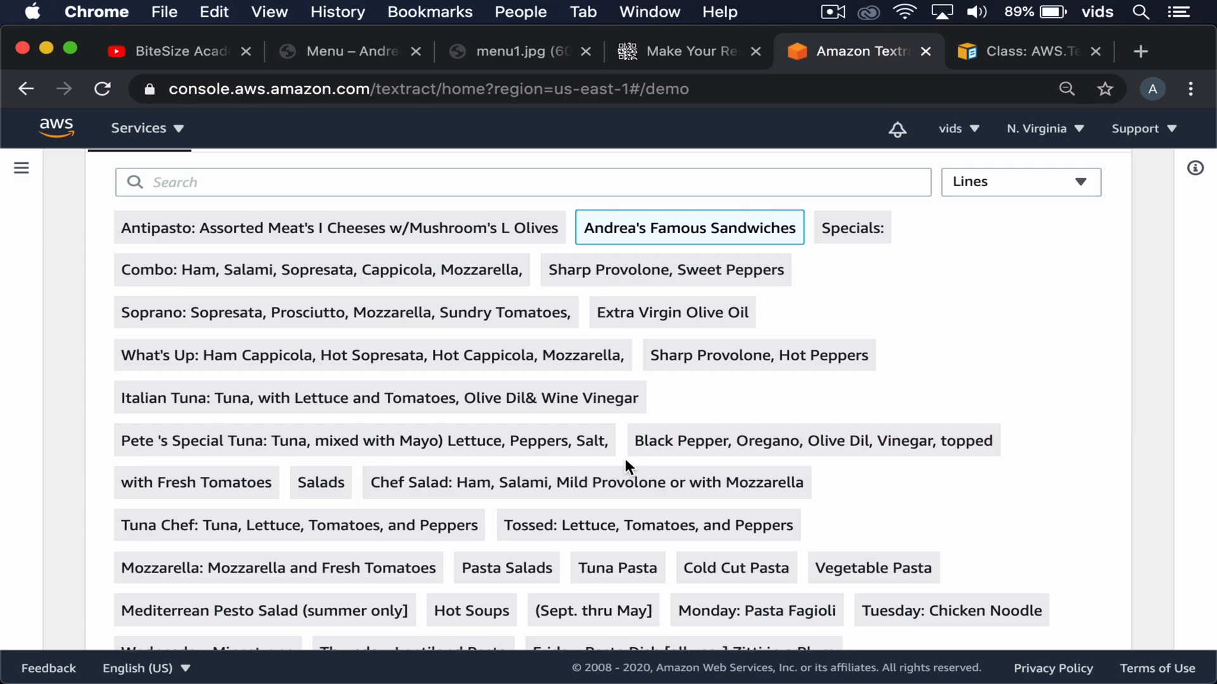
scroll("up", 3)
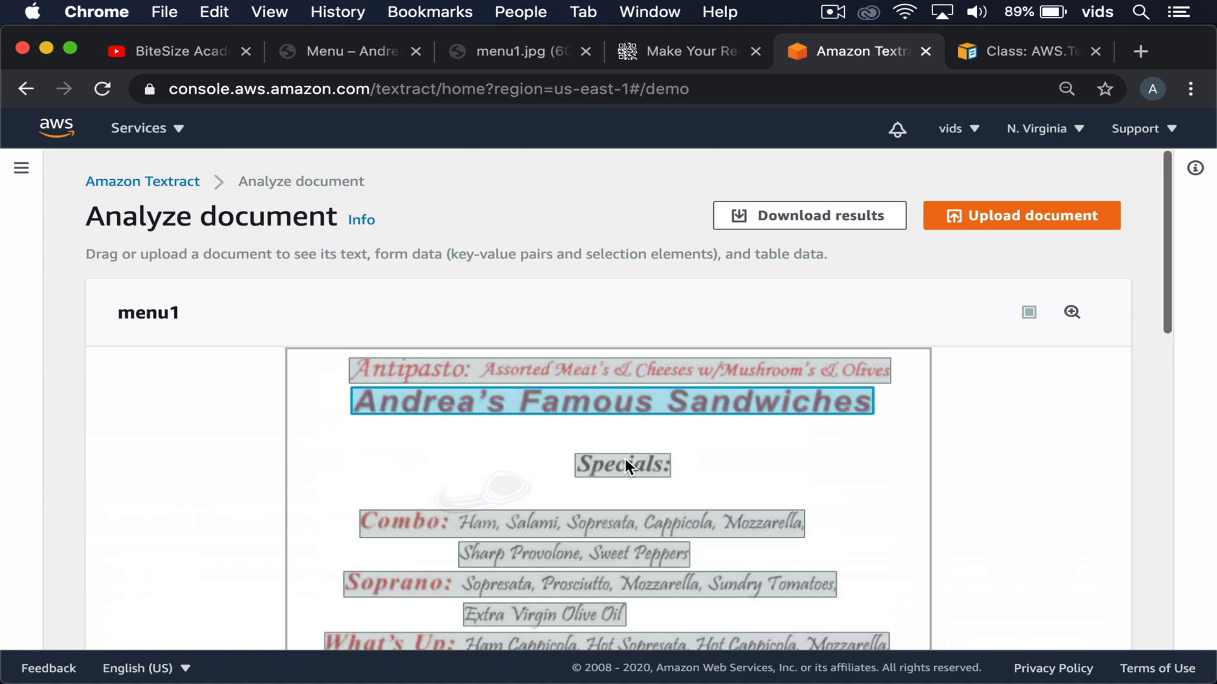
mouse_move(1068, 474)
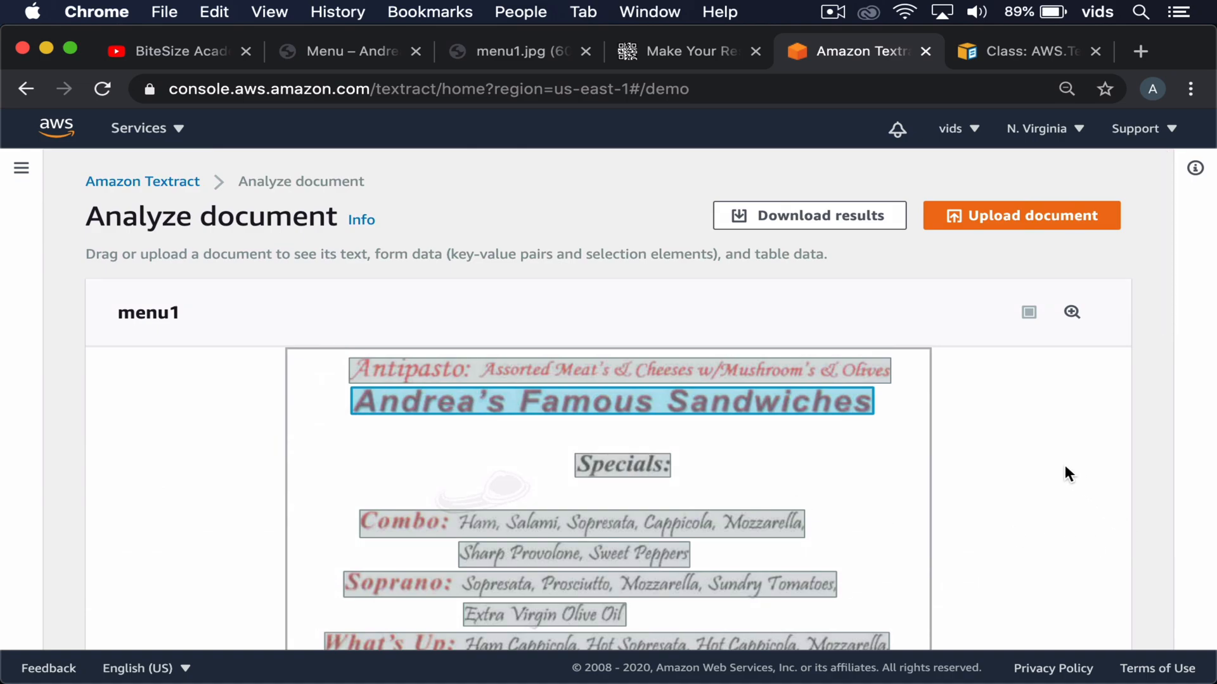
mouse_move(924, 435)
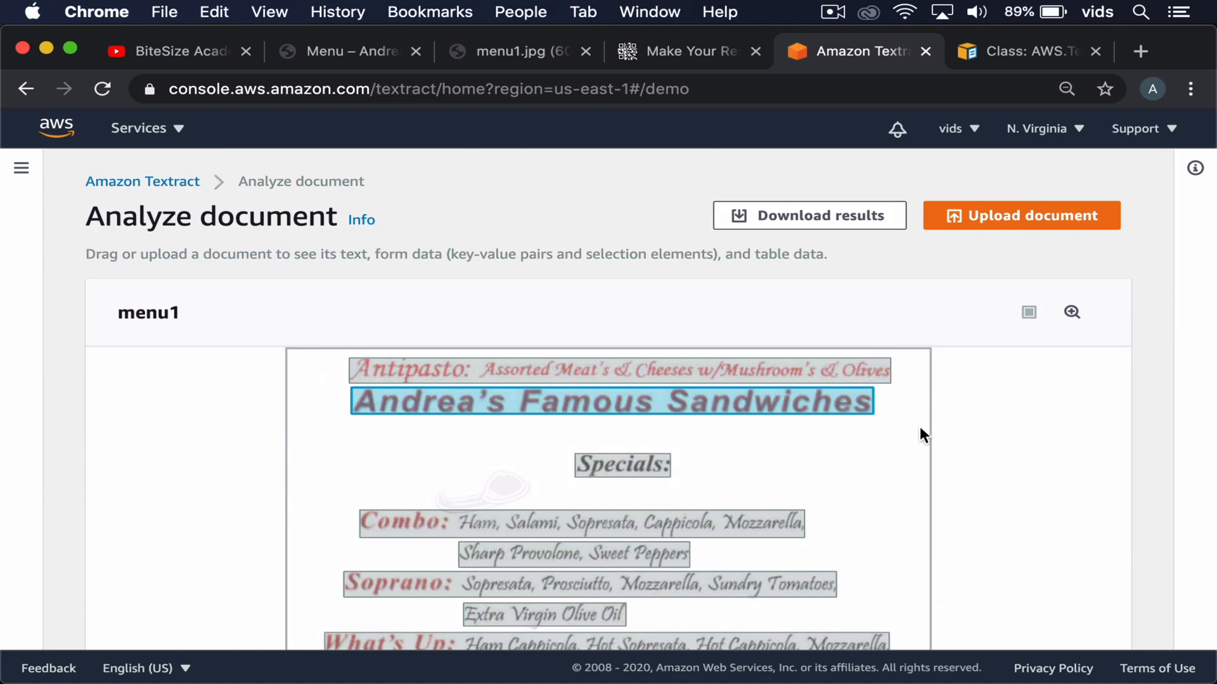
scroll("down", 3)
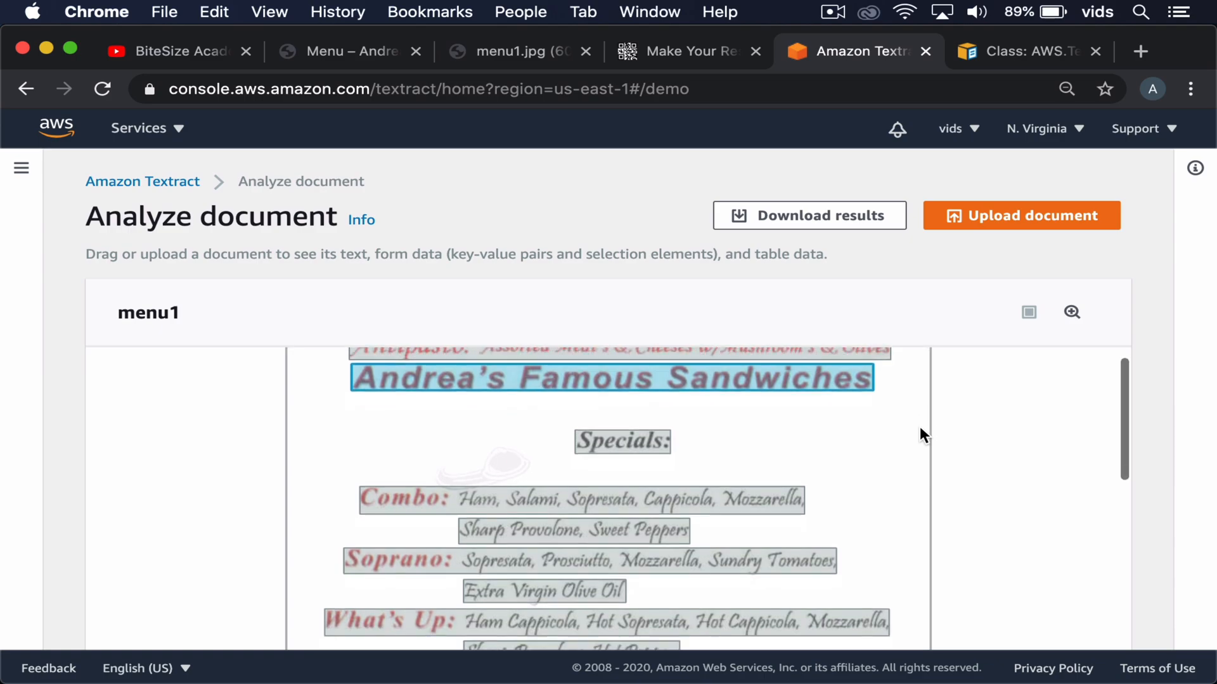
Bring up the BiteSize Academy YouTube channel page
left_click(171, 50)
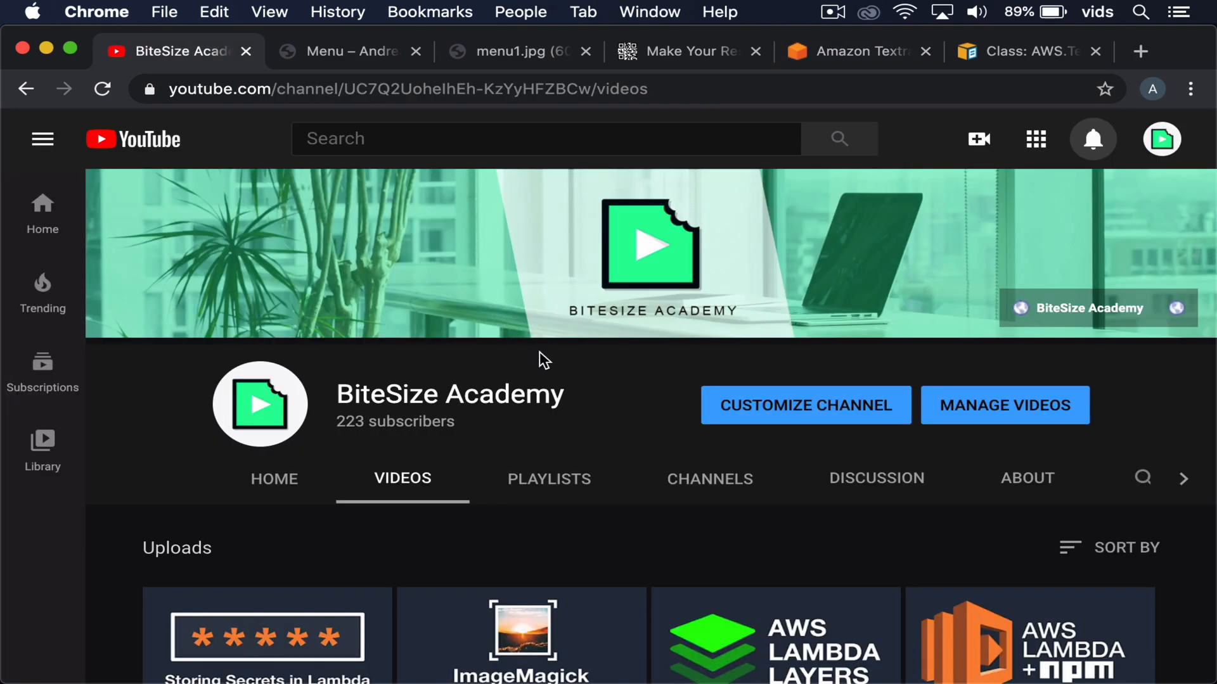
Scroll through the channel's uploaded videos list
scroll("down", 3)
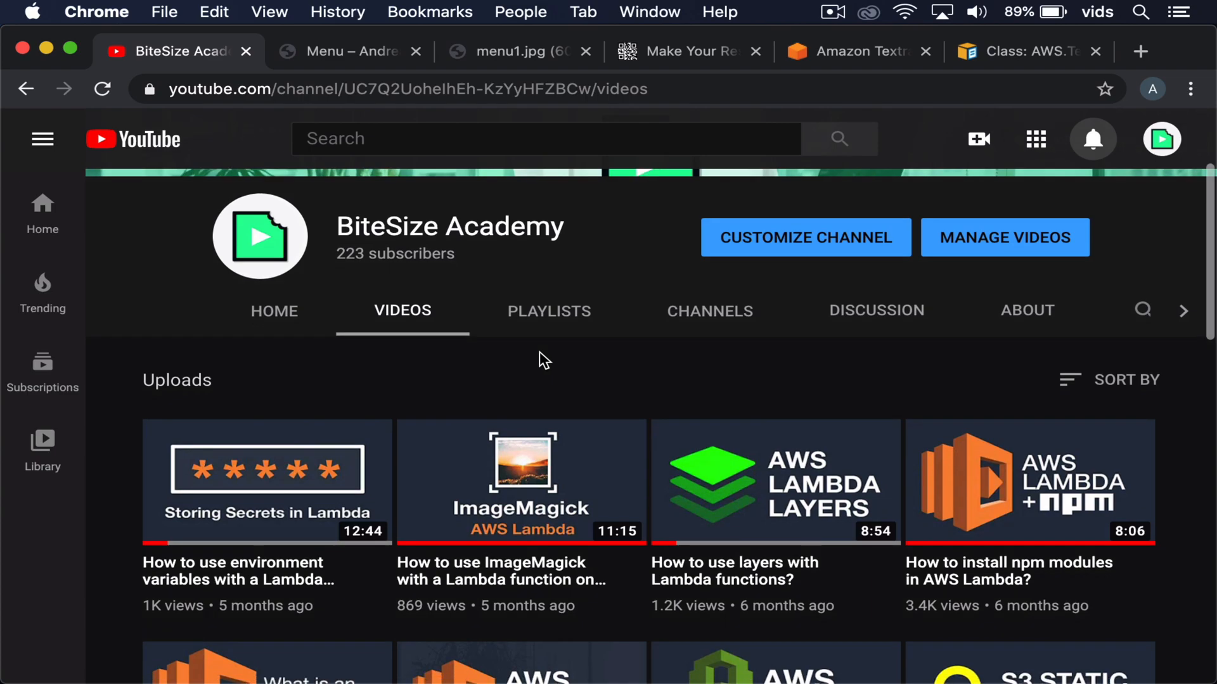
scroll("down", 3)
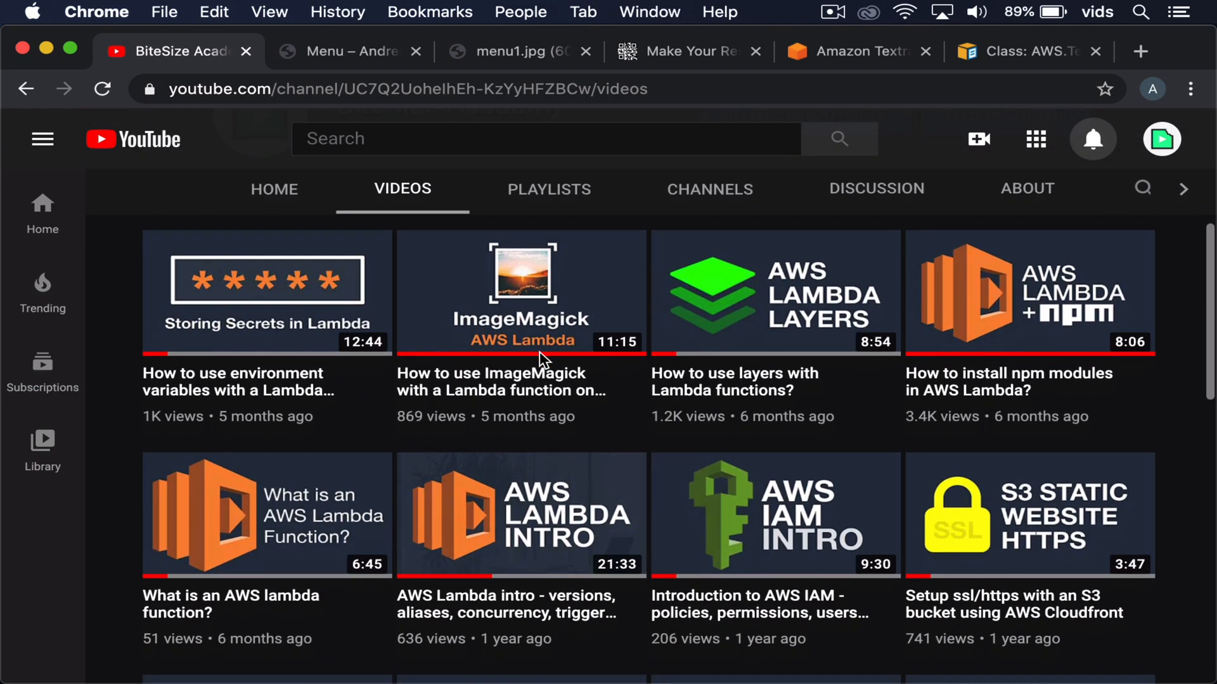
mouse_move(776, 293)
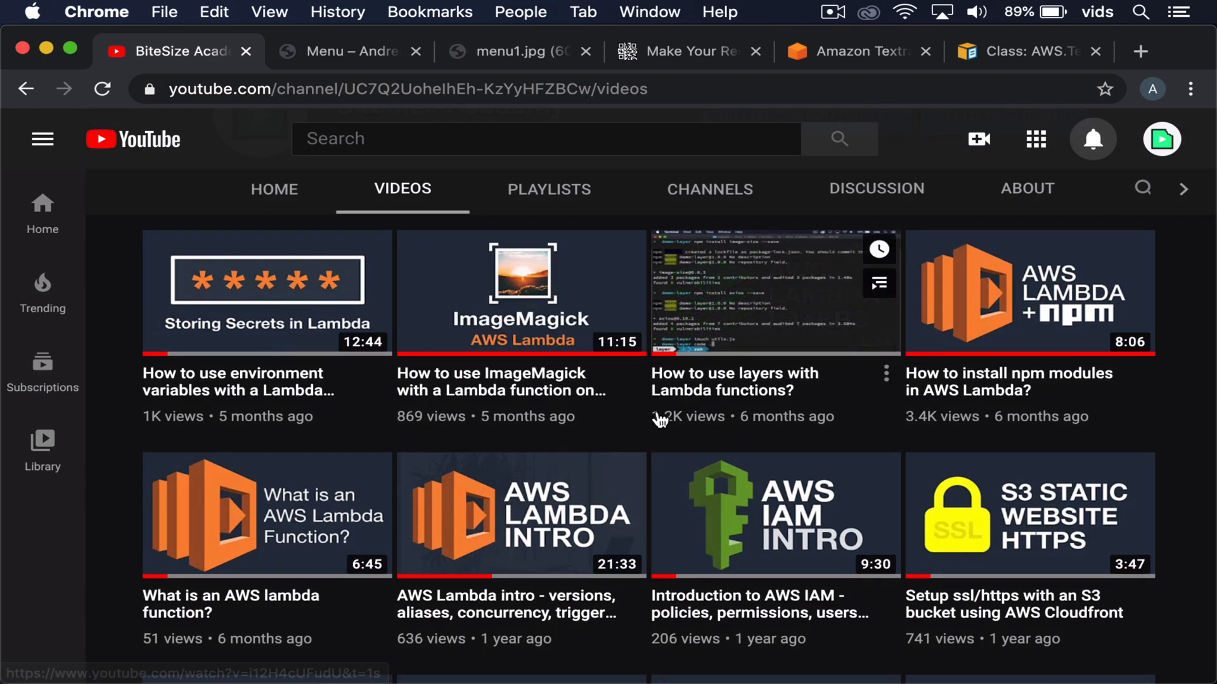
scroll("down", 3)
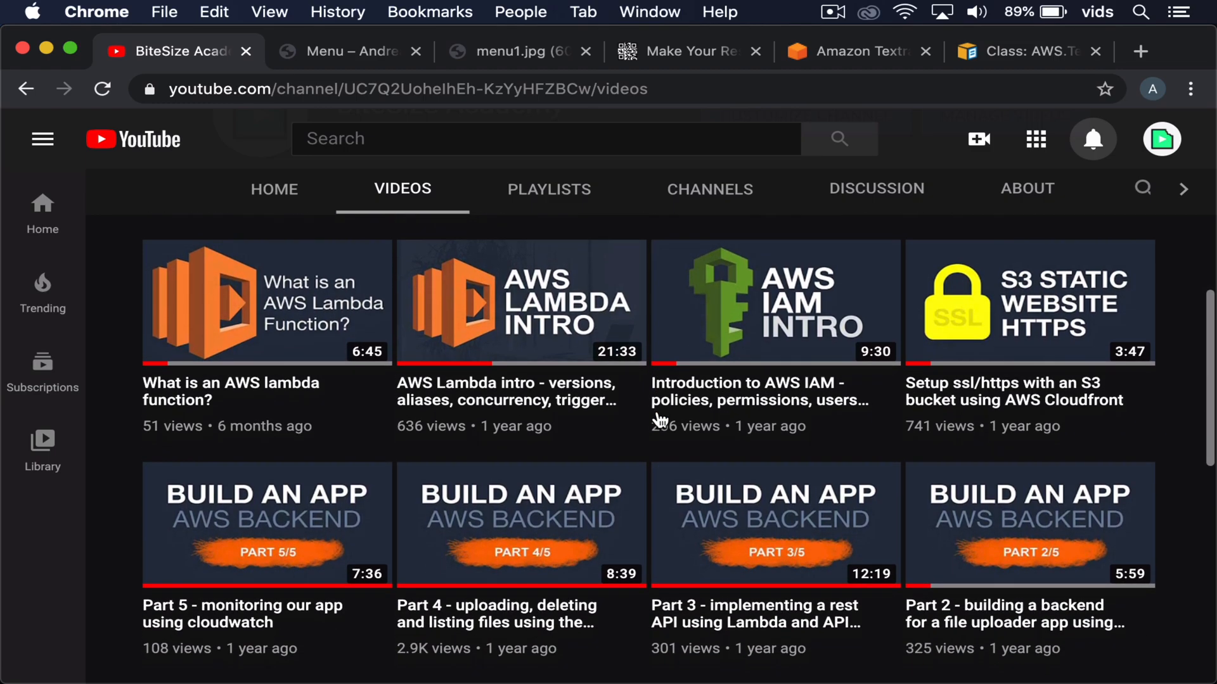
scroll("down", 3)
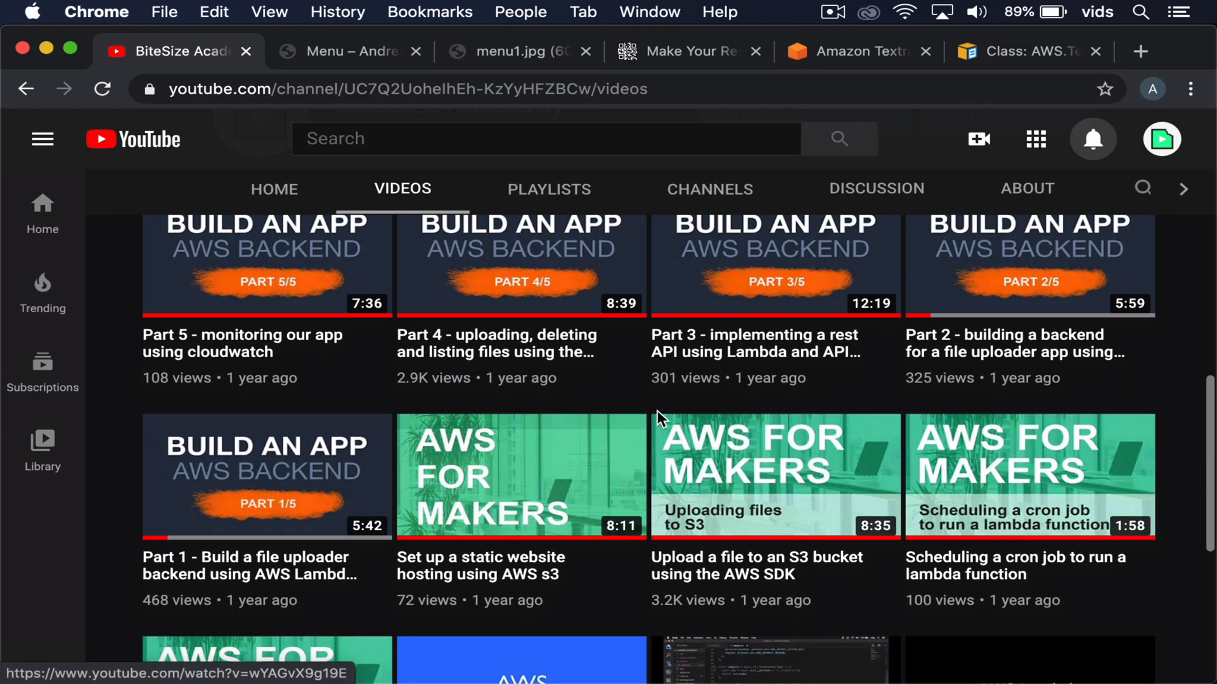
scroll("up", 3)
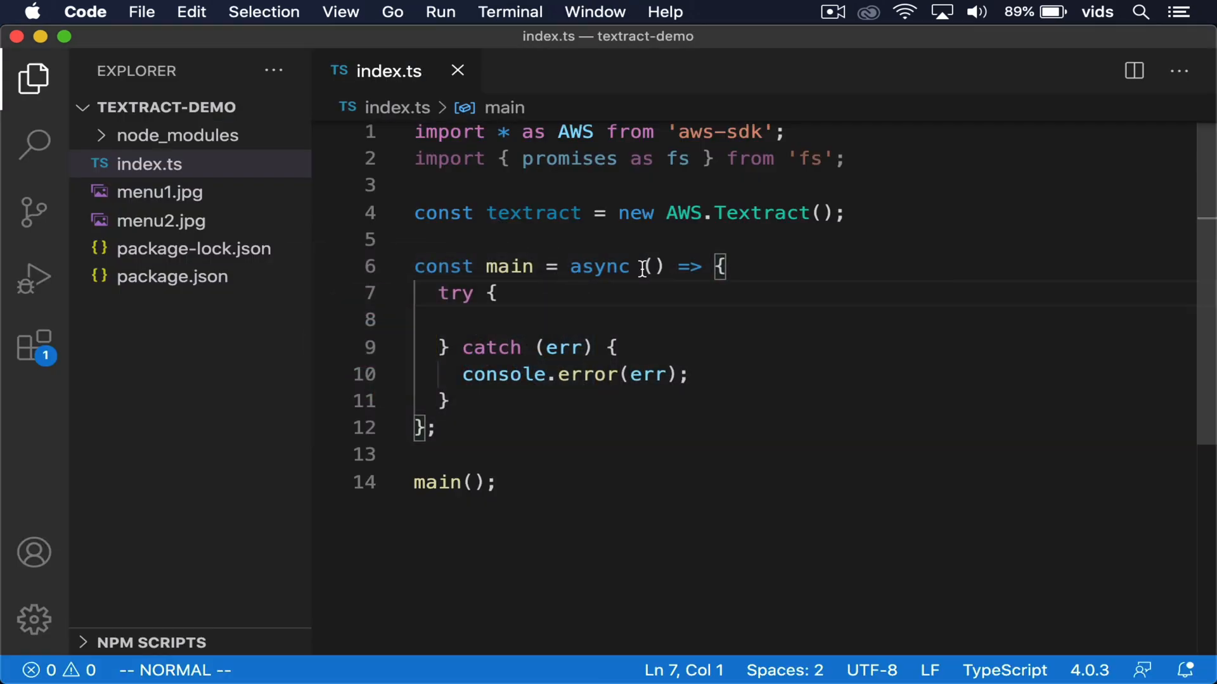
left_click(497, 293)
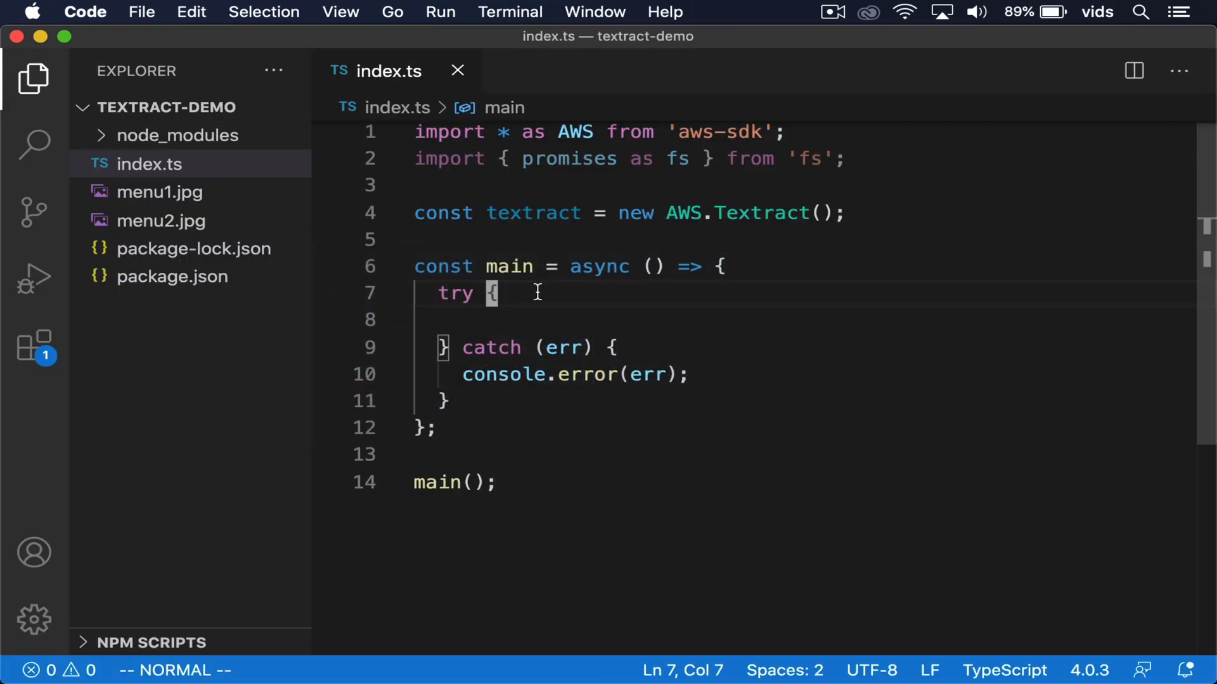
left_click(149, 164)
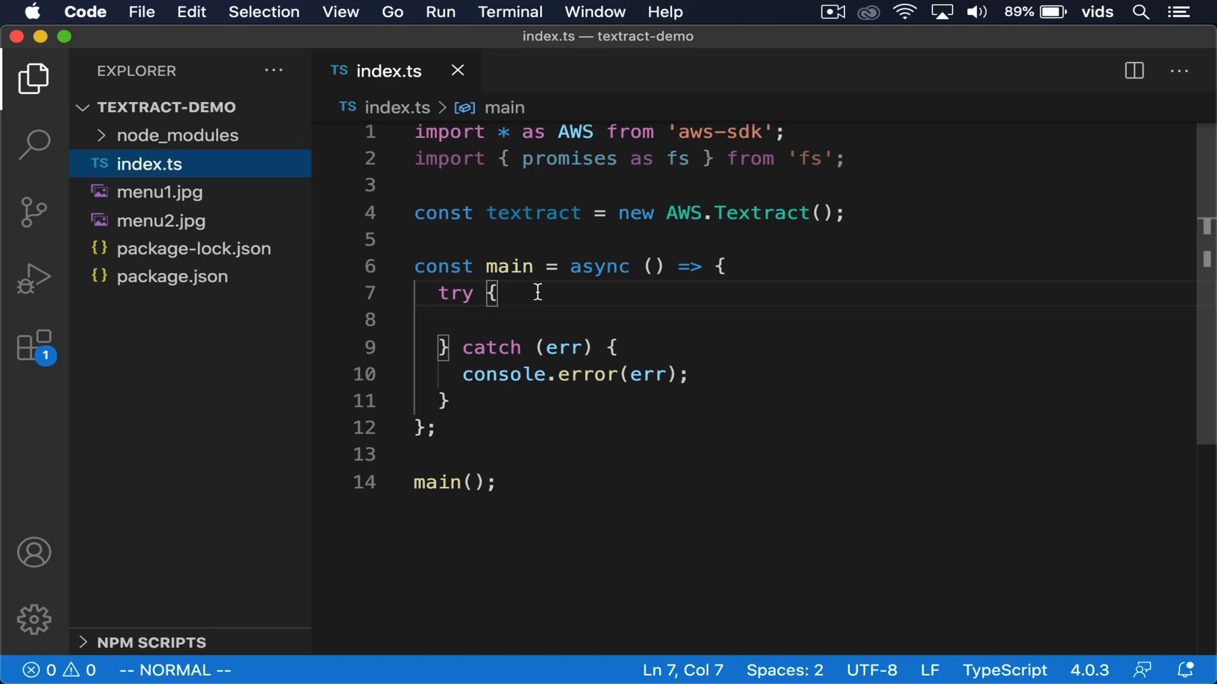
left_click(171, 276)
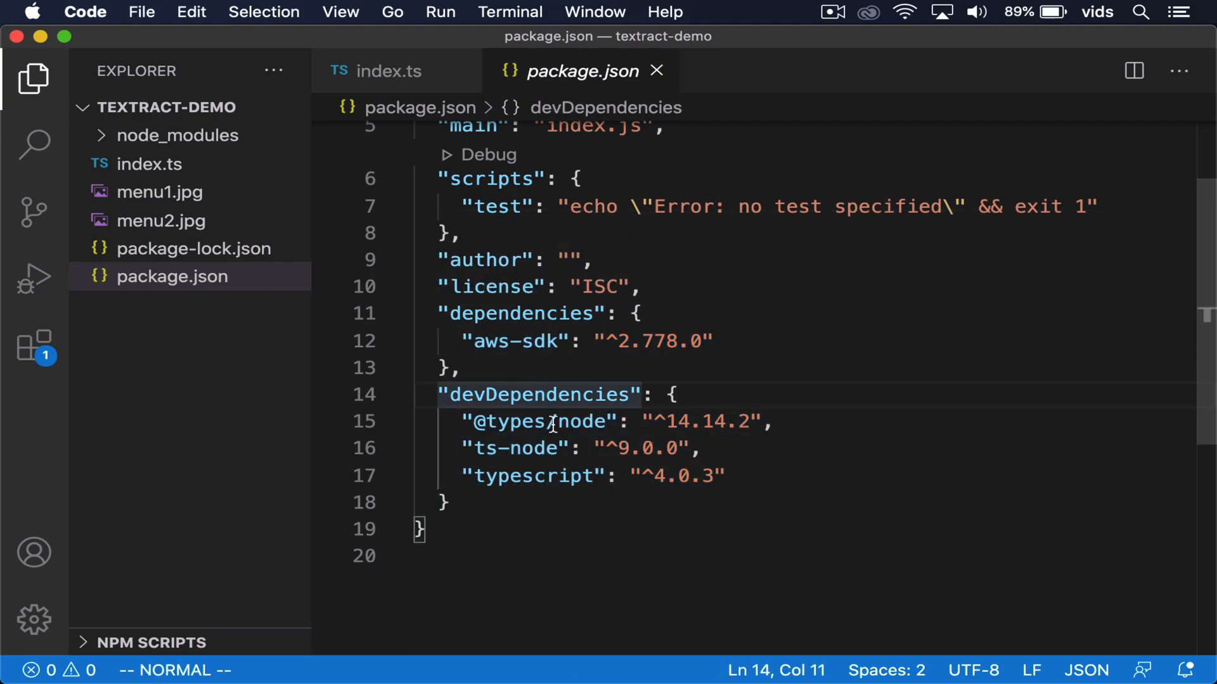
left_click(376, 71)
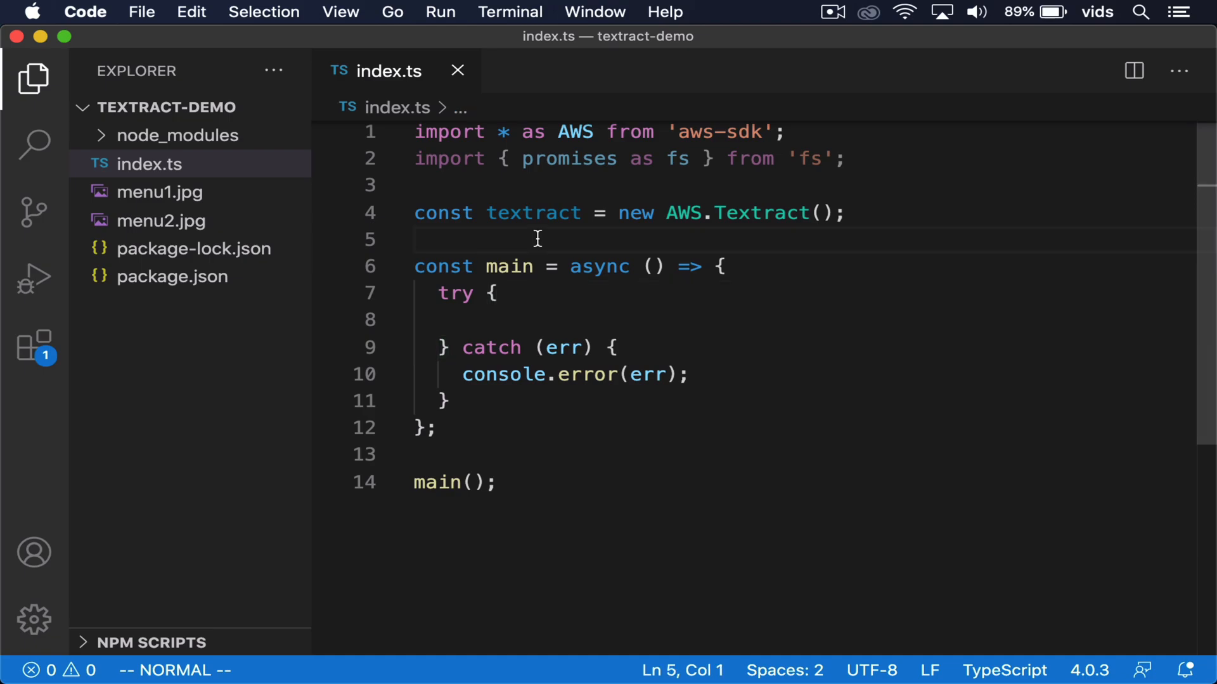
mouse_move(575, 131)
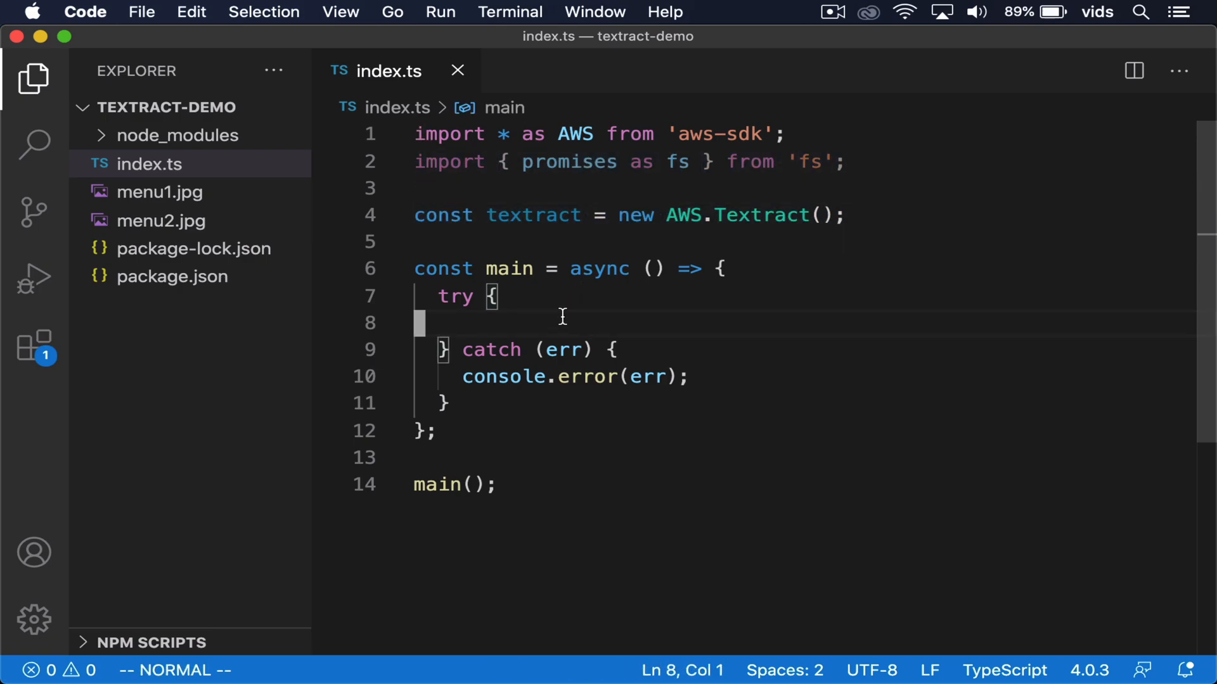
Write the comments '// read the image', '// send to aws', '// parse the result' in the try block
type("/")
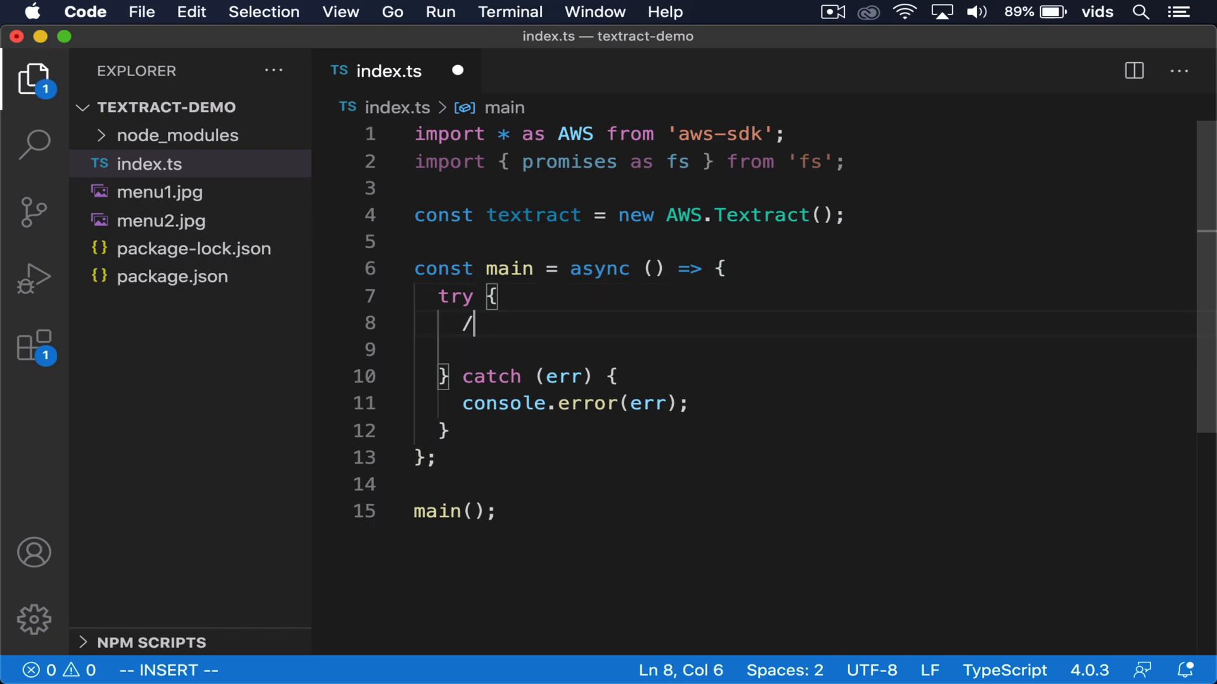
type("/")
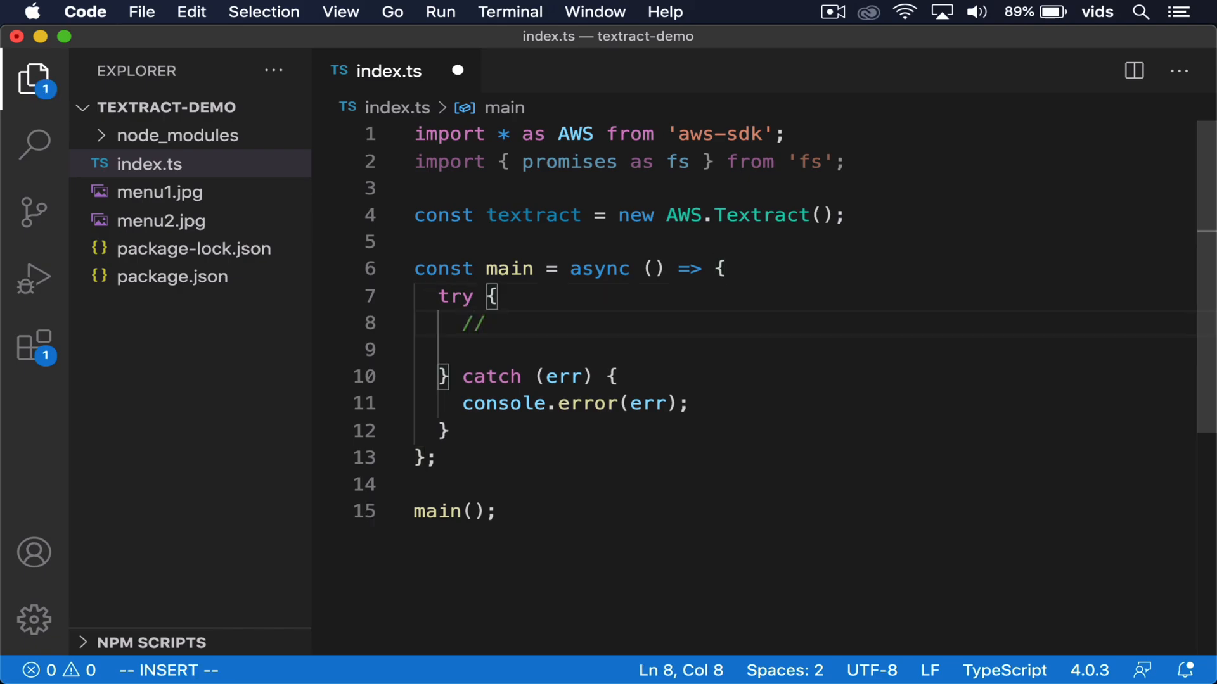
type("read the image")
left_click(803, 350)
type("// sen")
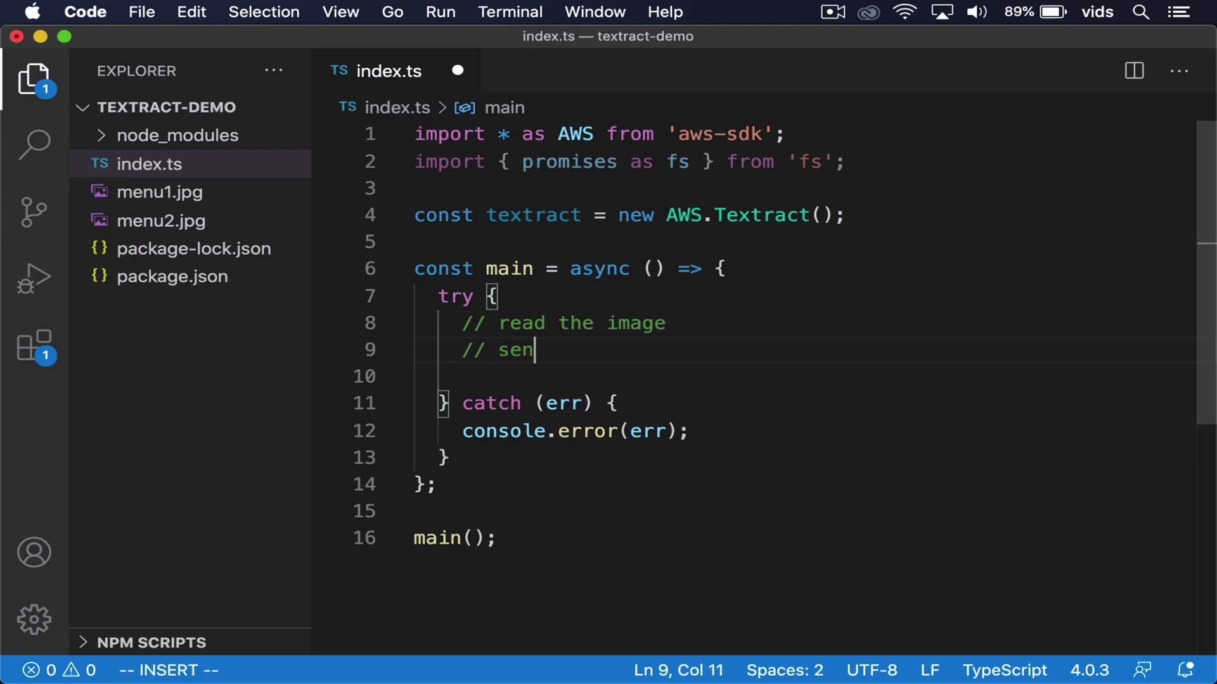
type("d to aws")
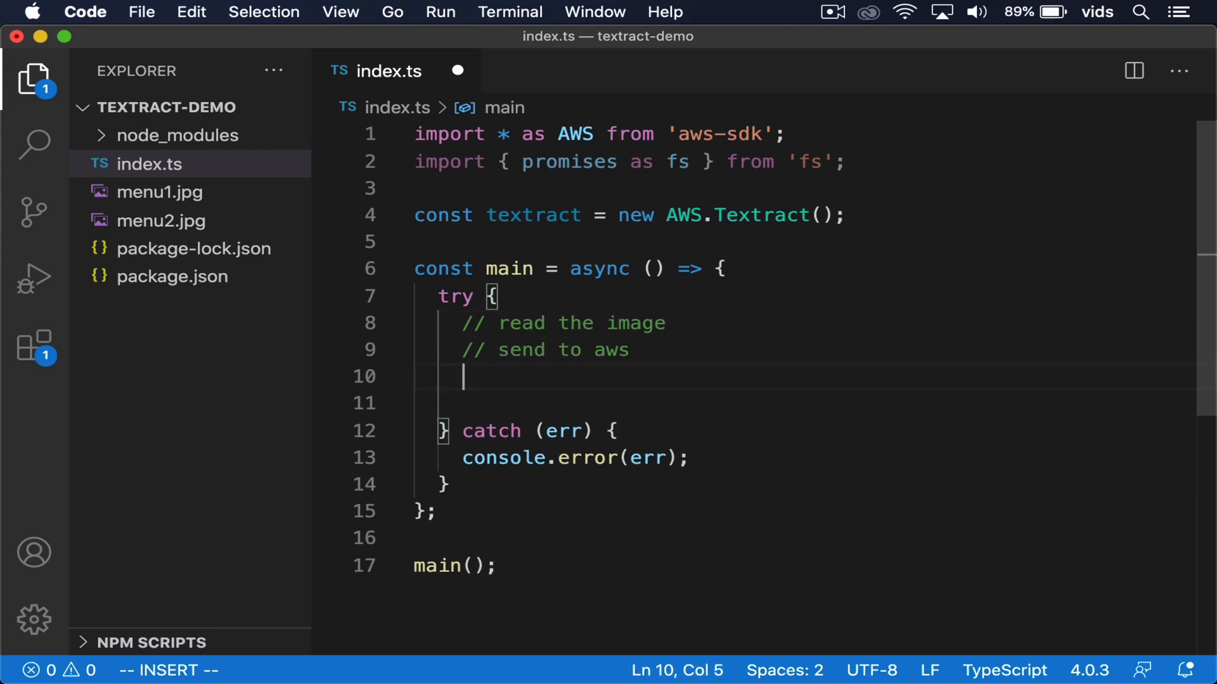
type("// pa")
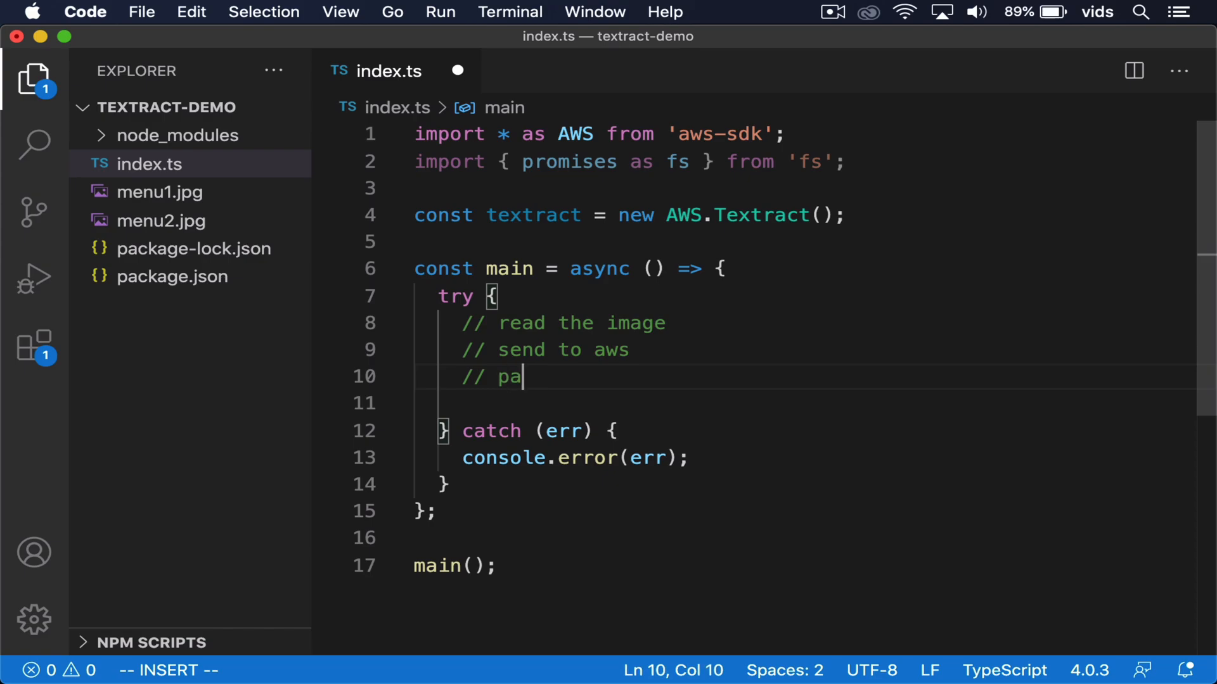
type("rse the result")
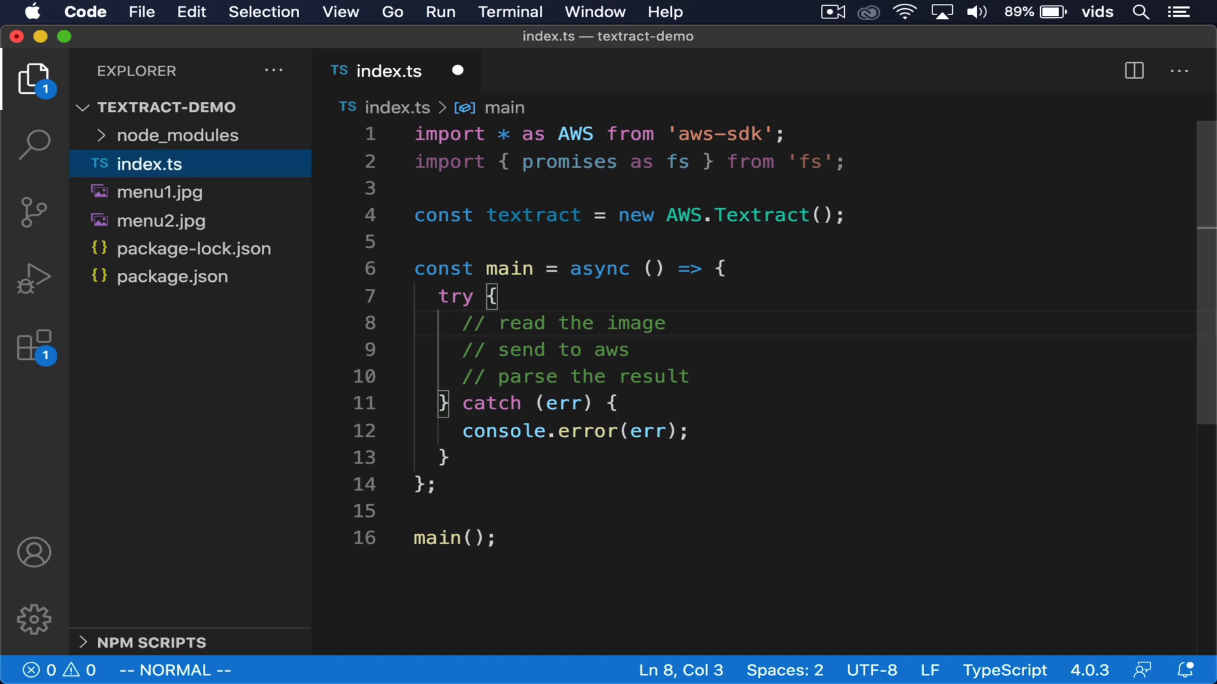
Start a 'const buf' declaration under the read-the-image comment
left_click(160, 191)
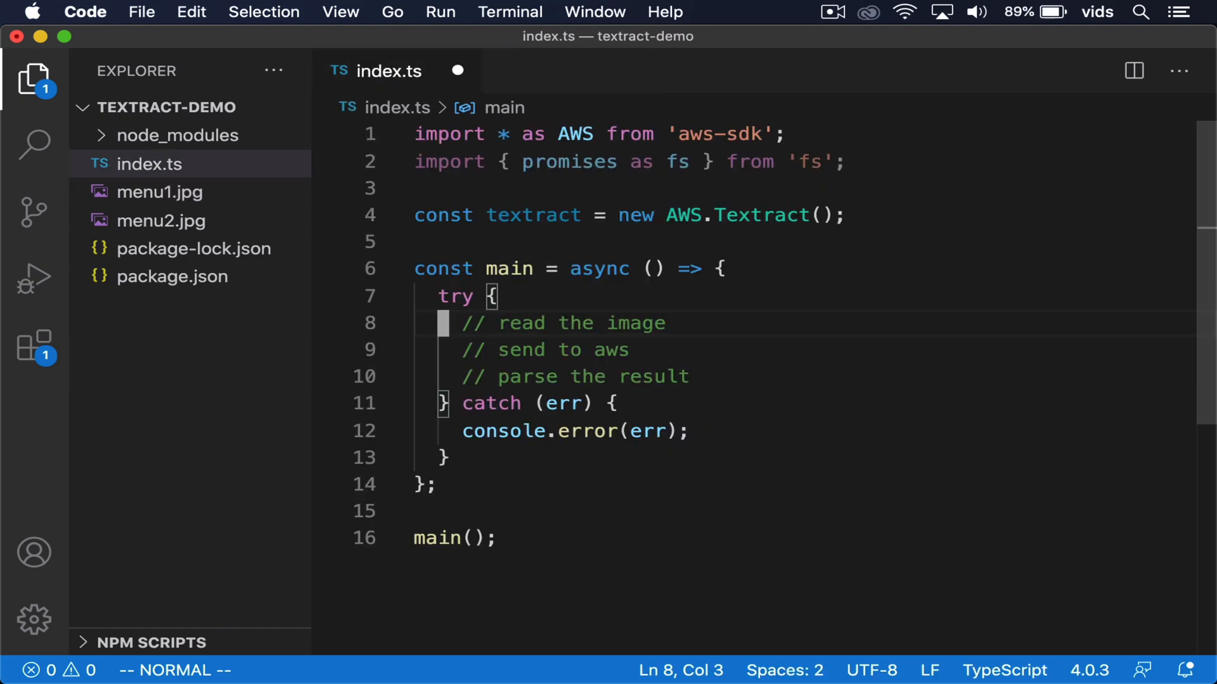
type("const bug")
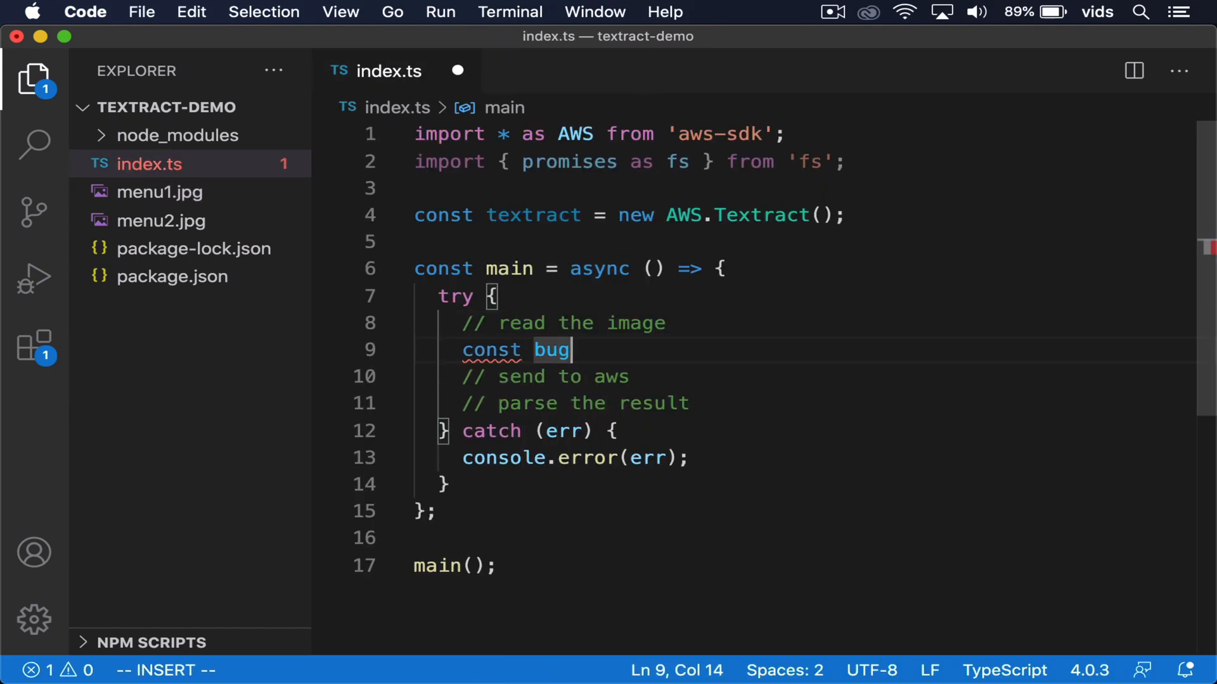
Read './menu1.jpg' into buf and send it to textract.detectDocumentText as res
type("= await fs.readFile('./men'")
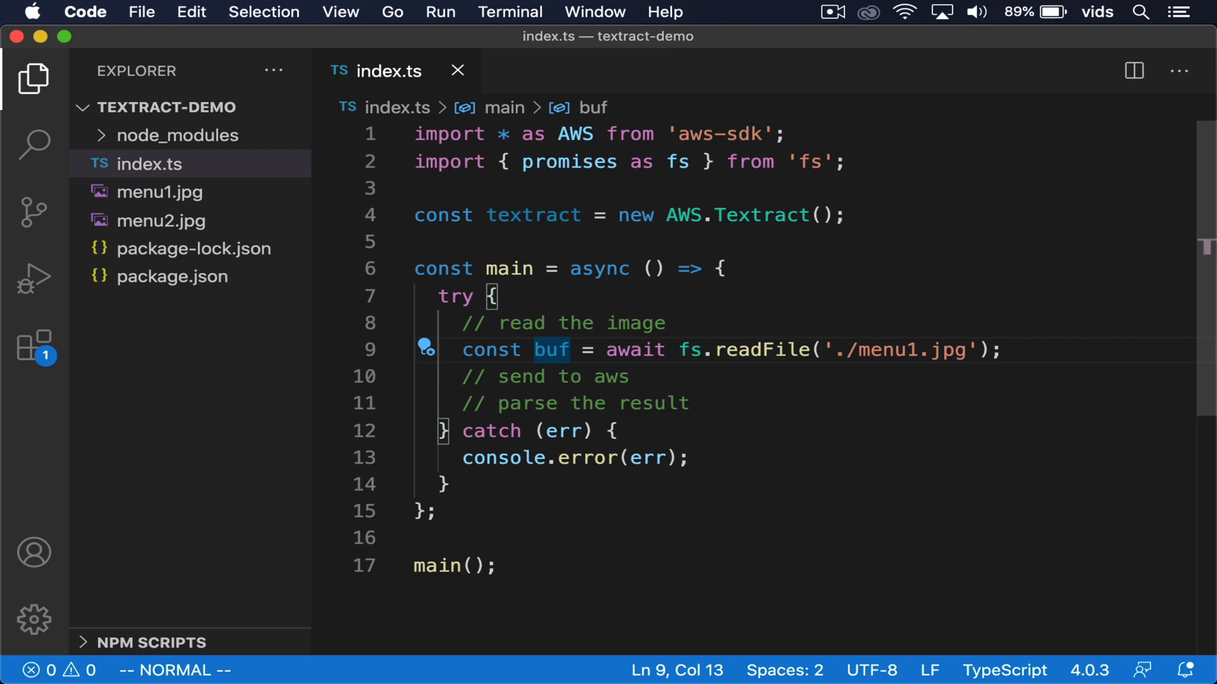
mouse_move(756, 350)
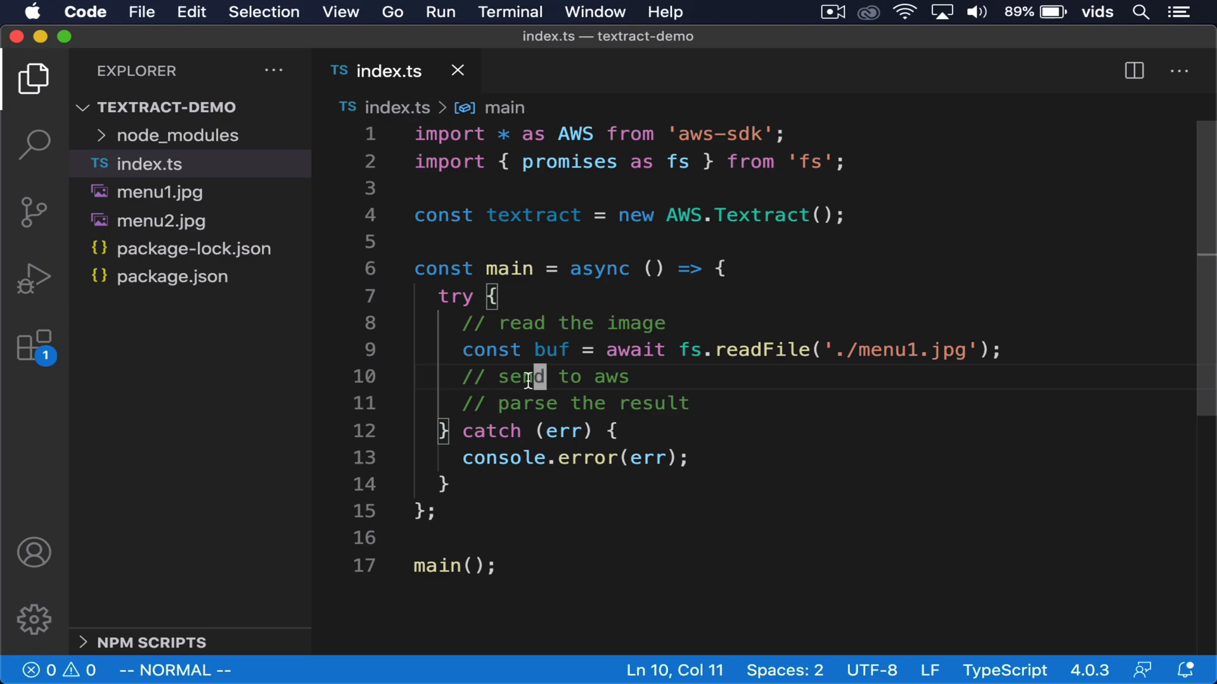
type("const res = await")
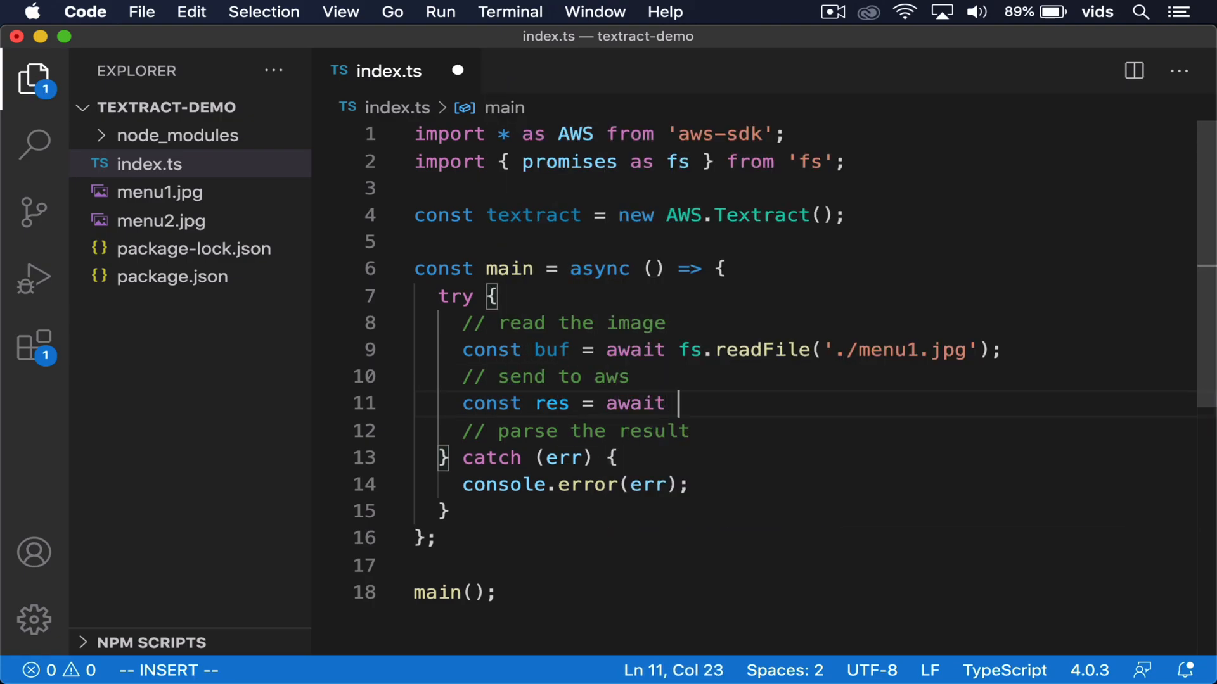
type("textract.detectDocumentText({Document: {Bytes: bug")
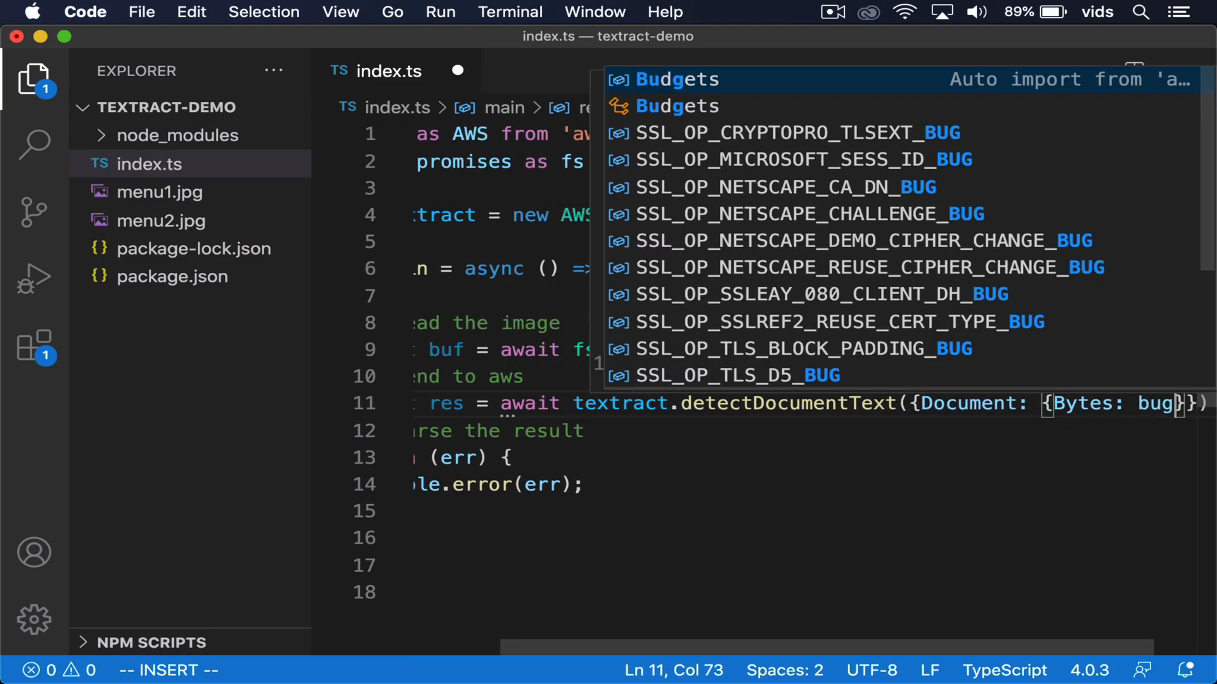
key("Escape")
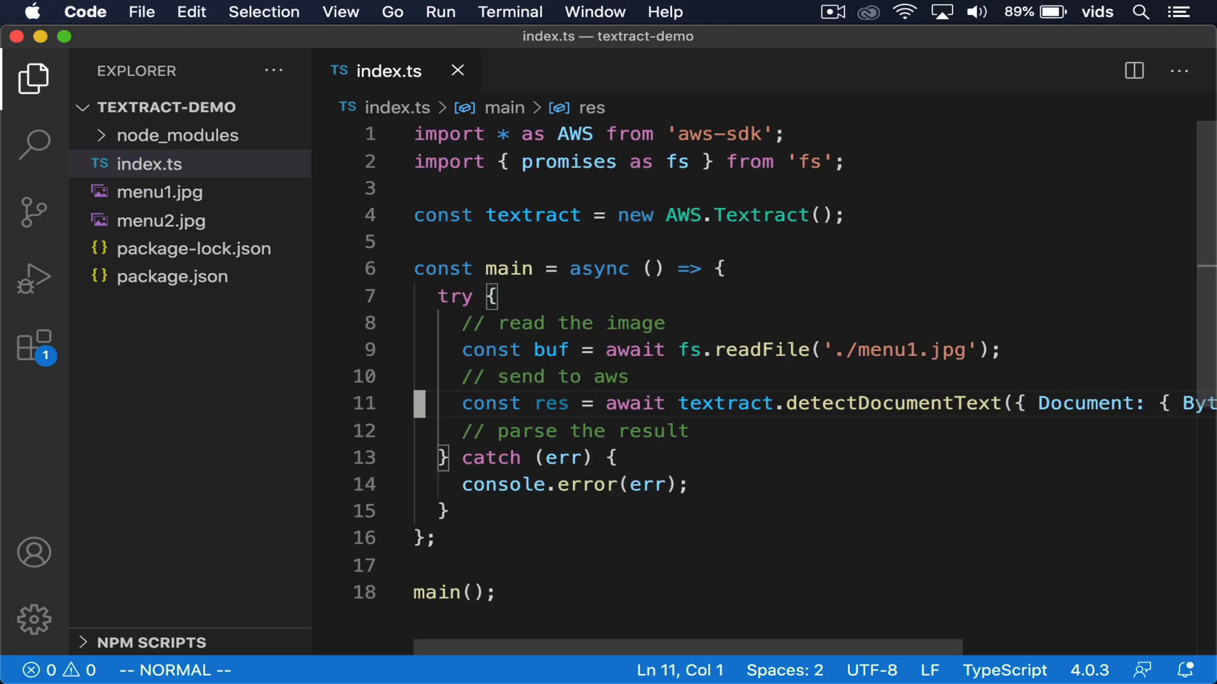
mouse_move(691, 446)
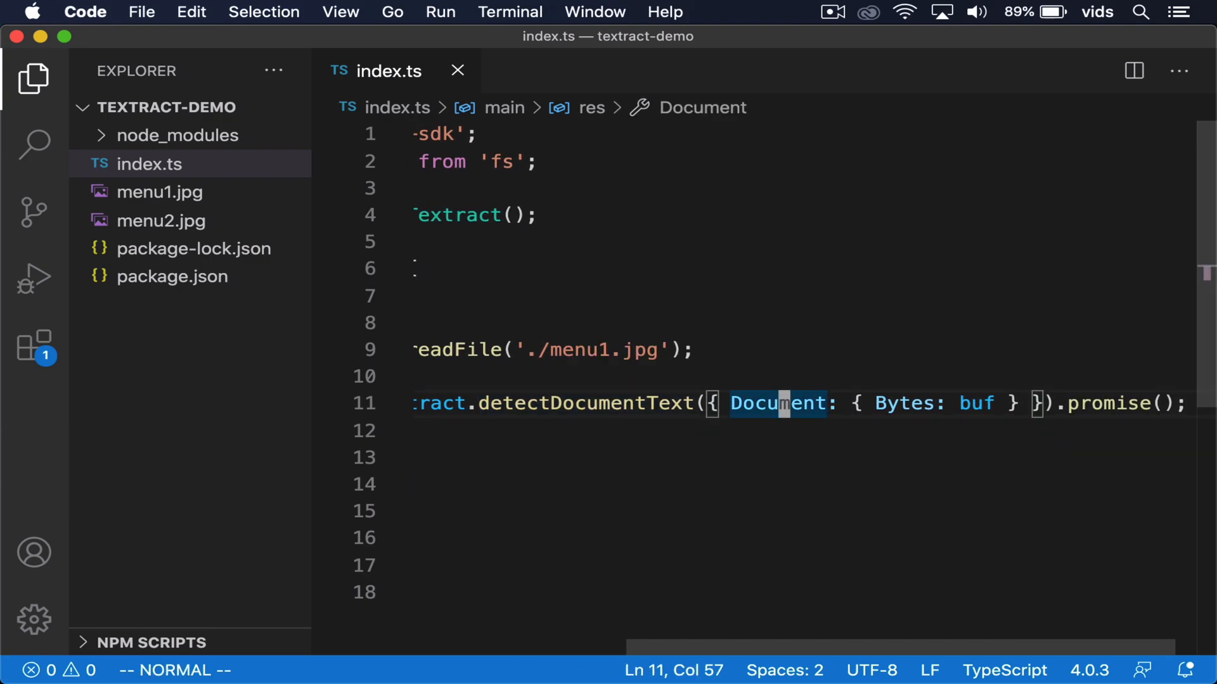
mouse_move(939, 401)
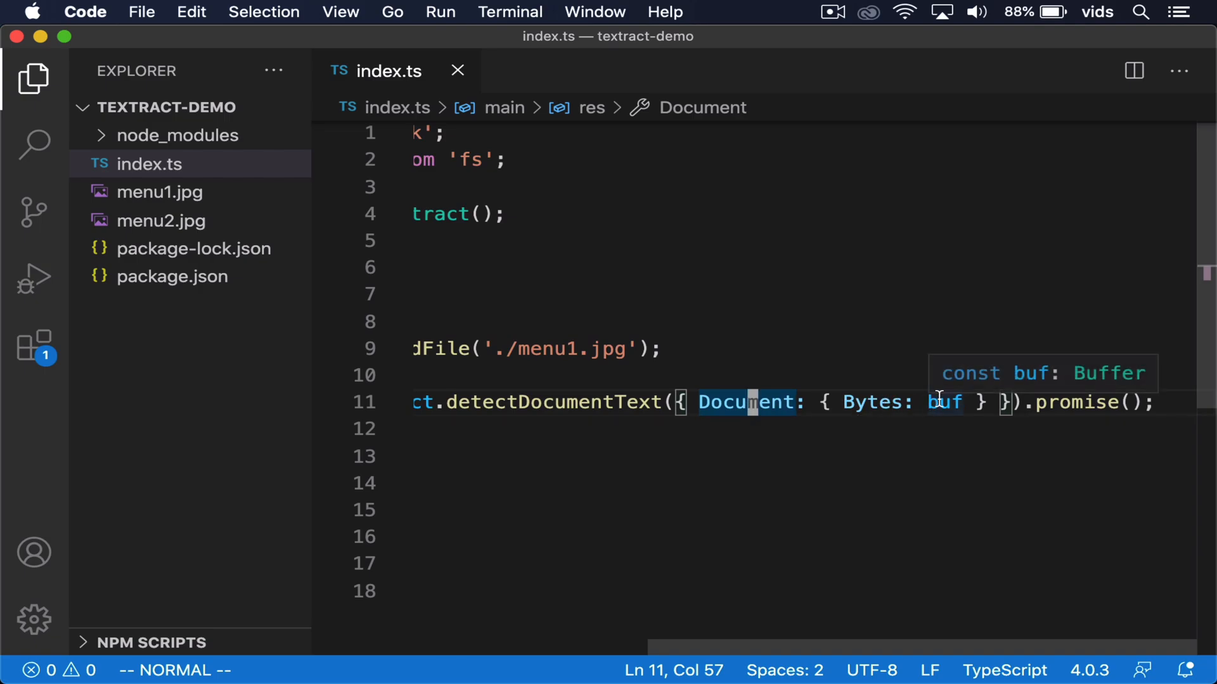
mouse_move(1064, 419)
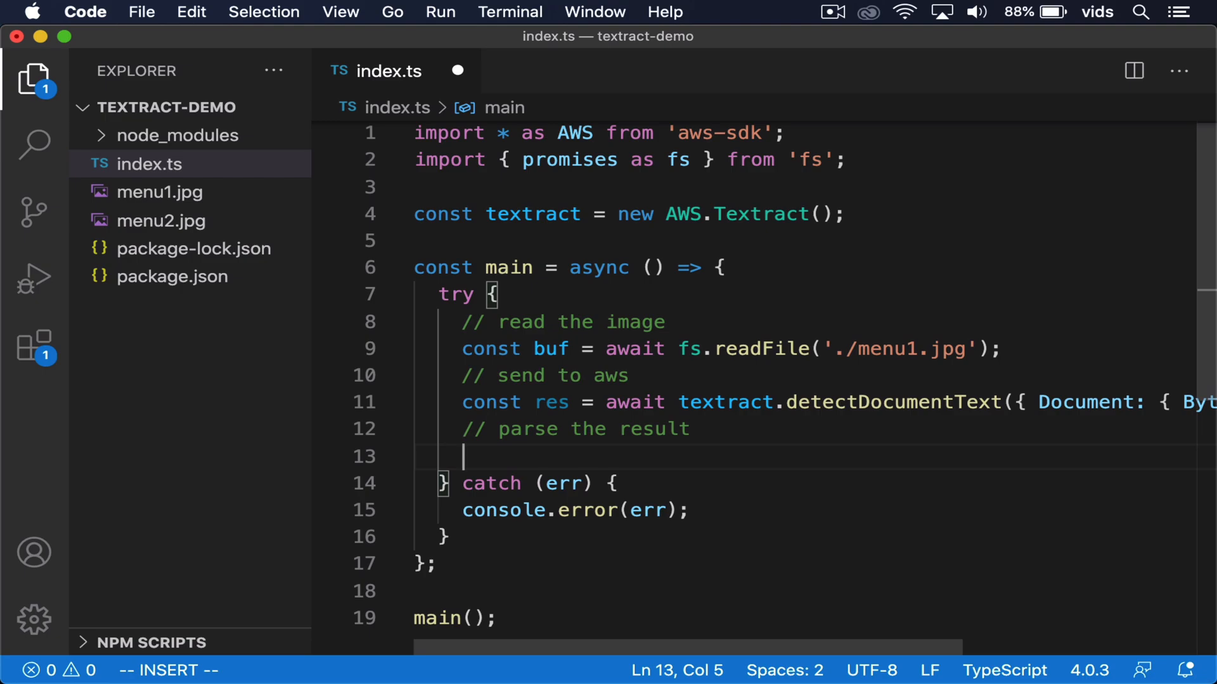
Begin a console.log of the Textract response
type("console.log(r")
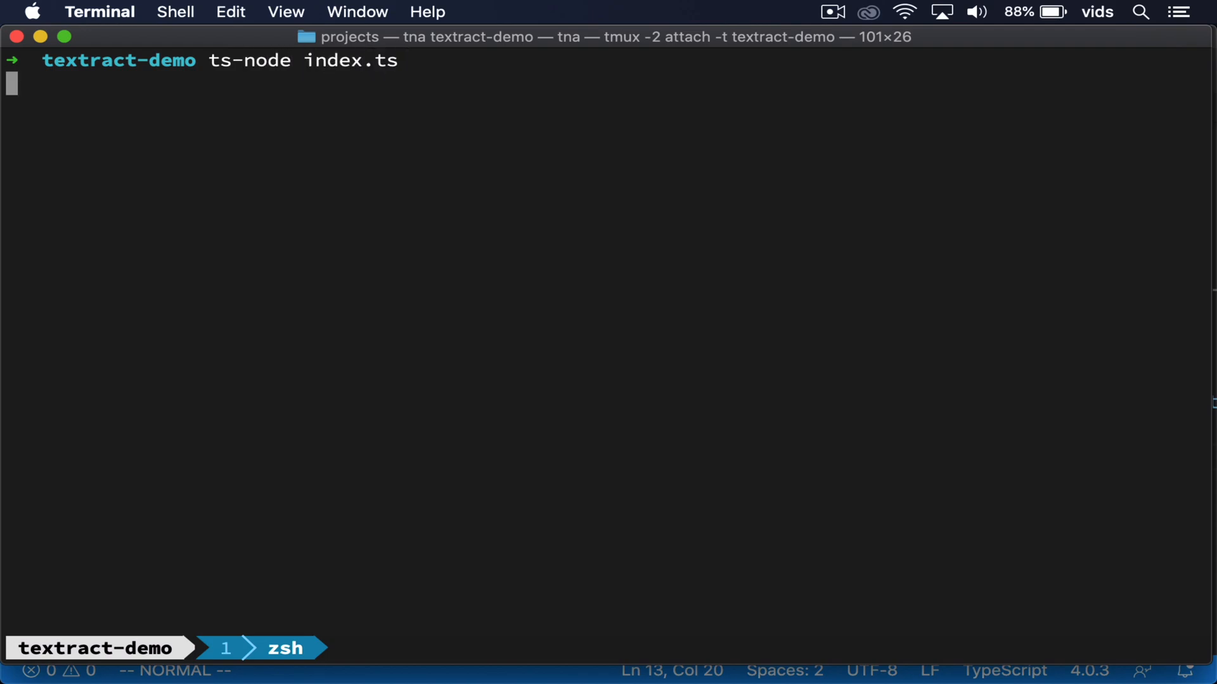
Run ts-node index.ts and look through the printed Blocks like Peppers and Salt
key("Return")
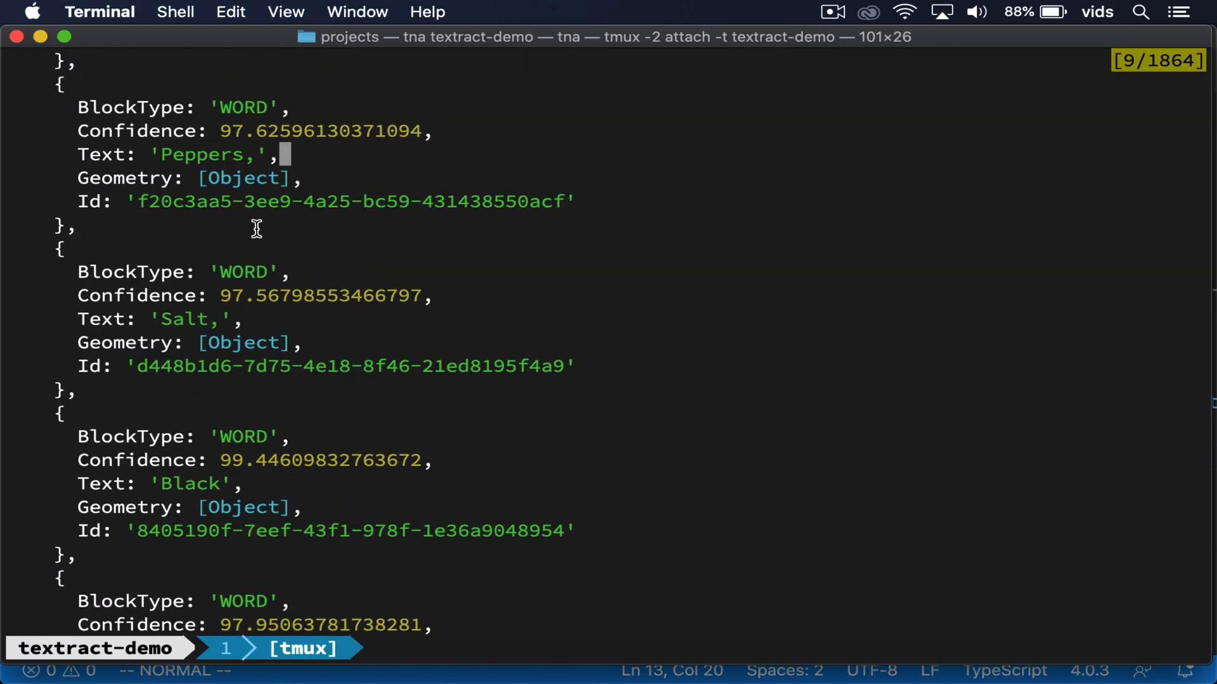
mouse_move(105, 136)
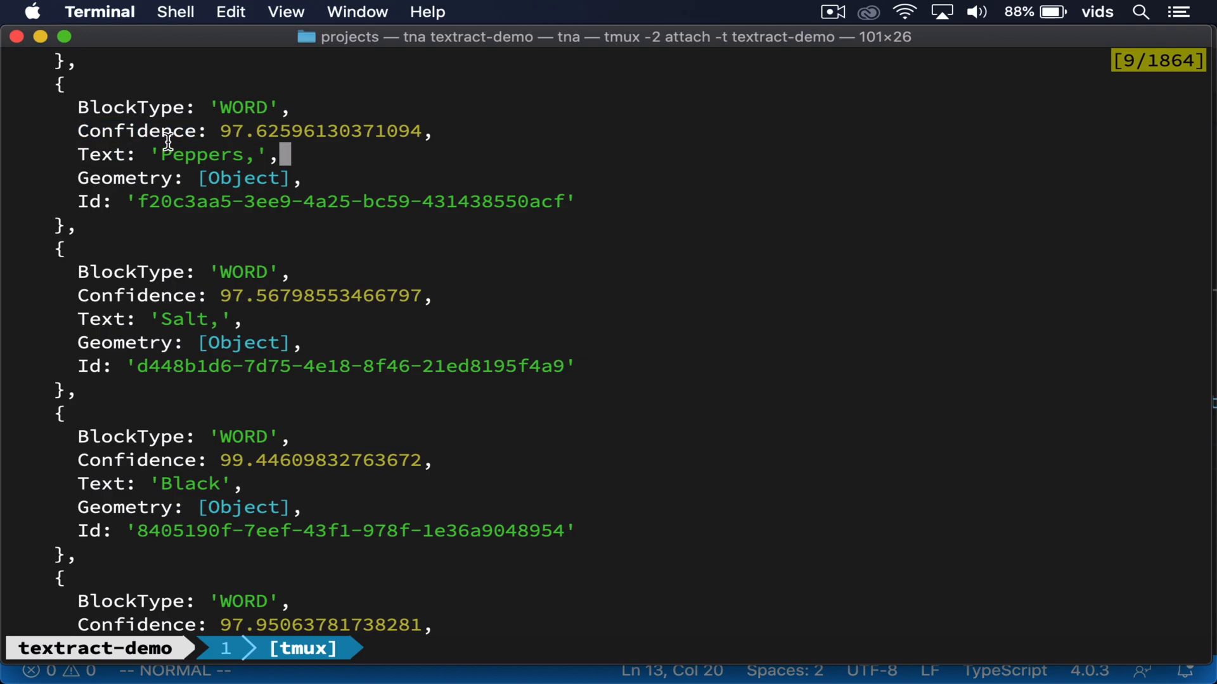
double_click(130, 106)
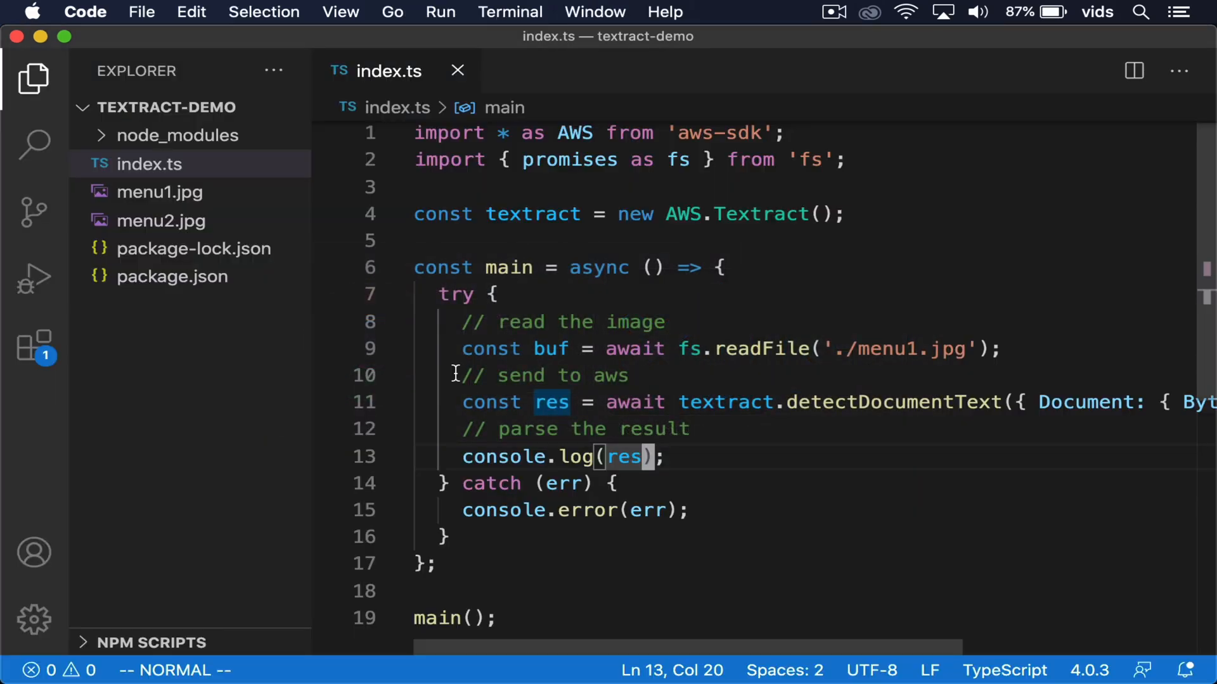
Filter res.Blocks to those with BlockType === 'LINE' in the console.log
key("i")
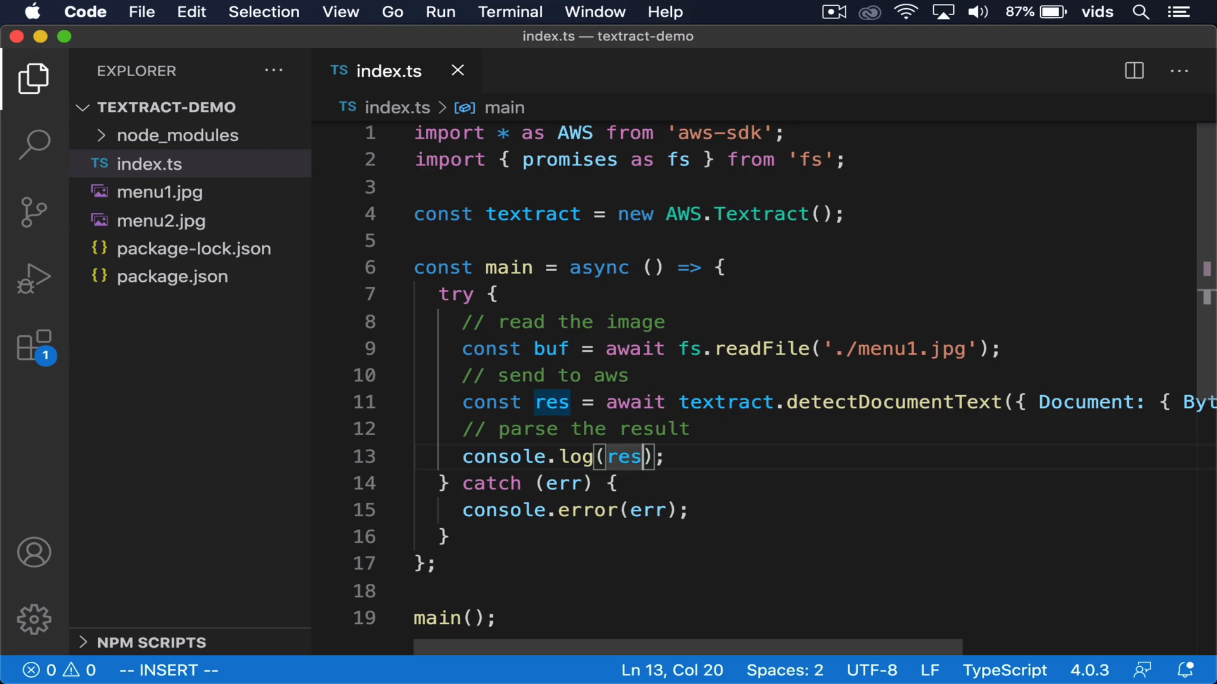
type(".Blocks")
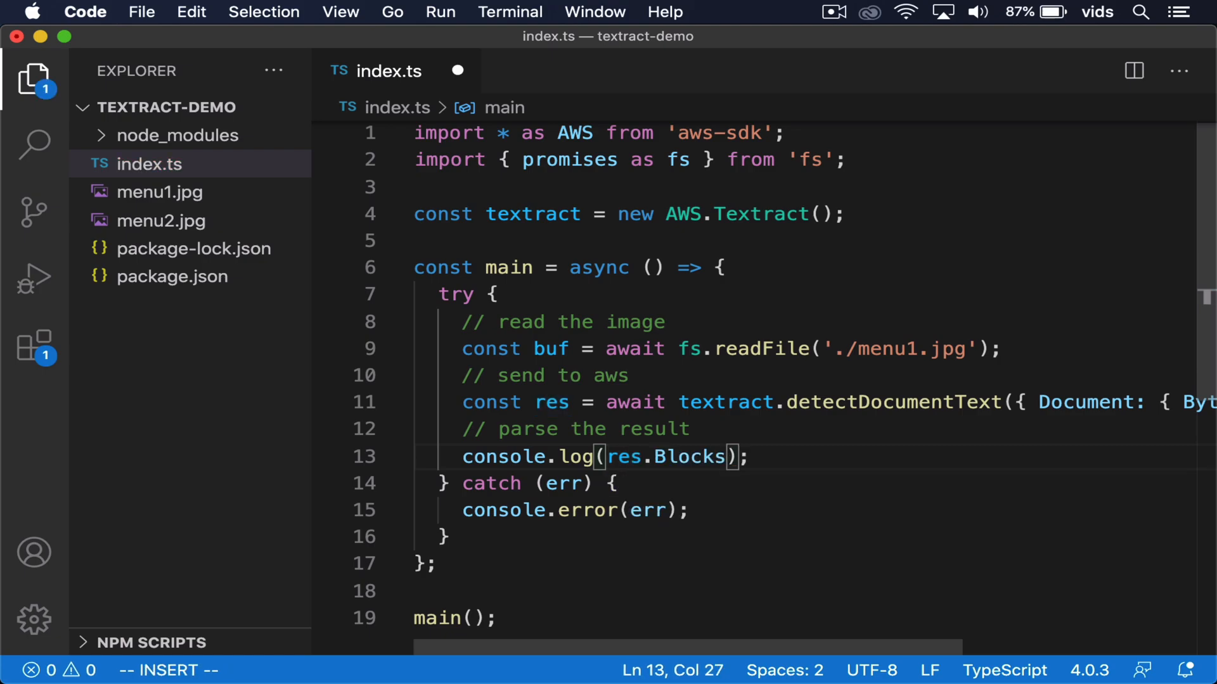
type("filter(i")
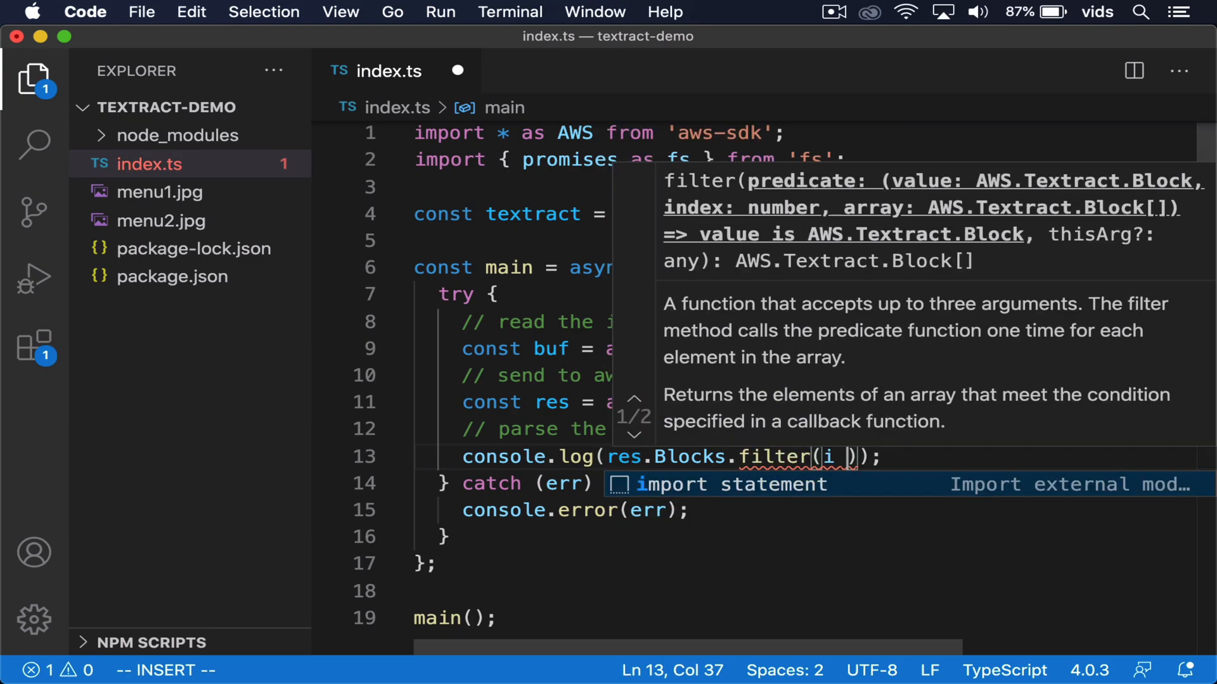
type("=> i.")
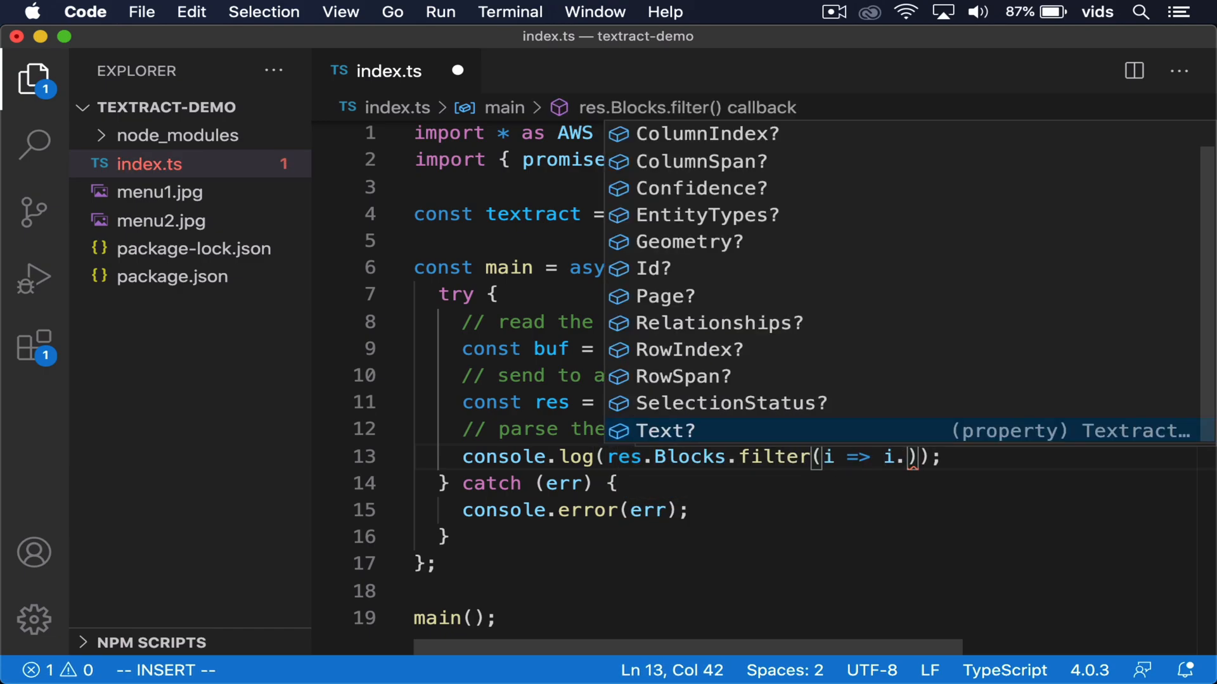
type("BlockType")
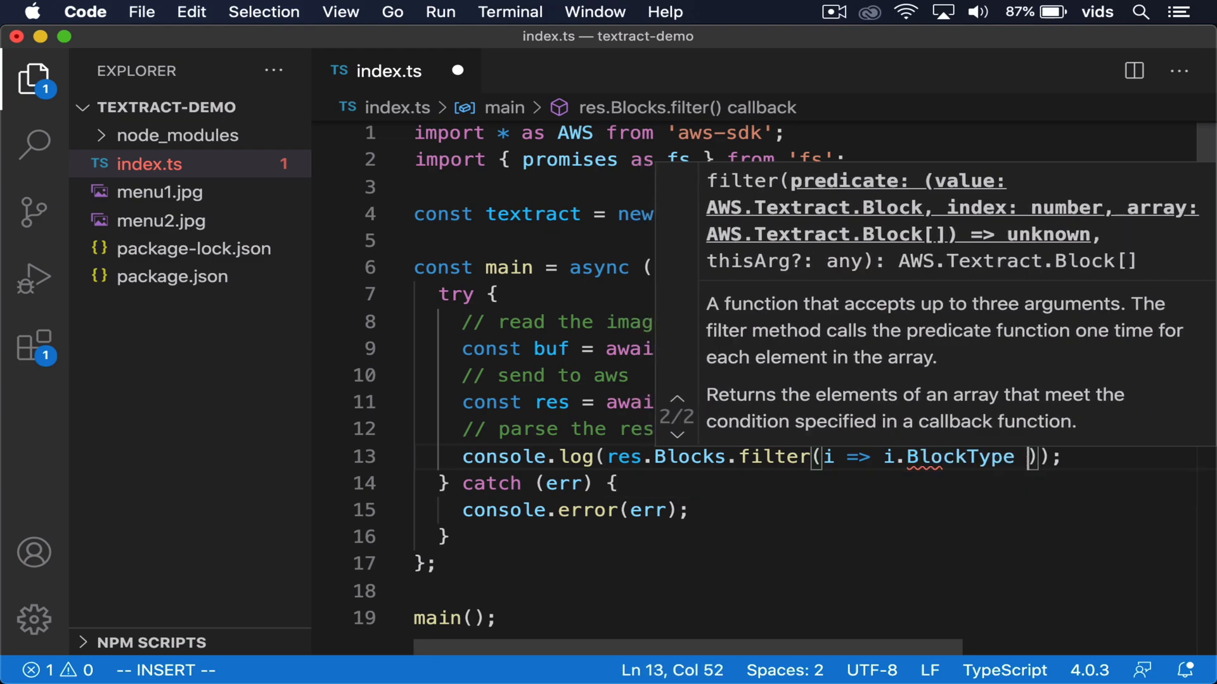
type("=== 'LINE'")
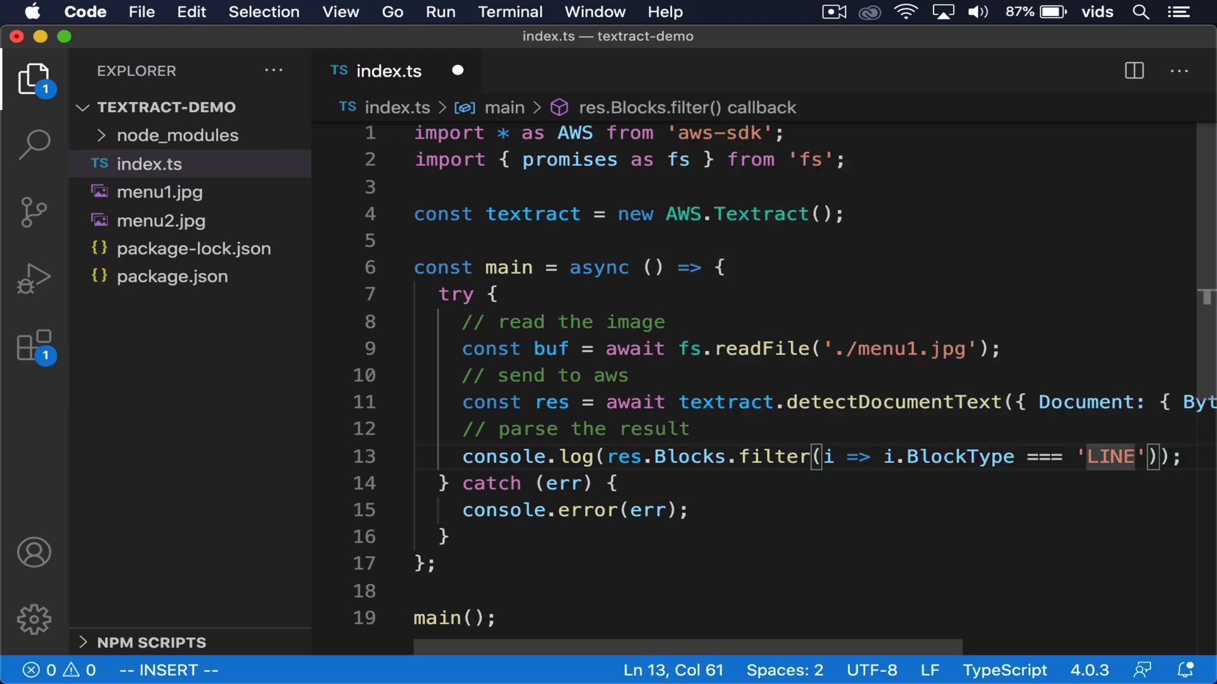
Map the LINE blocks to i.Text and join them with '\n'
type(".map(")
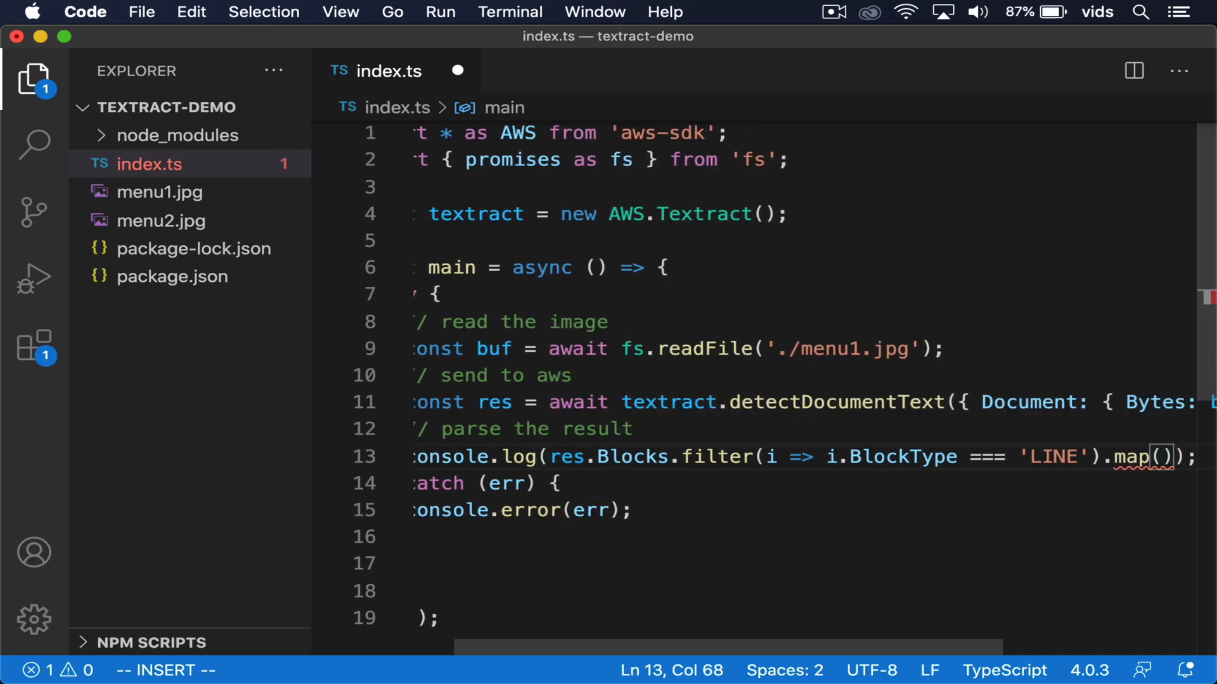
type("i =>")
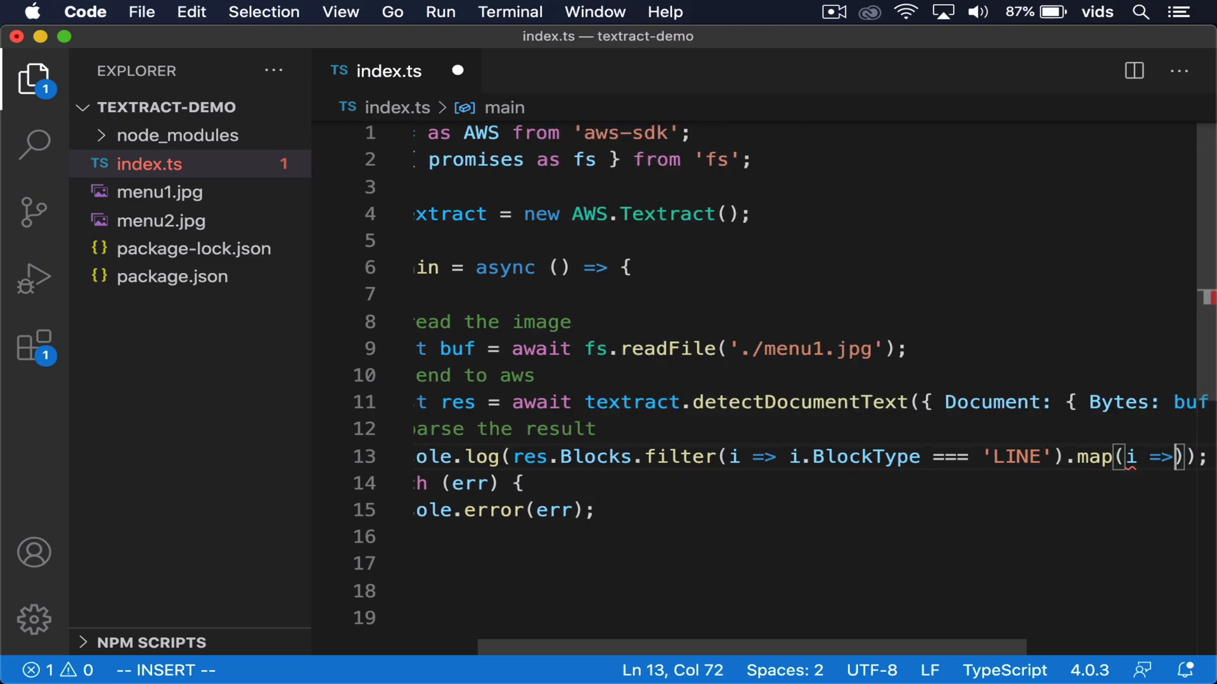
type("i.Text")
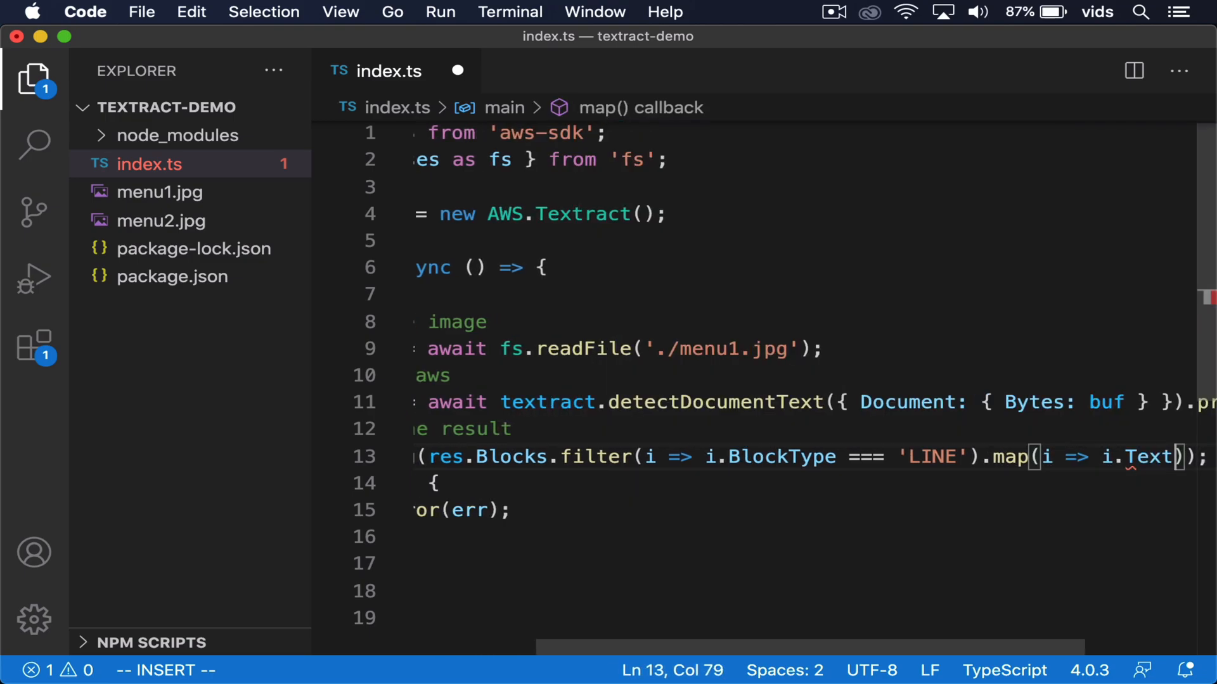
type(".")
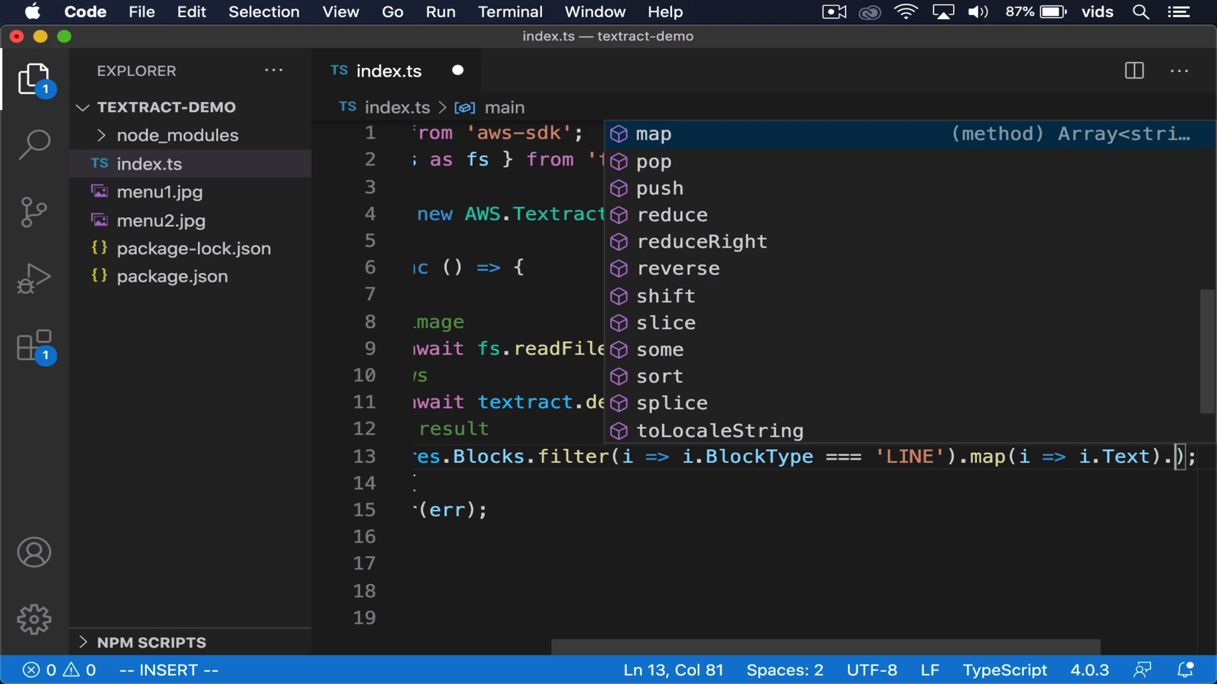
type("join('\\n")
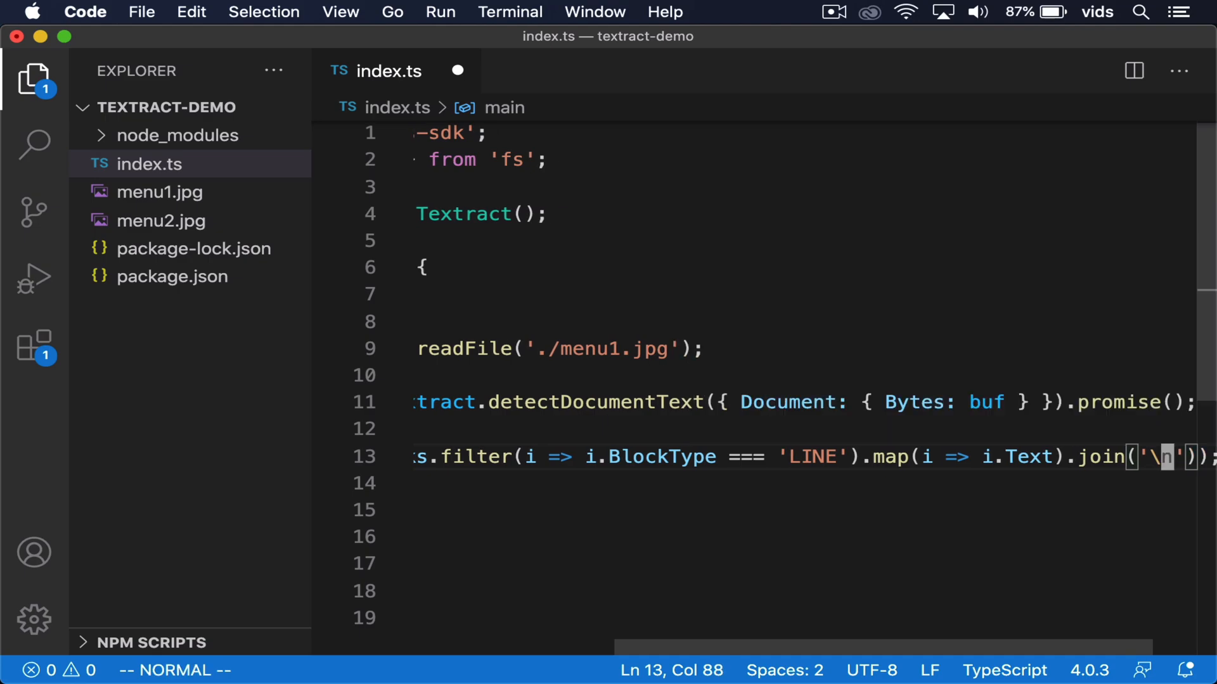
scroll("left", 3)
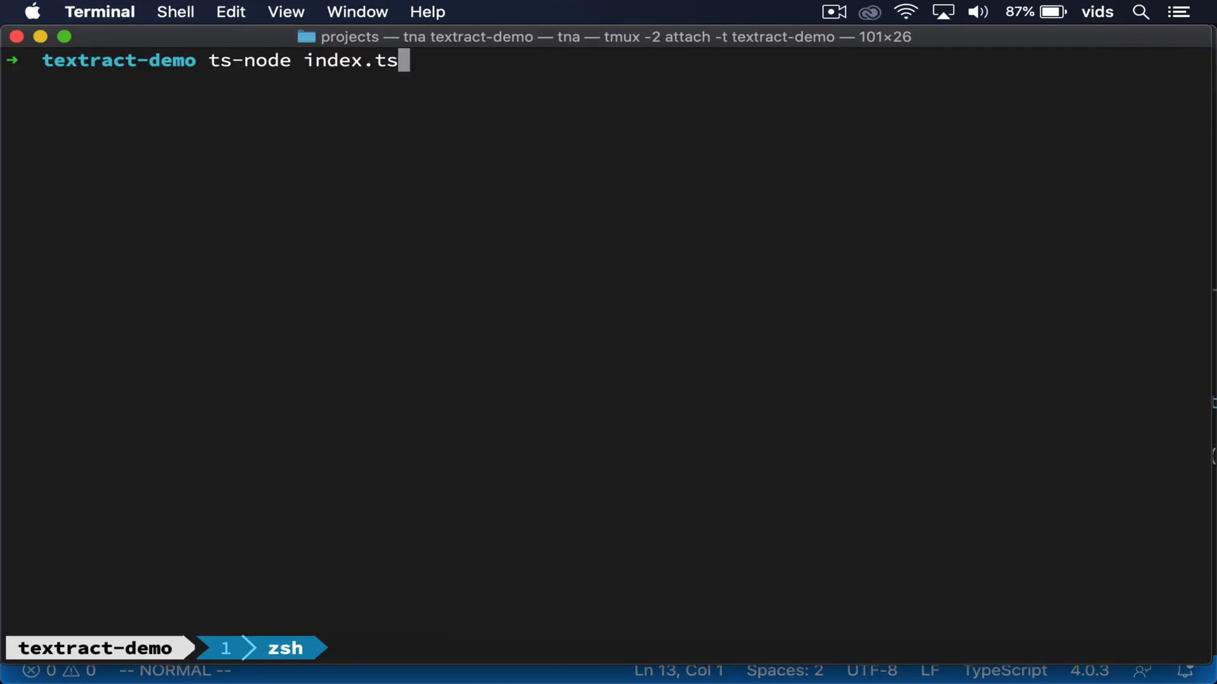
Run ts-node index.ts so the menu prints line by line, then pipe its output
key("Return")
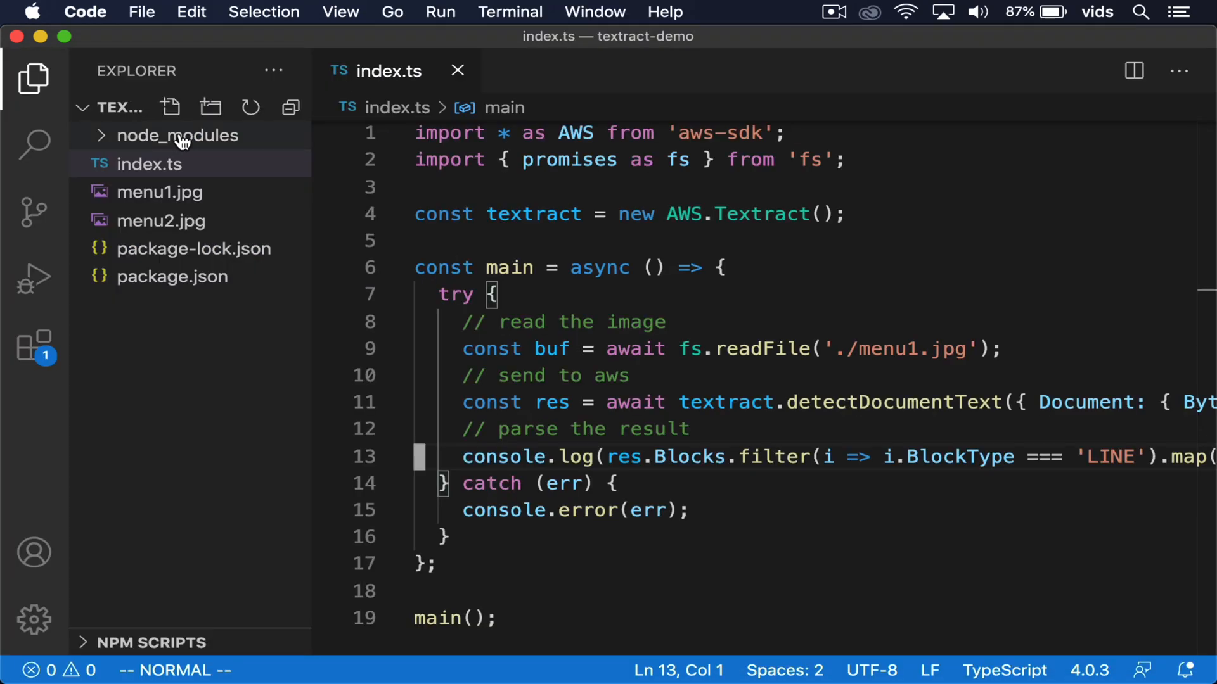
left_click(160, 192)
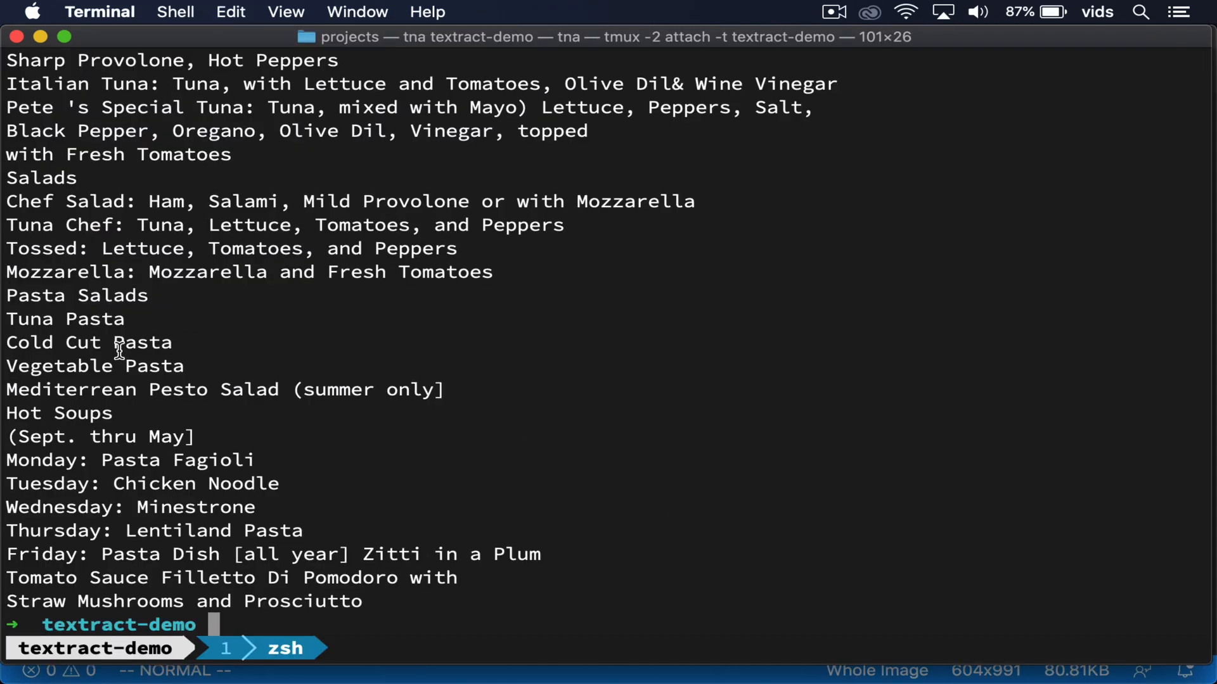
mouse_move(92, 403)
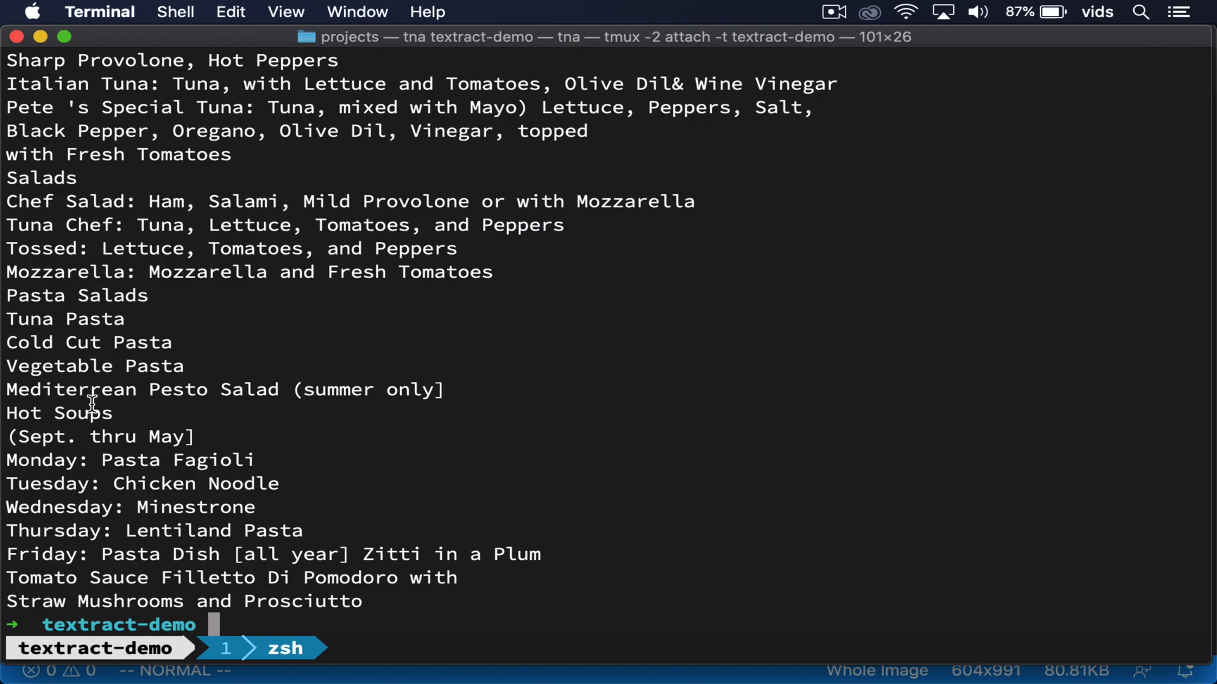
mouse_move(91, 320)
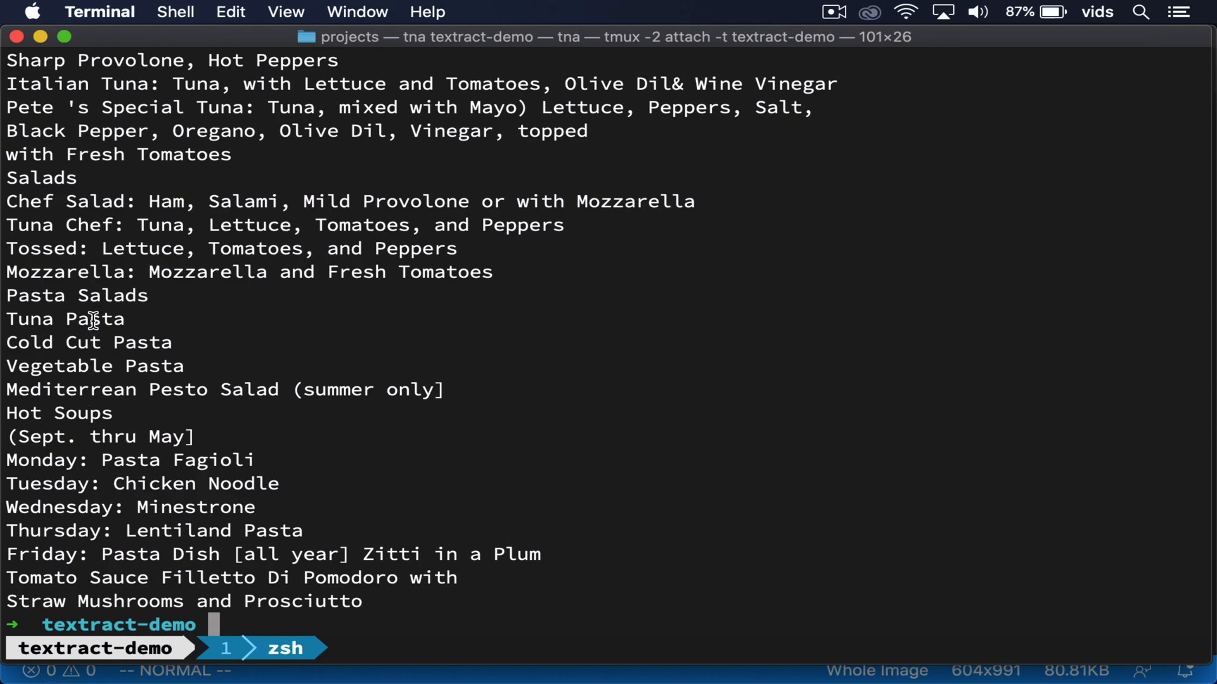
type("ts-node index.ts | p")
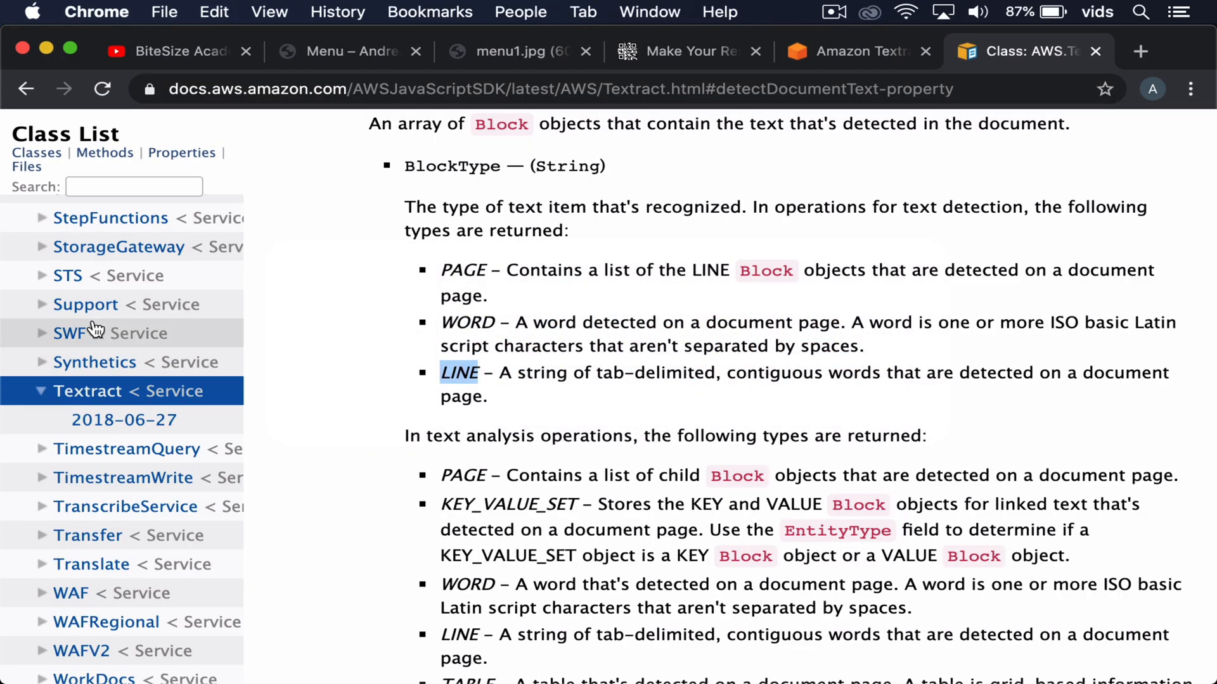
Paste the extracted sandwich menu text into the QR menu editor, replacing the breakfast sample
left_click(348, 51)
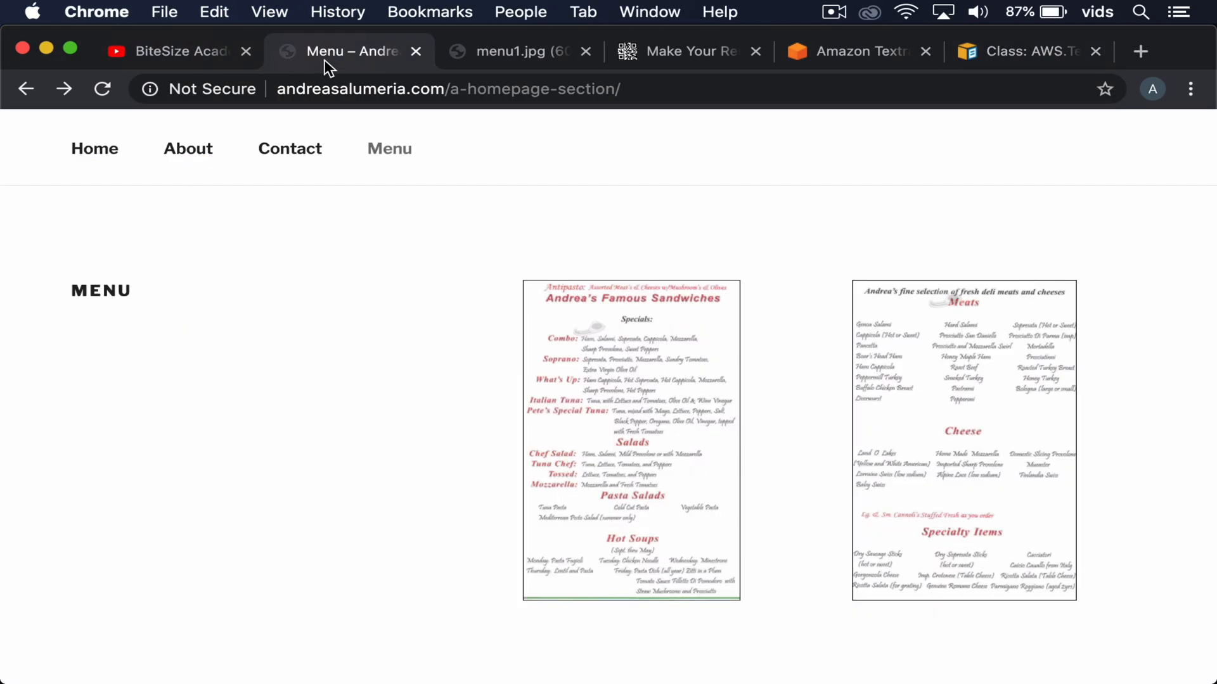
left_click(685, 50)
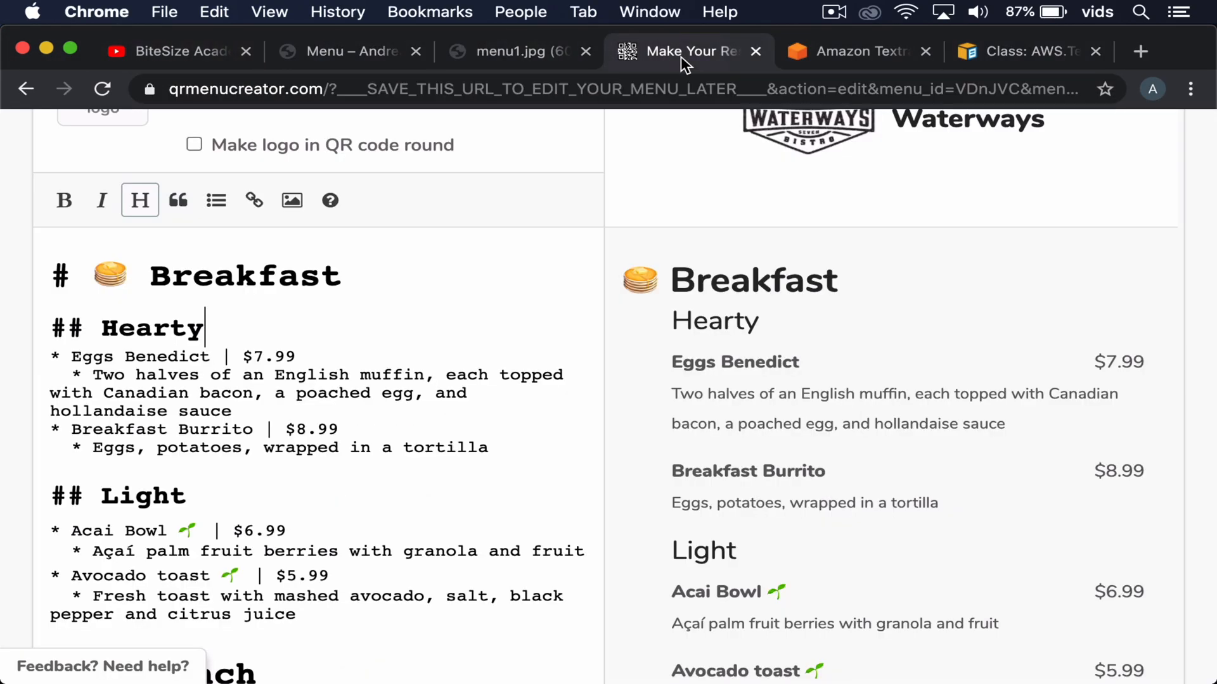
scroll("down", 3)
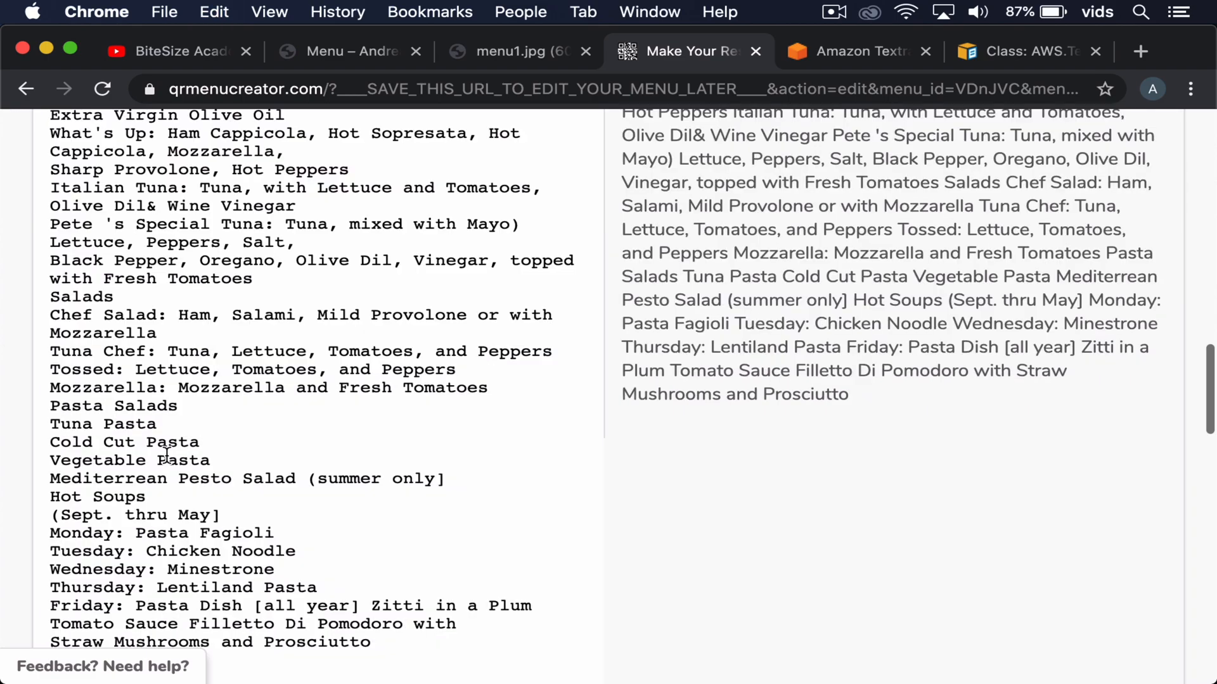
scroll("up", 3)
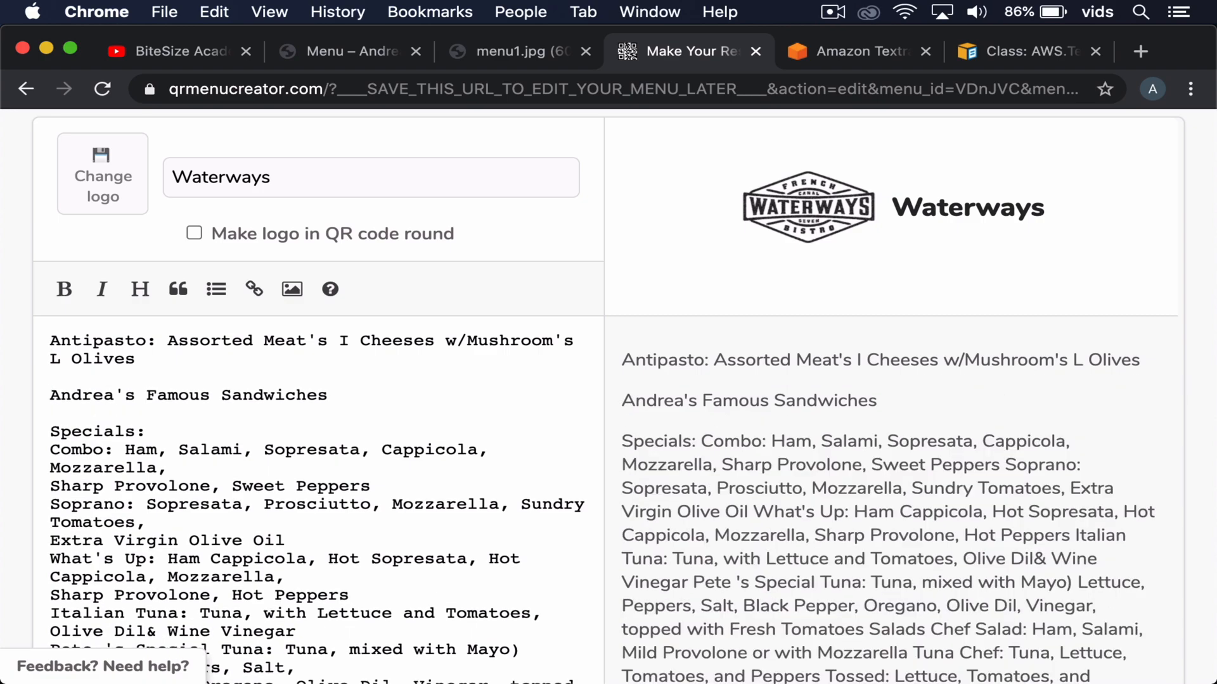
Add a sandwich emoji before Andrea's Famous Sandwiches and make Combo and Soprano list items under Specials
type("sandw")
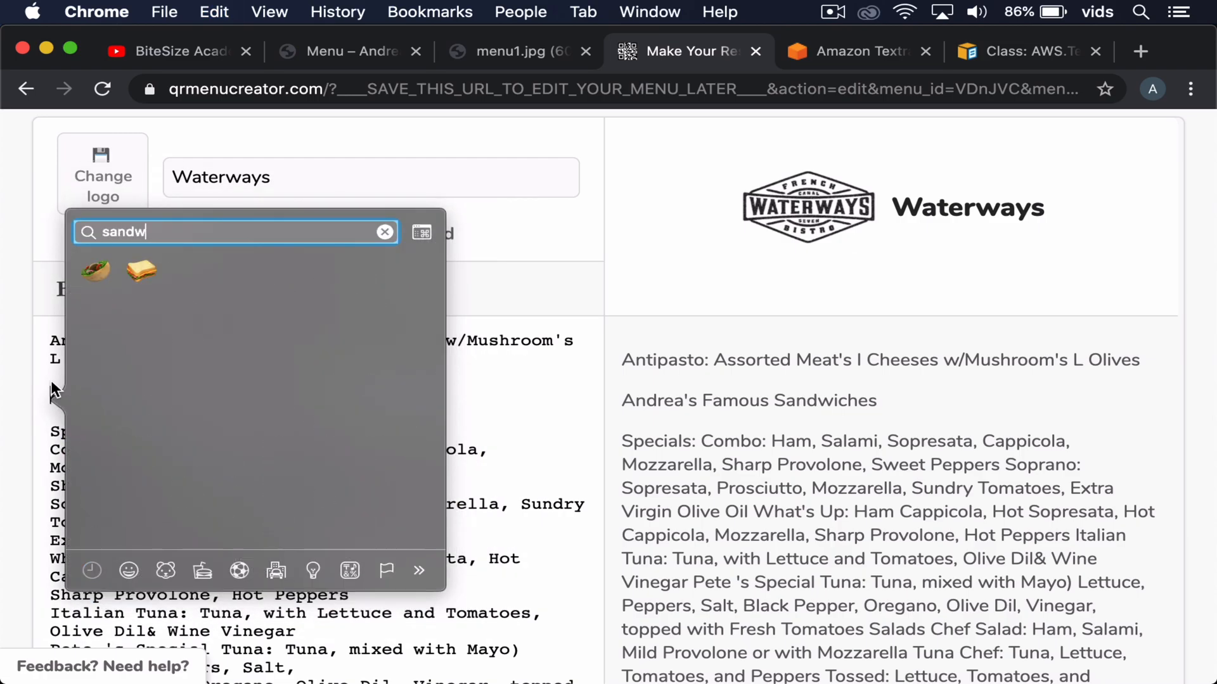
left_click(140, 271)
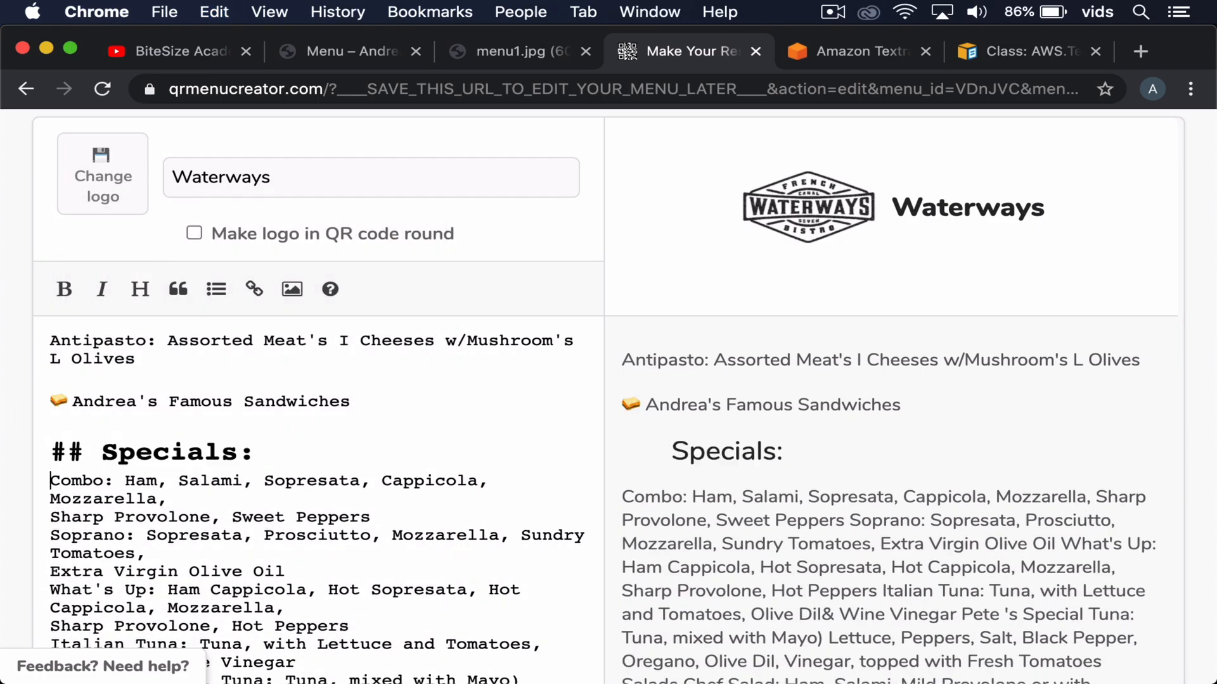
left_click(216, 289)
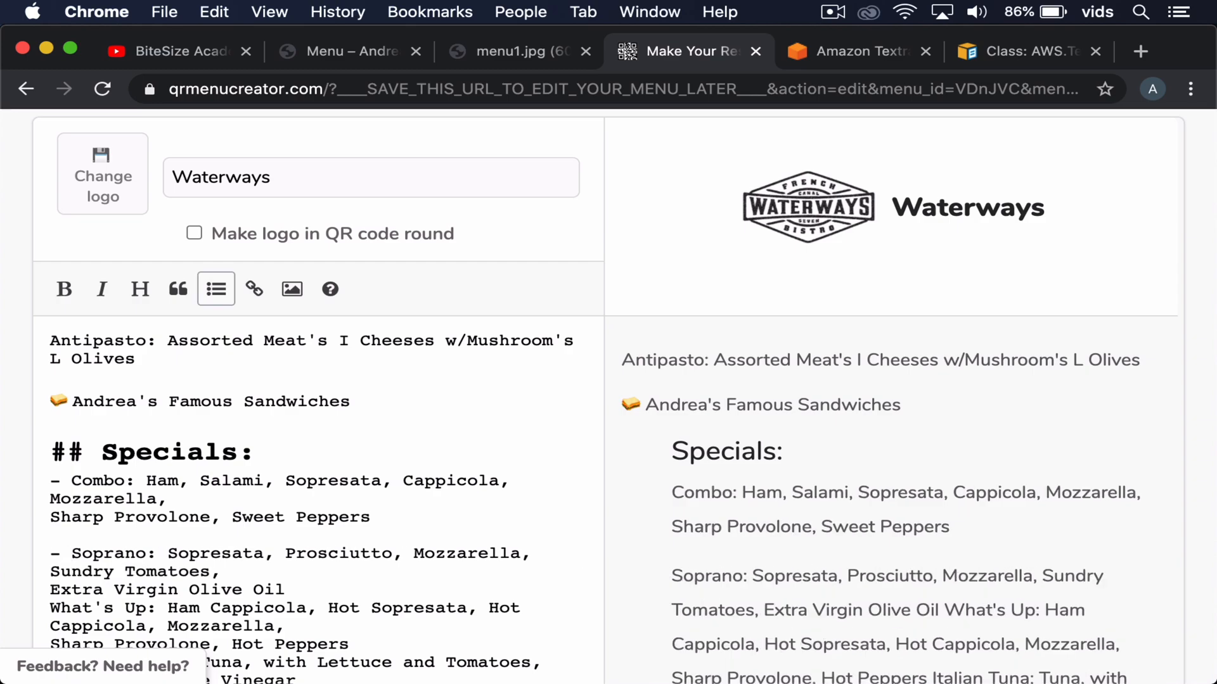
left_click(140, 289)
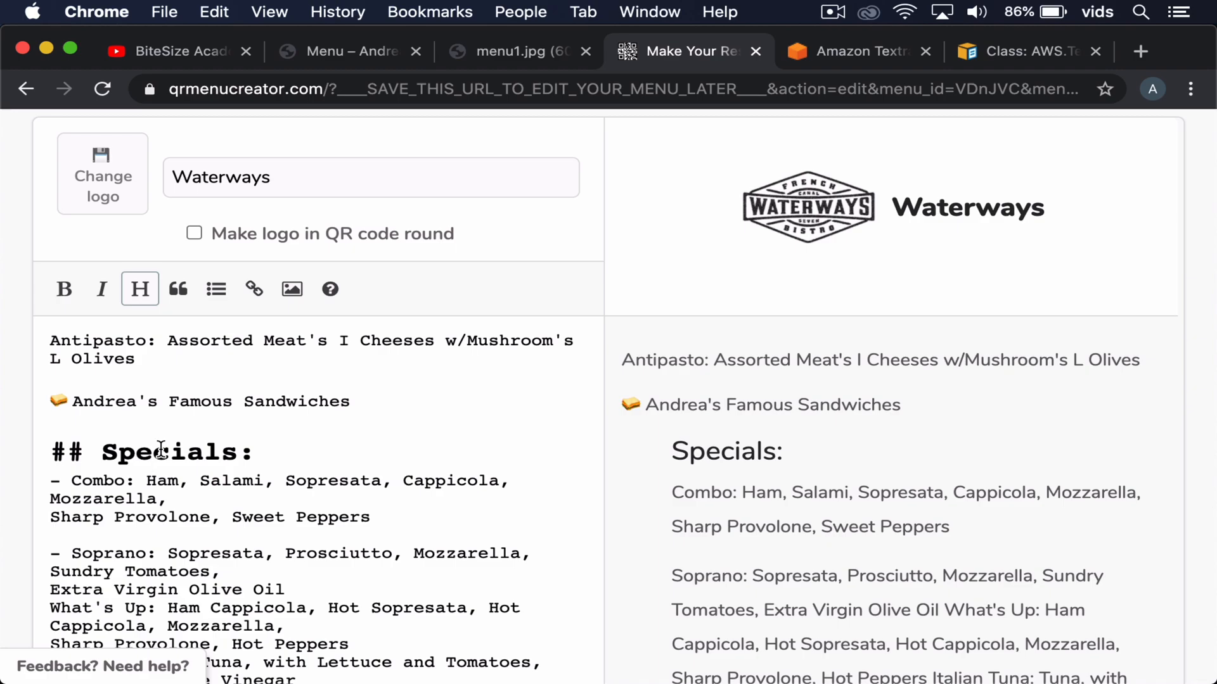
scroll("down", 3)
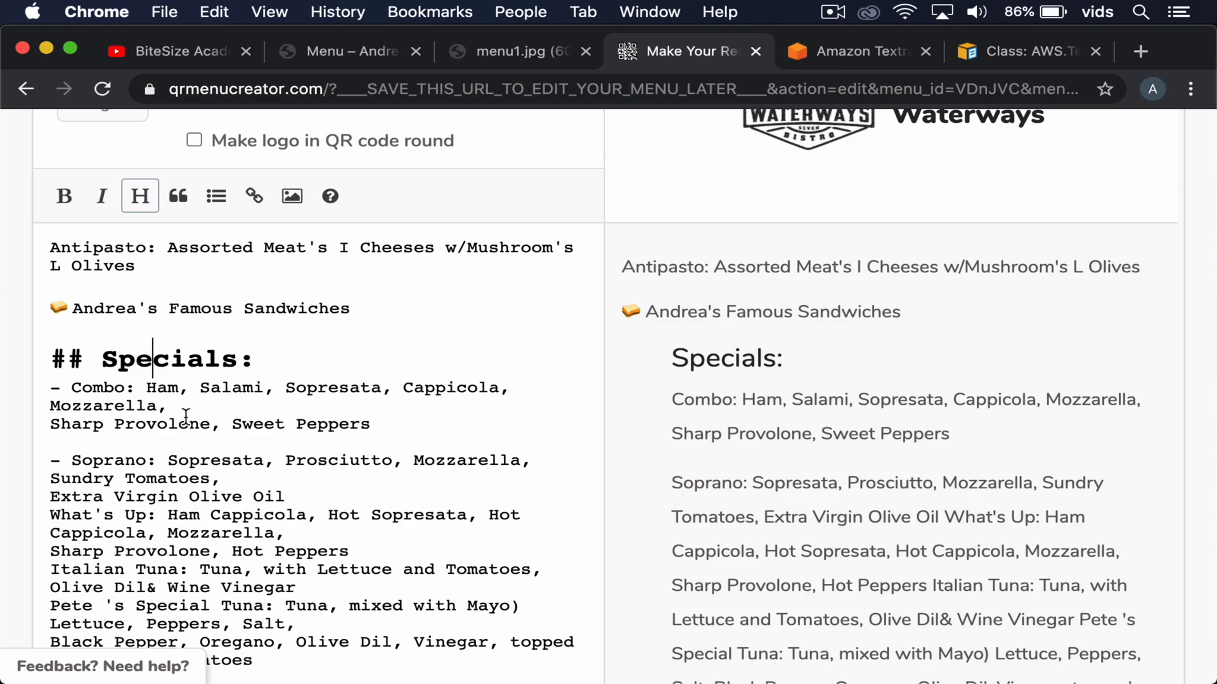
left_click(853, 51)
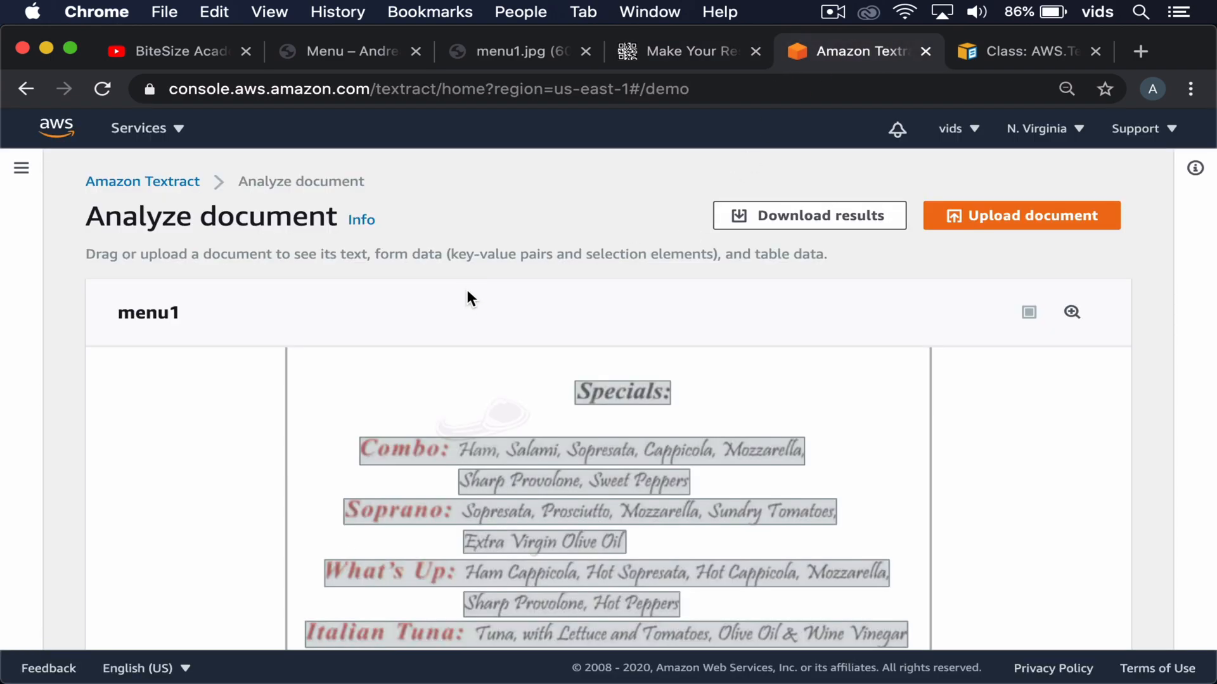
Review menu1's detected text lines, glance at the QR menu editor, then bring up the BiteSize Academy channel
scroll("down", 3)
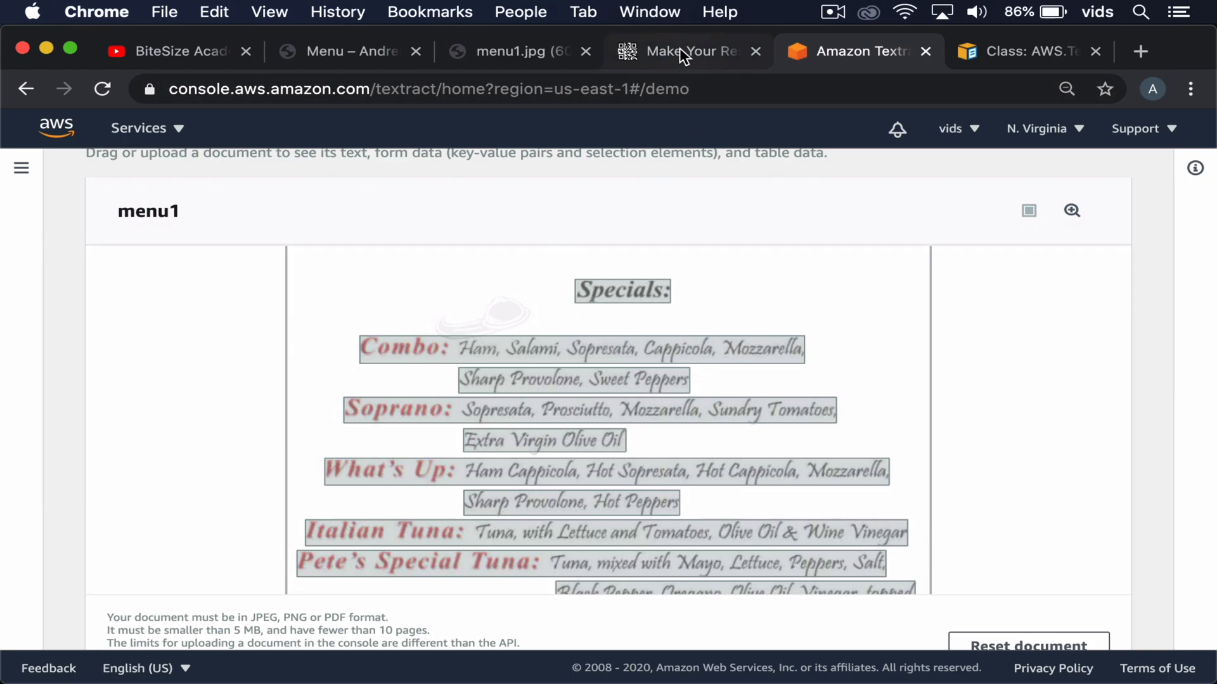
left_click(682, 50)
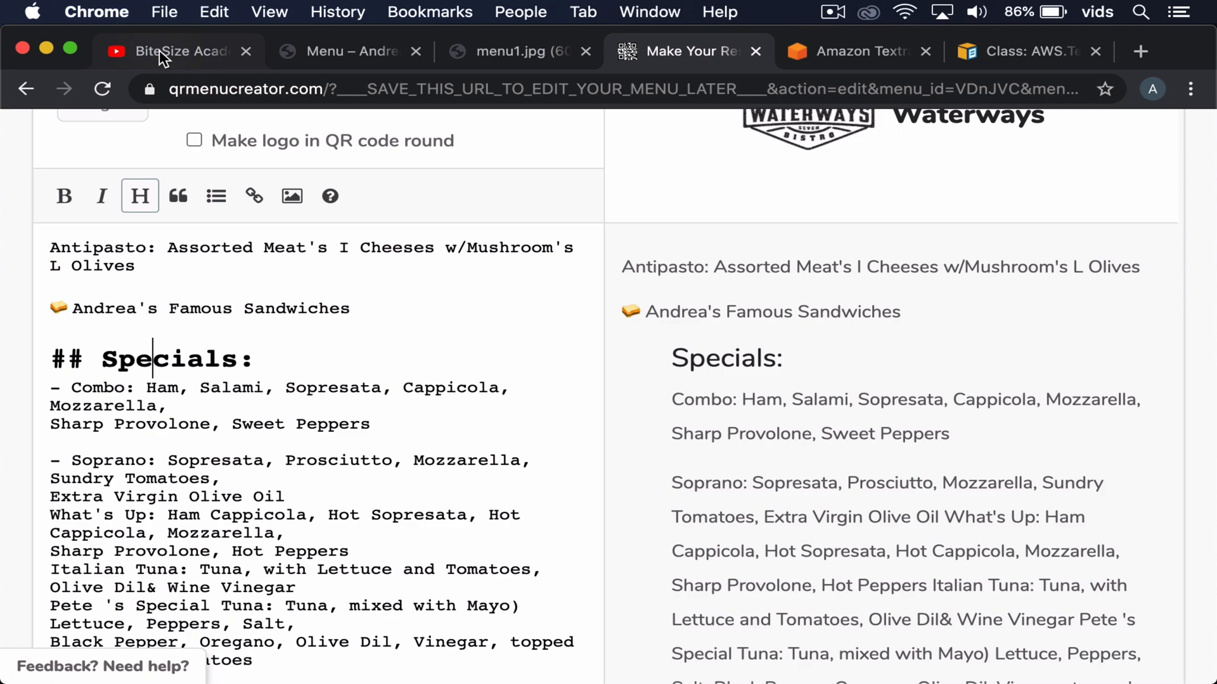
left_click(178, 51)
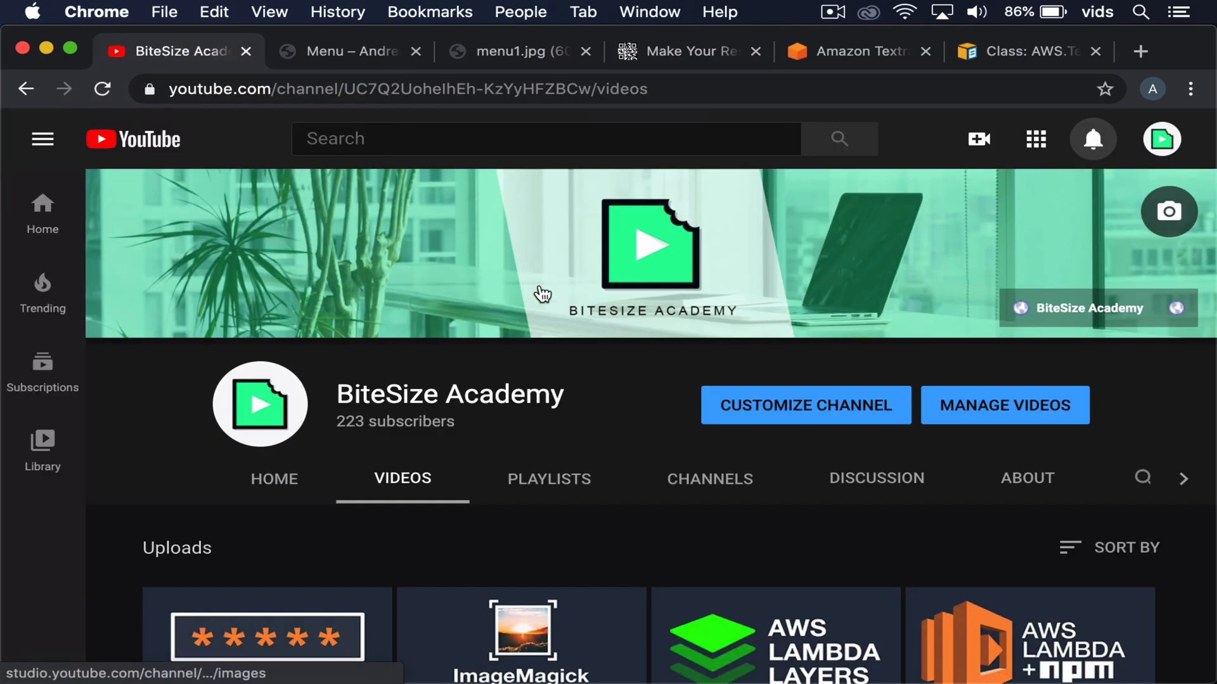
scroll("down", 3)
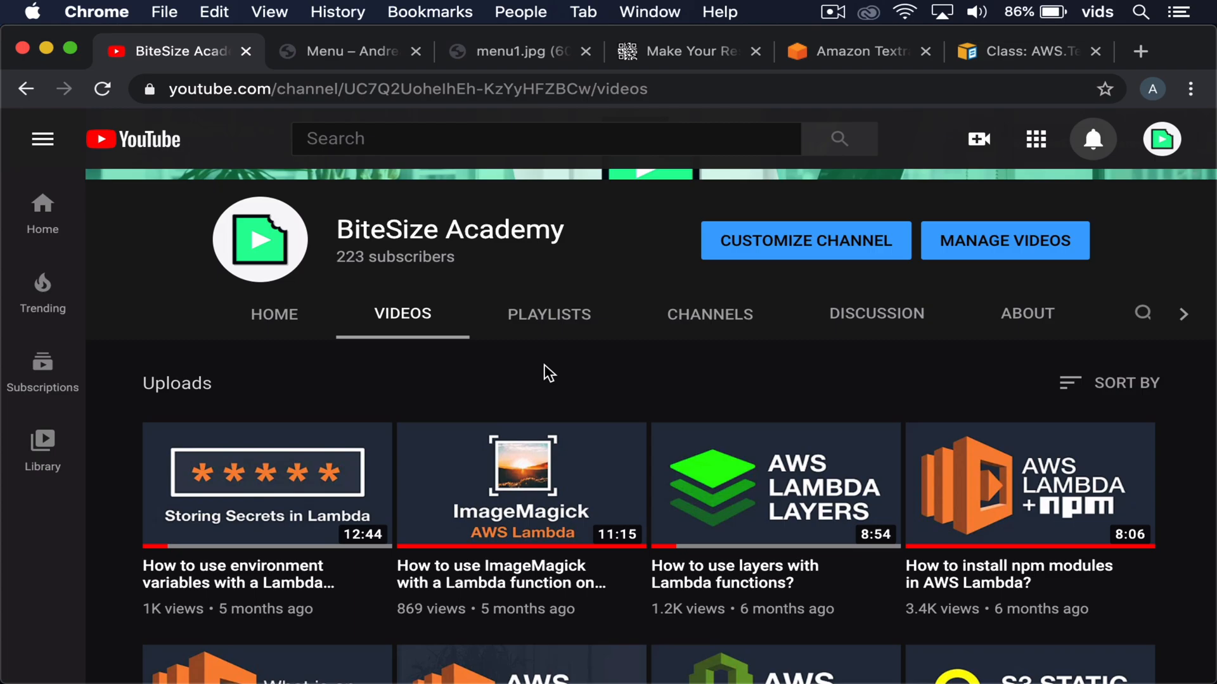
scroll("up", 3)
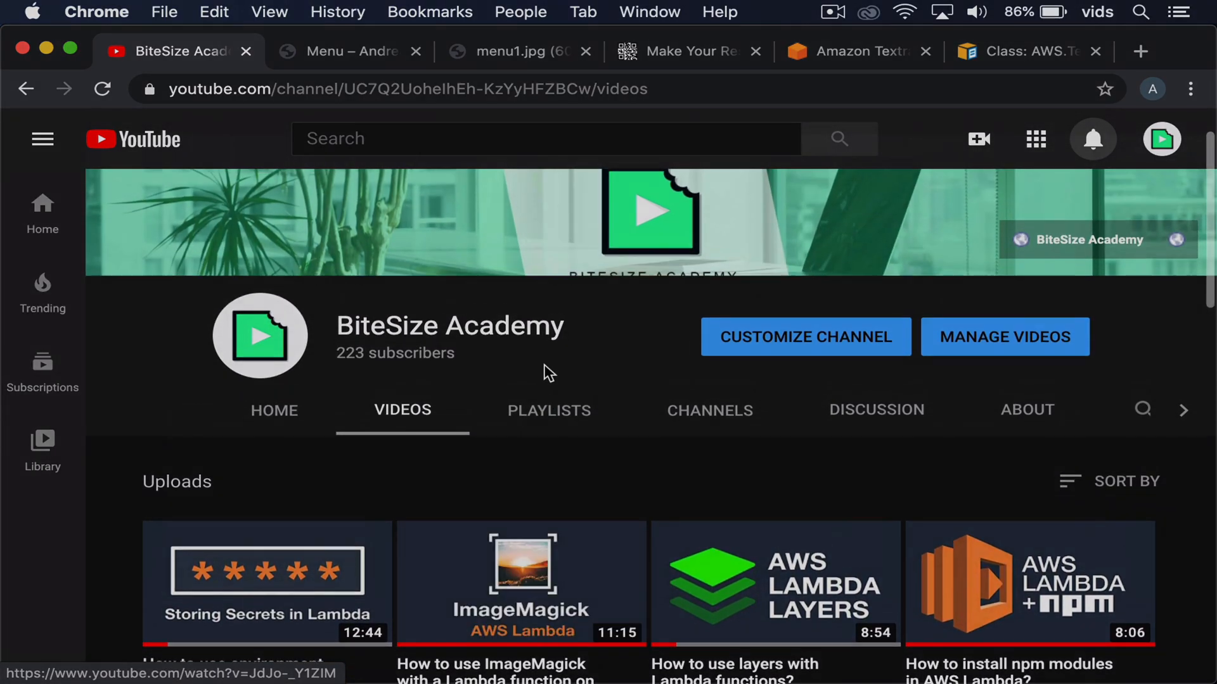